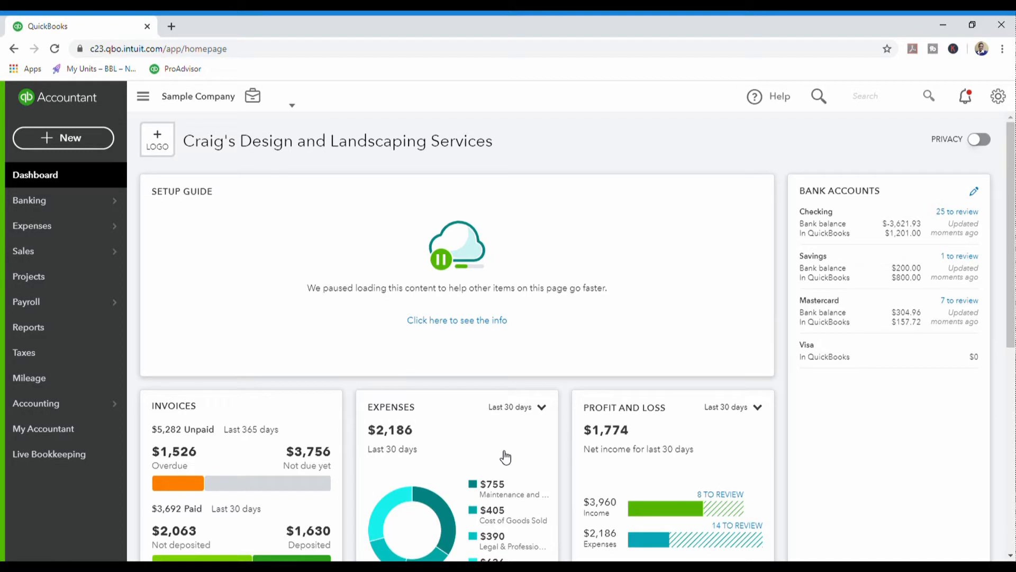
mouse_move(96, 194)
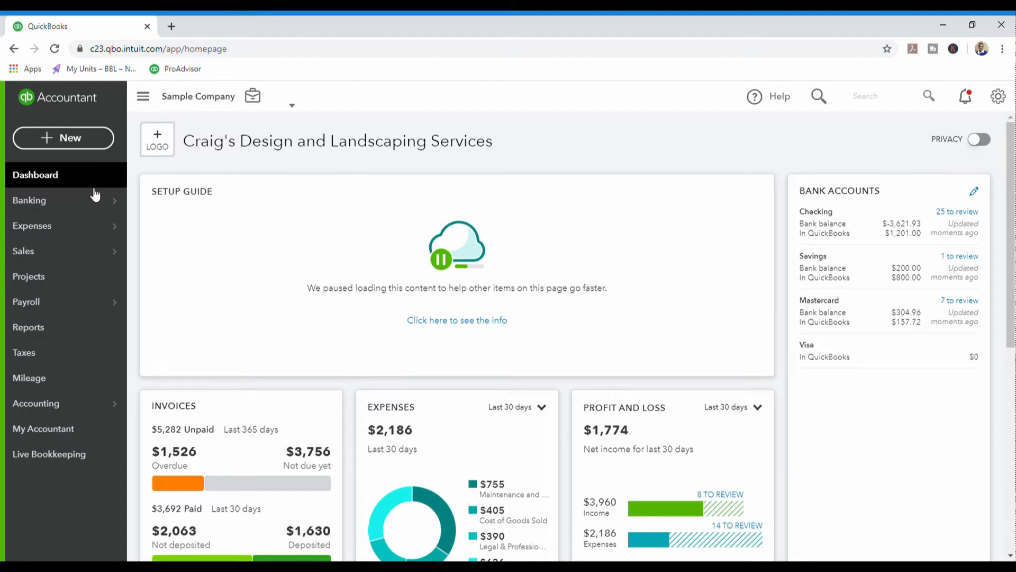
mouse_move(87, 146)
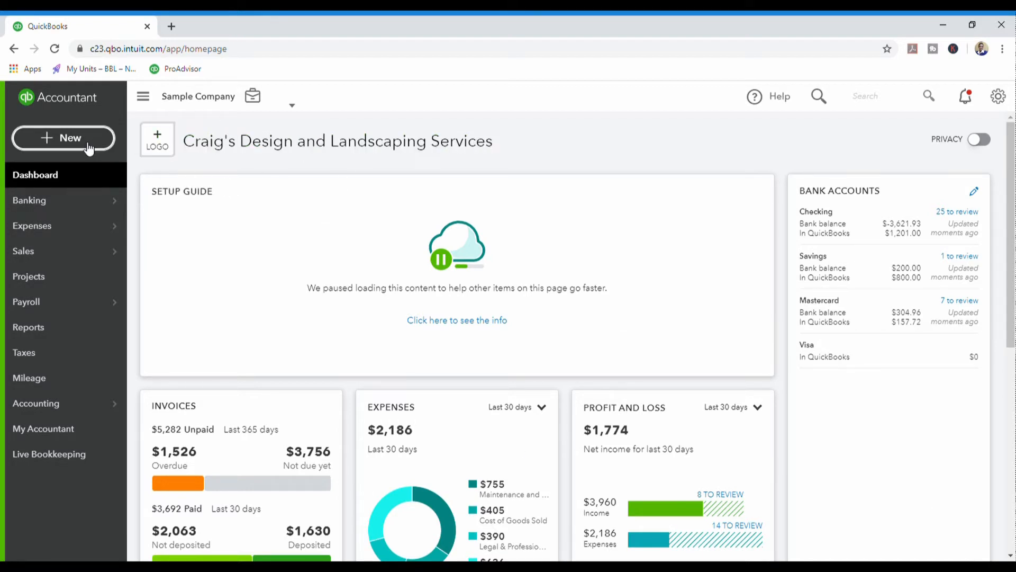
mouse_move(107, 162)
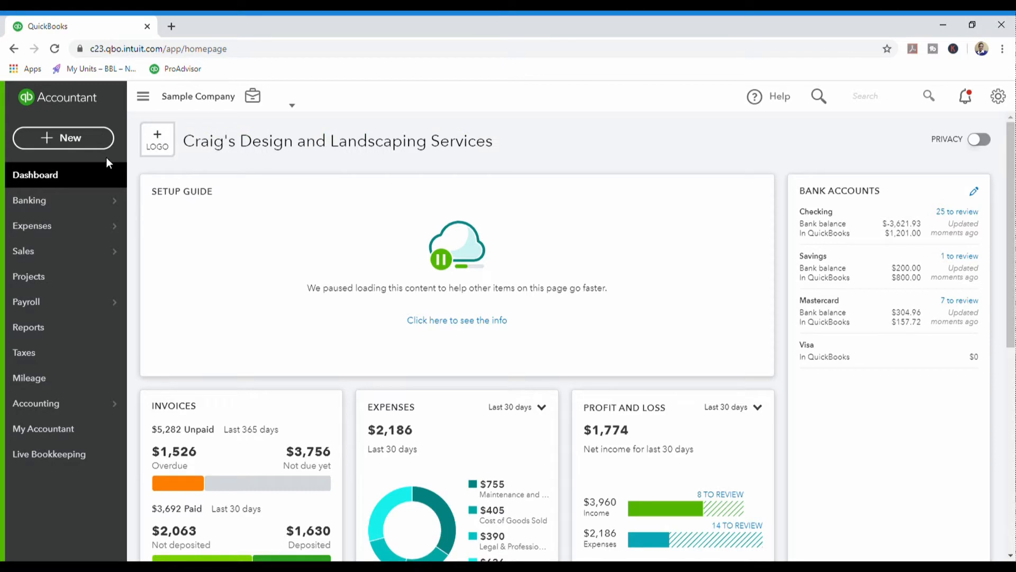
mouse_move(63, 139)
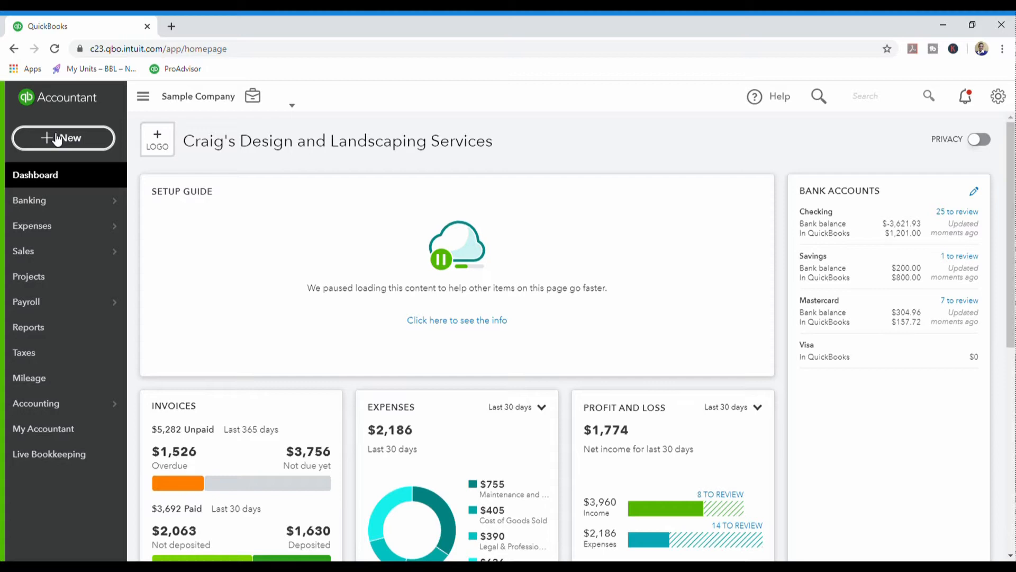
Step: Create a new vendor Check from the + New menu
left_click(64, 138)
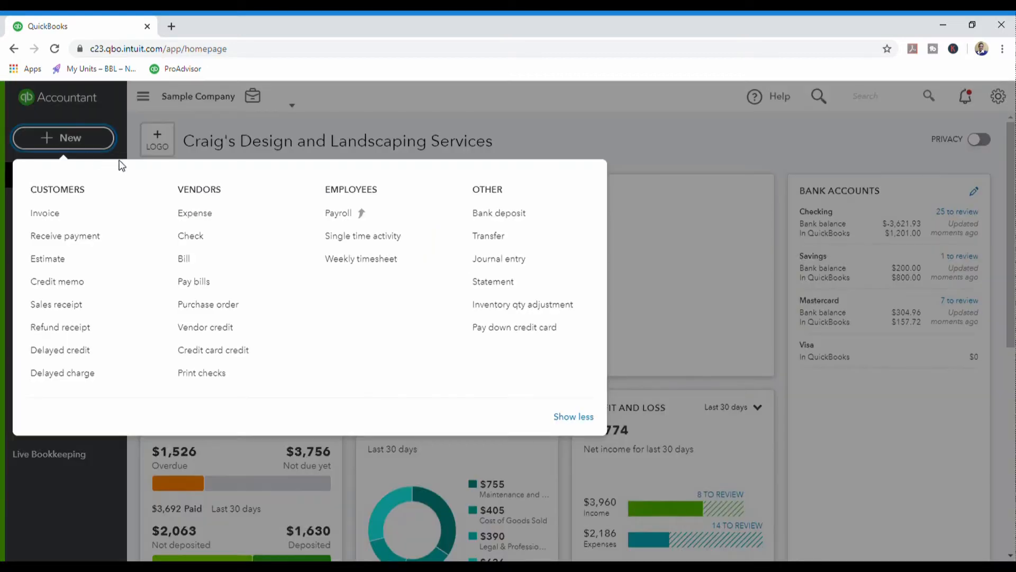
mouse_move(195, 200)
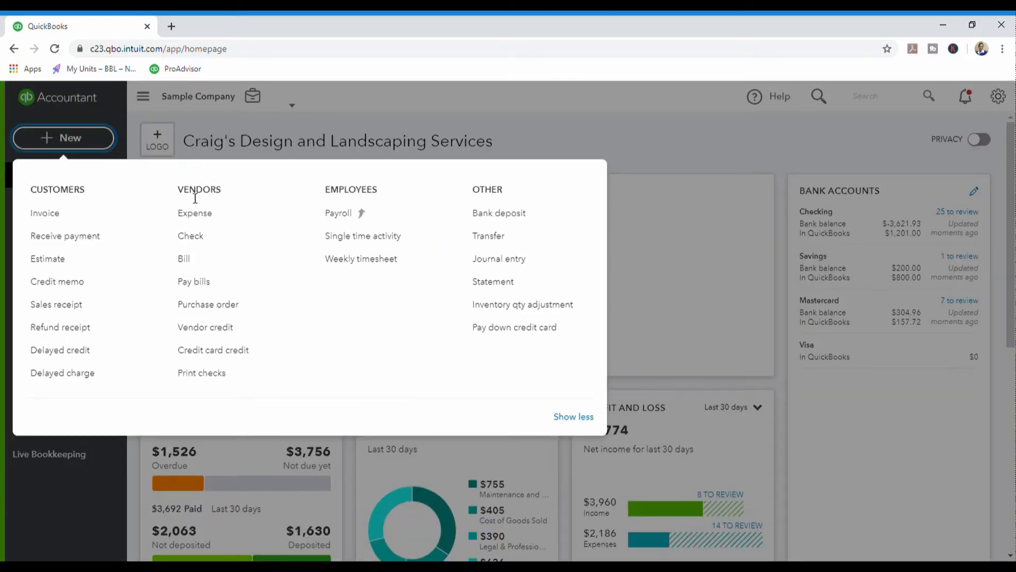
mouse_move(188, 194)
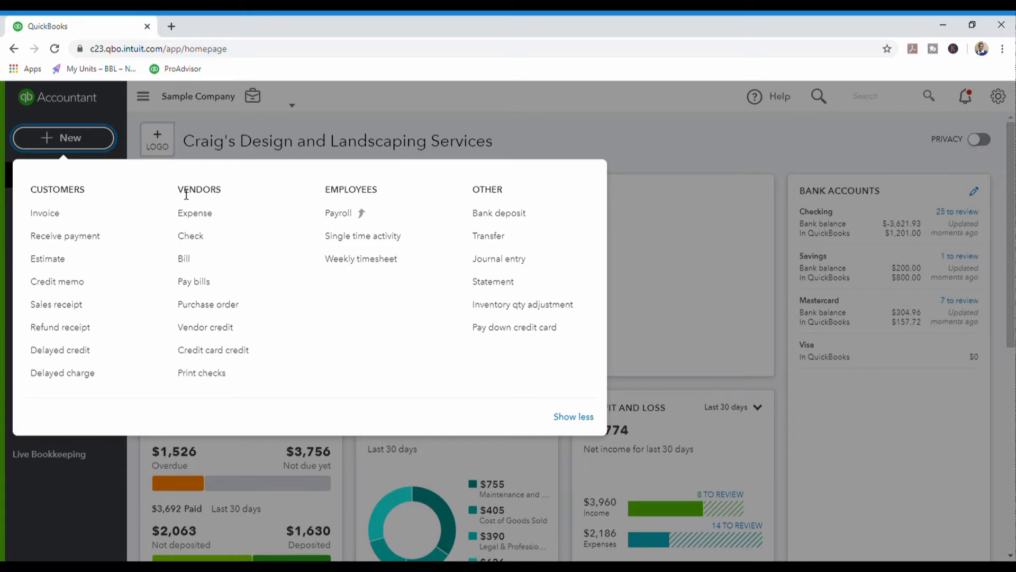
mouse_move(190, 235)
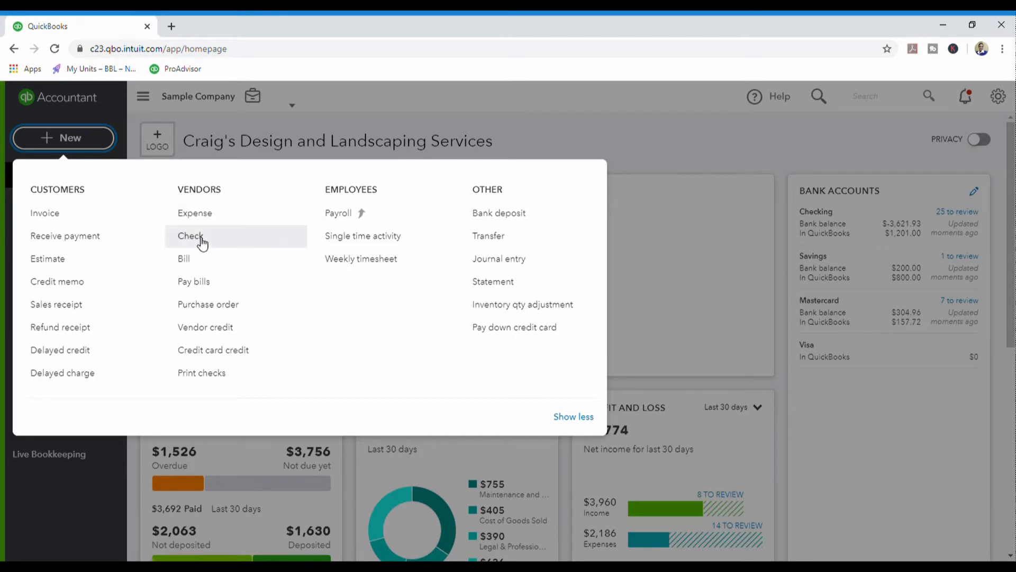
left_click(190, 235)
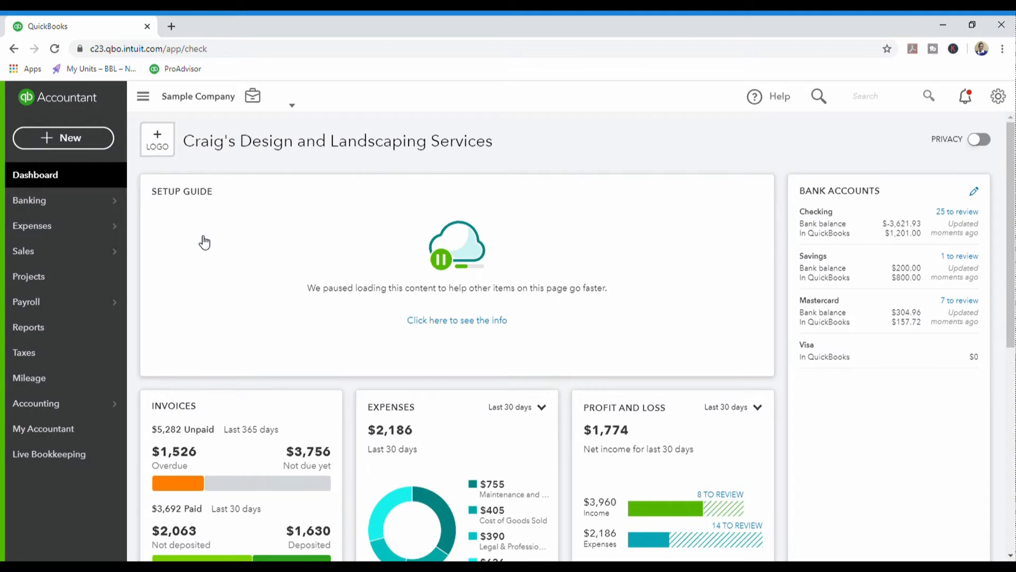
mouse_move(299, 226)
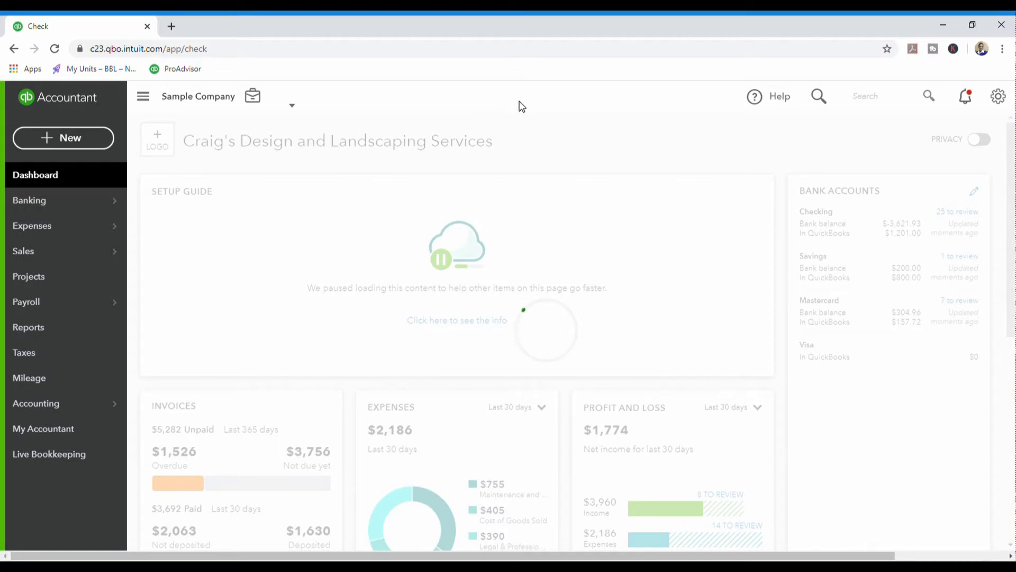
mouse_move(542, 240)
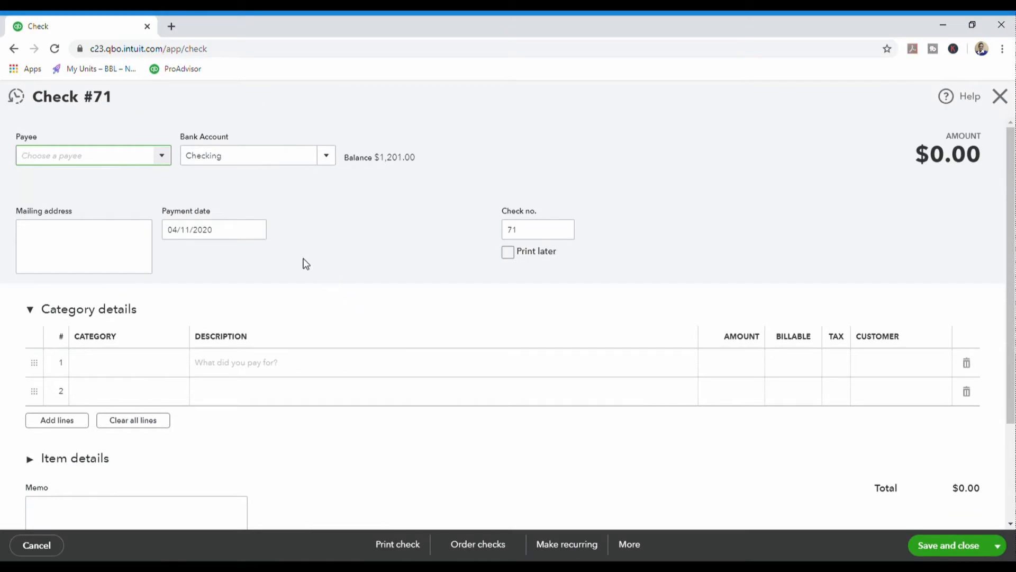
mouse_move(284, 244)
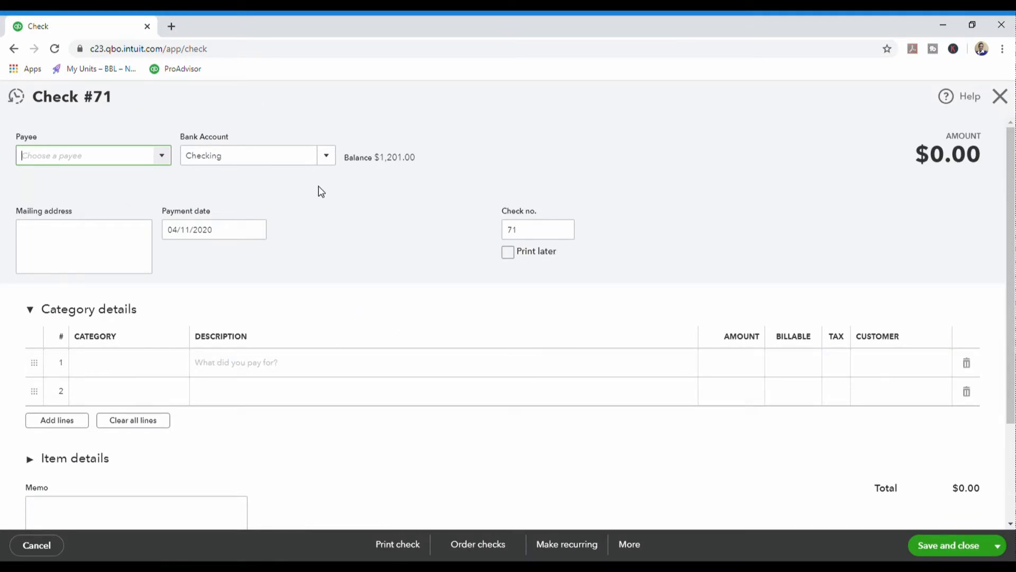
Step: Expand the Item details section on blank Check #71 below the category details
left_click(90, 155)
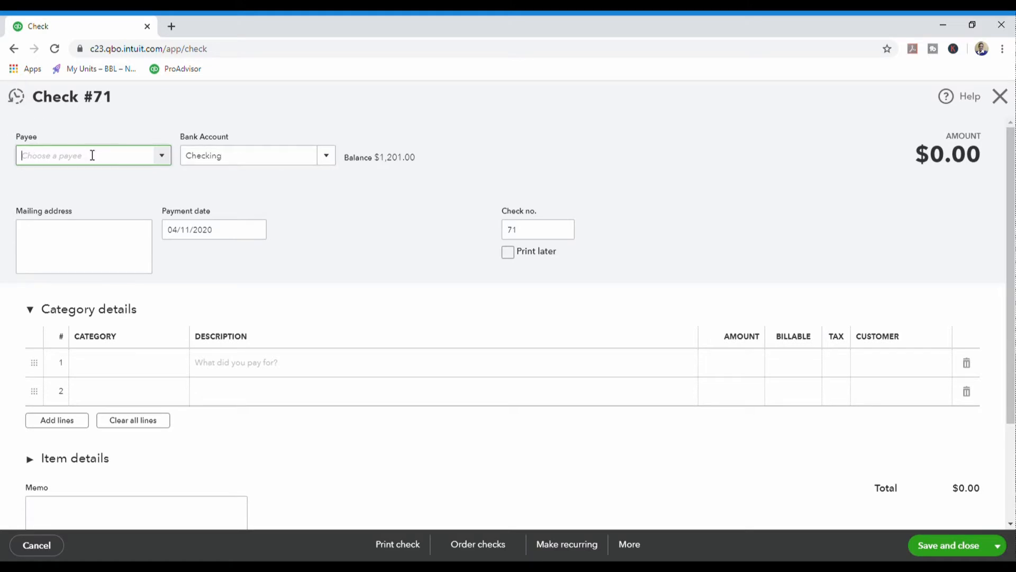
mouse_move(73, 369)
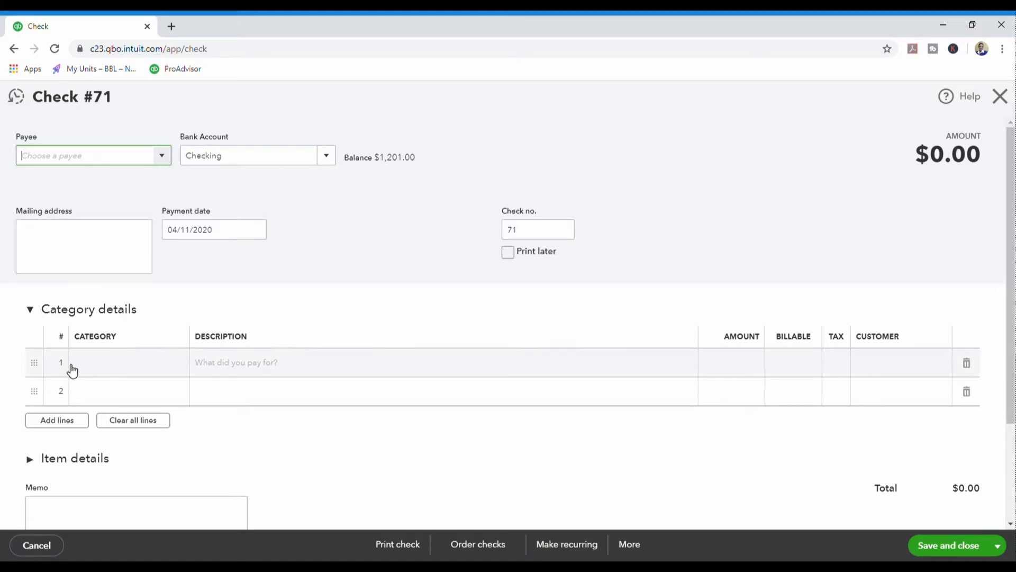
mouse_move(147, 371)
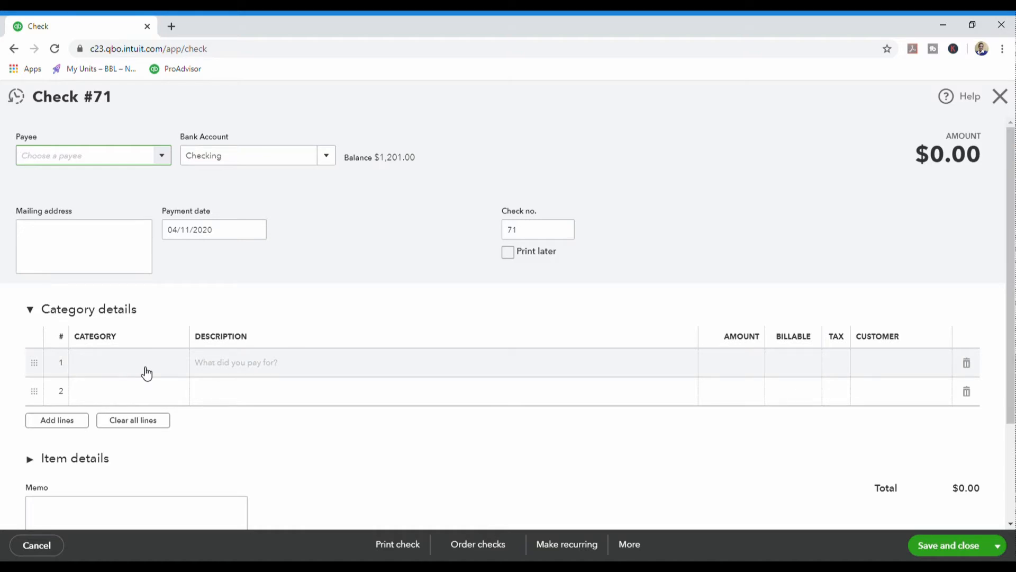
mouse_move(122, 360)
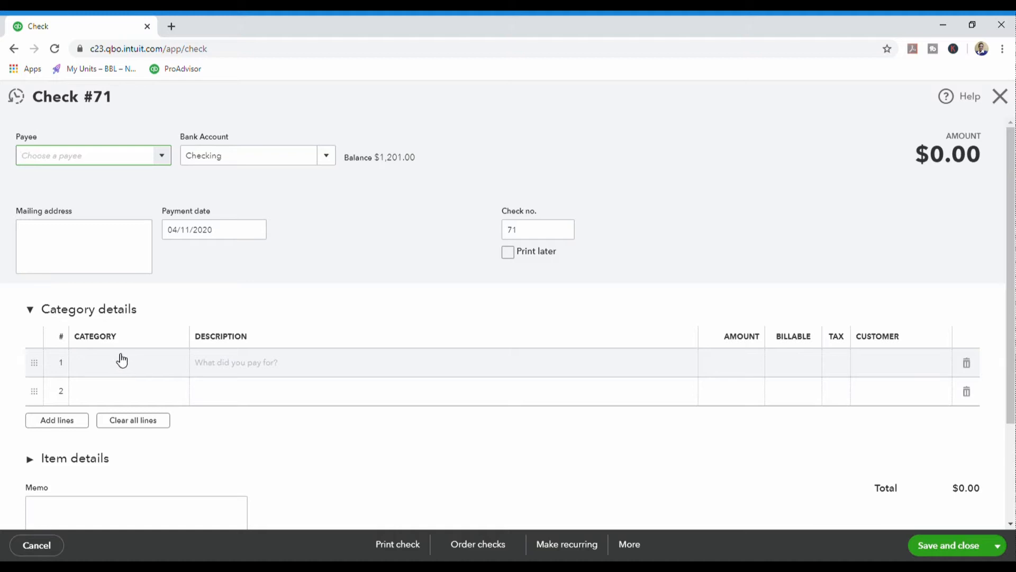
scroll("down", 3)
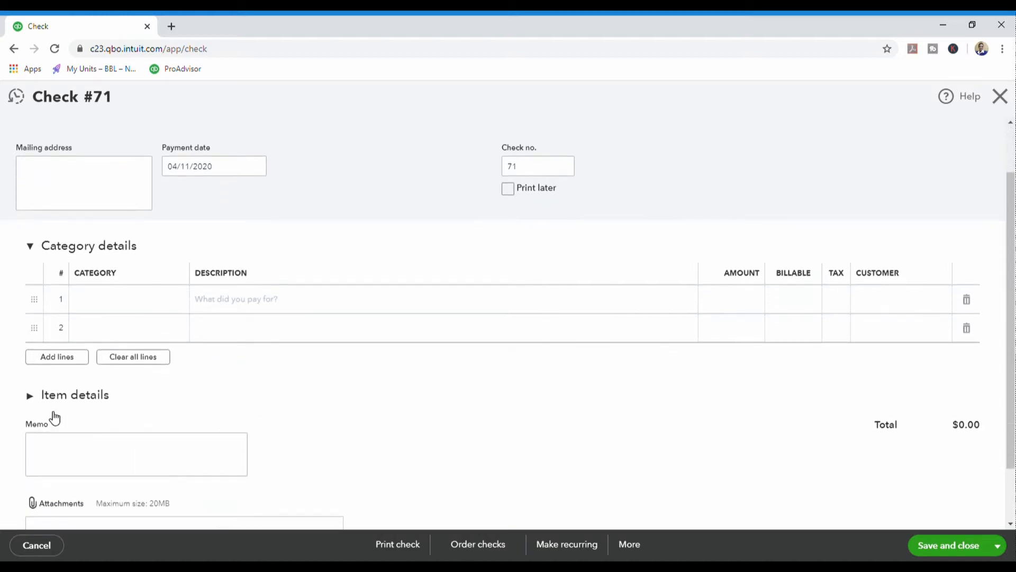
mouse_move(28, 399)
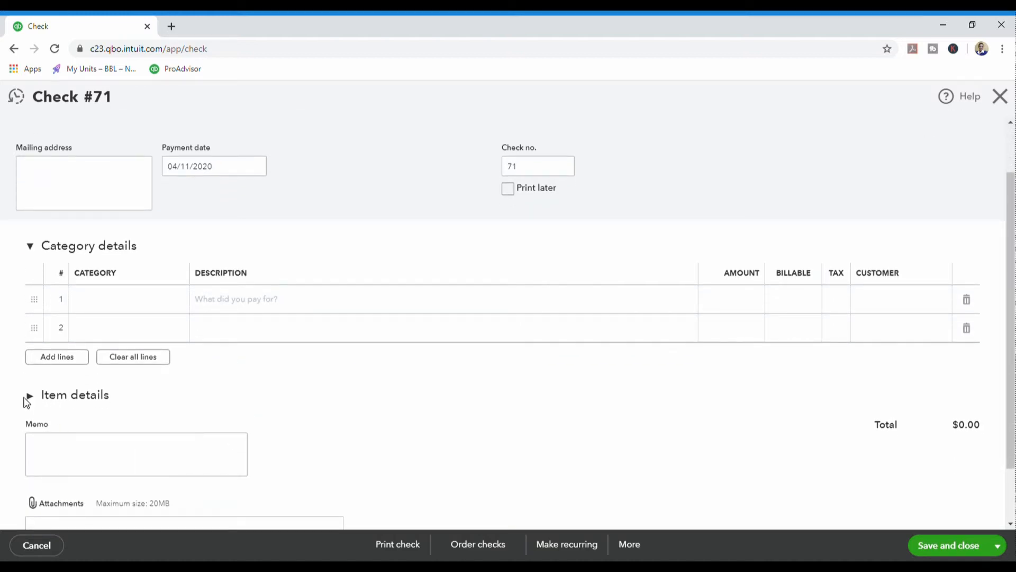
left_click(29, 395)
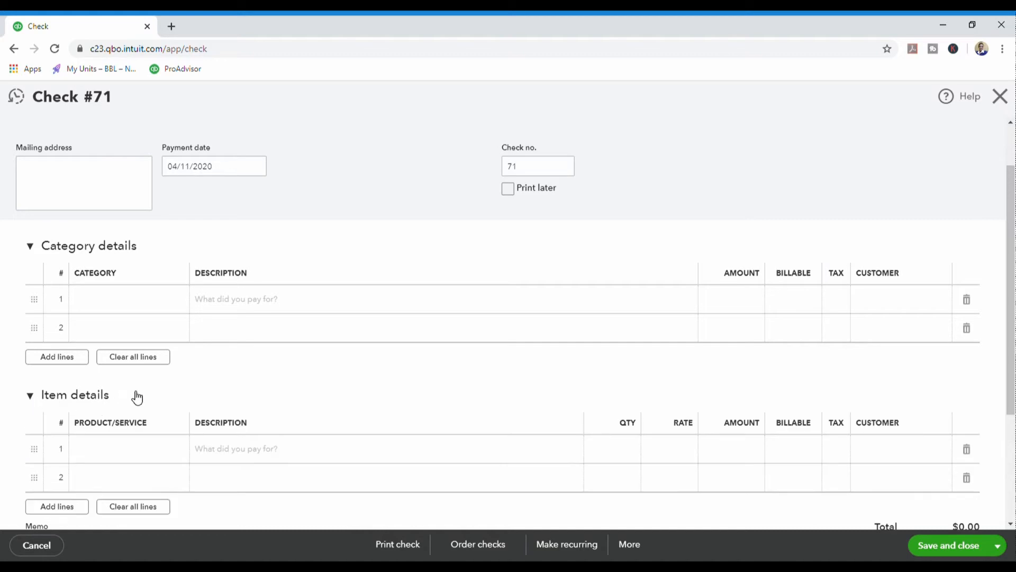
scroll("up", 3)
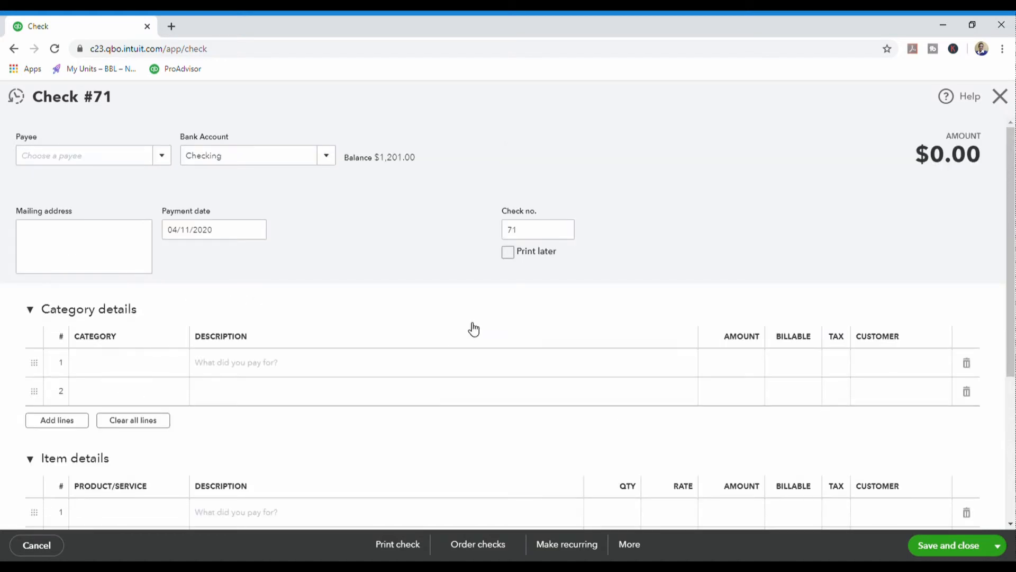
mouse_move(107, 170)
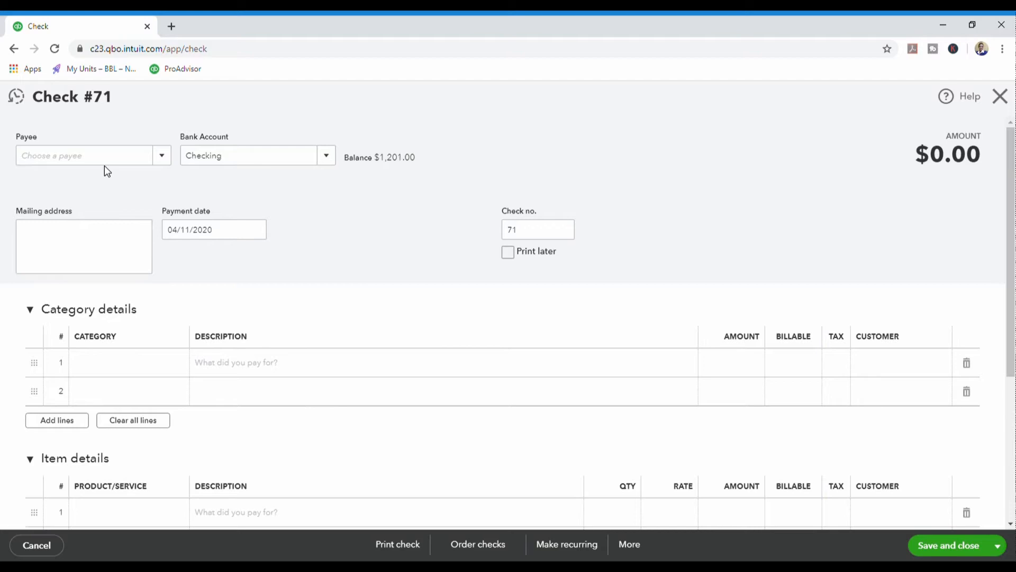
mouse_move(105, 186)
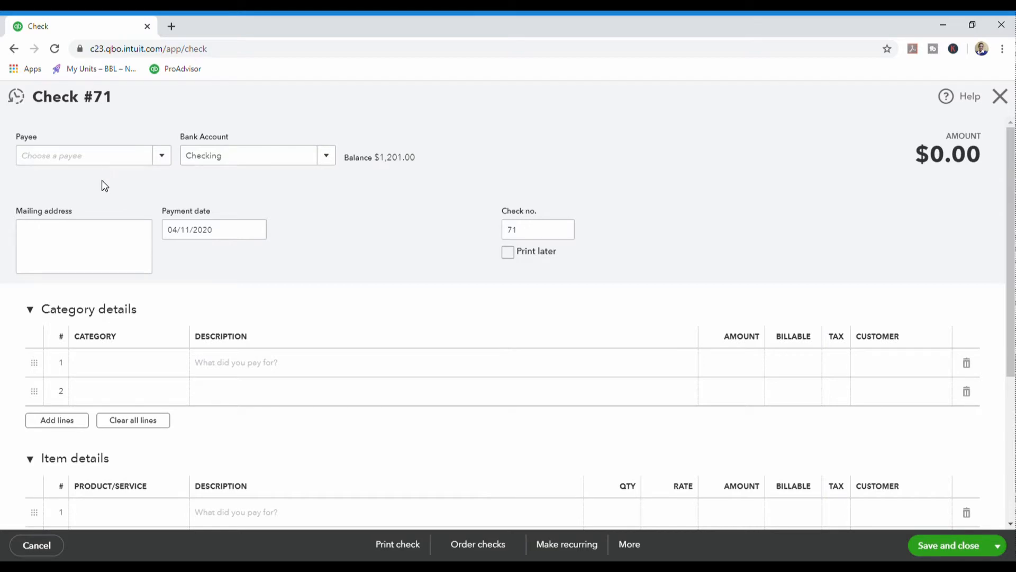
mouse_move(87, 185)
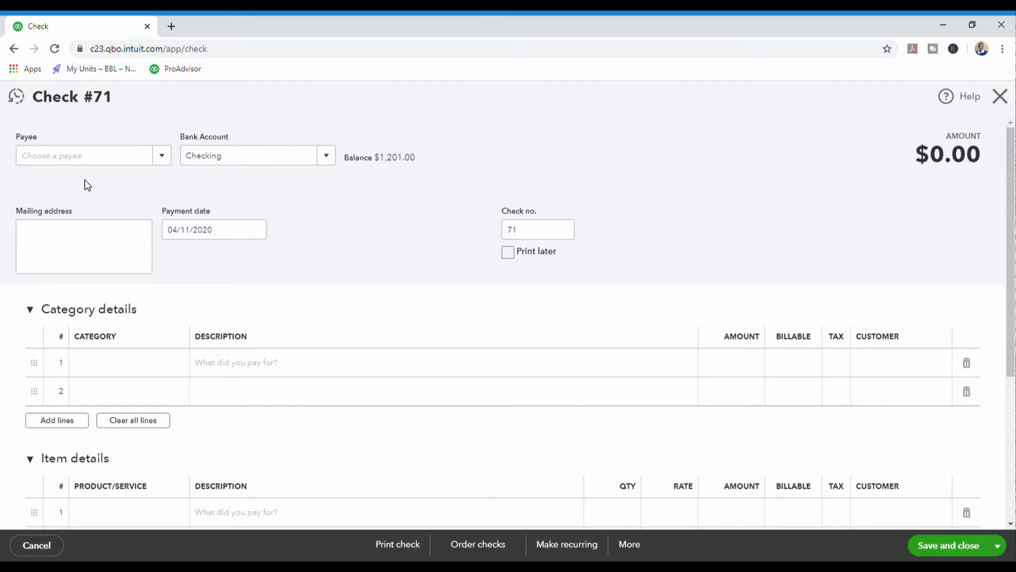
Step: Choose Norton Lumber and Building Materials as payee, bringing up its open $205.00 bill
left_click(85, 155)
type("No")
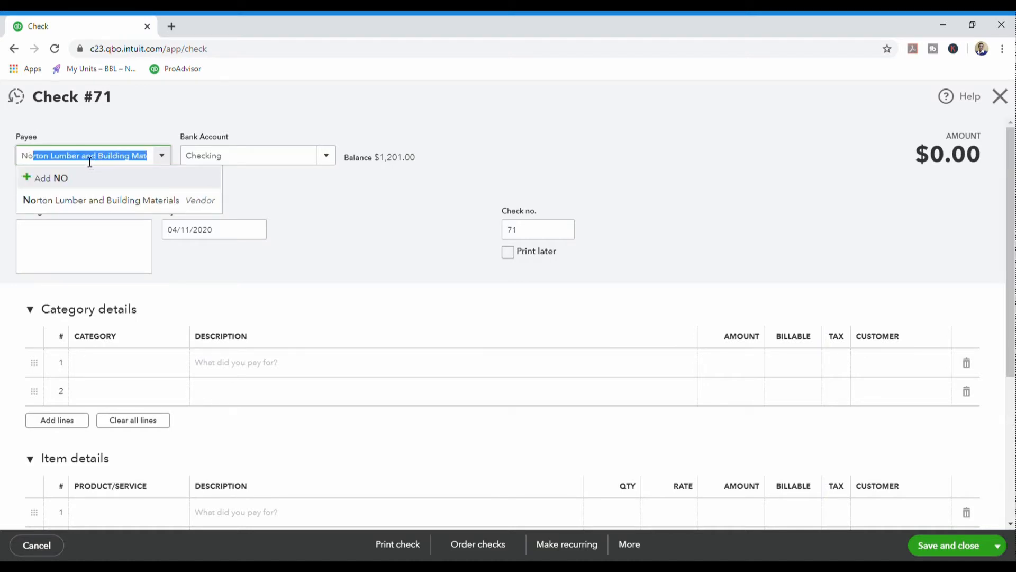
left_click(100, 199)
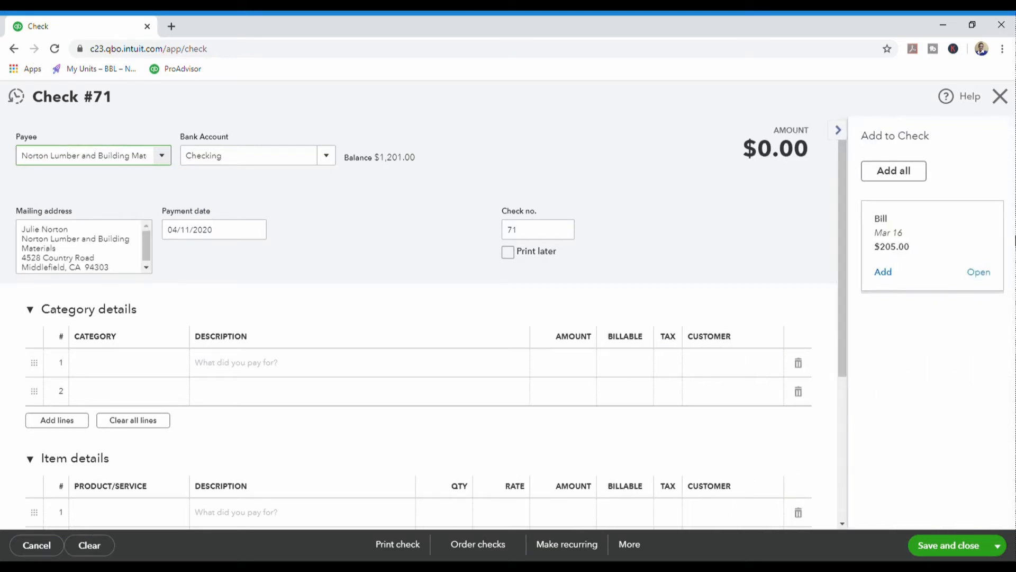
mouse_move(897, 267)
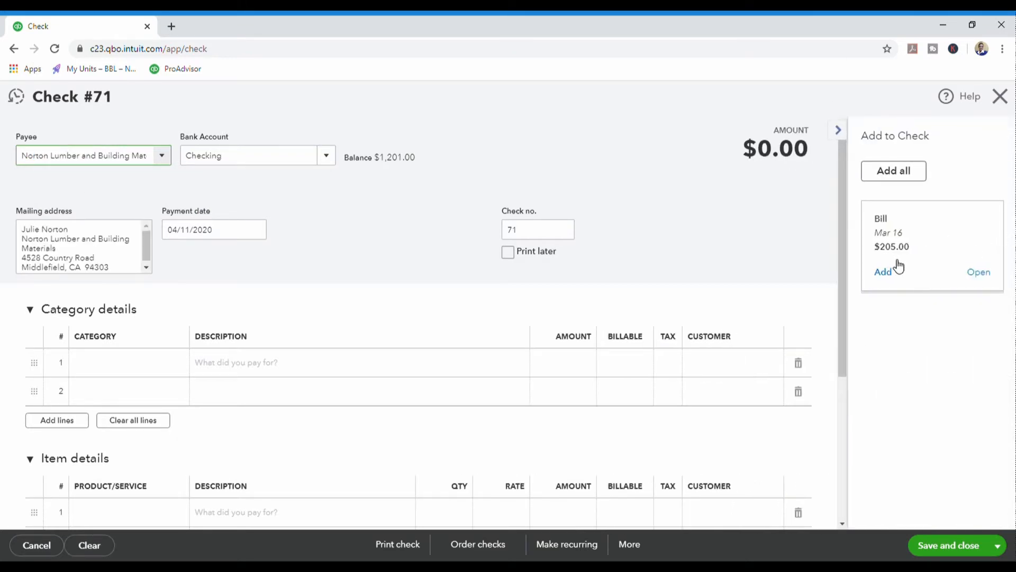
mouse_move(883, 272)
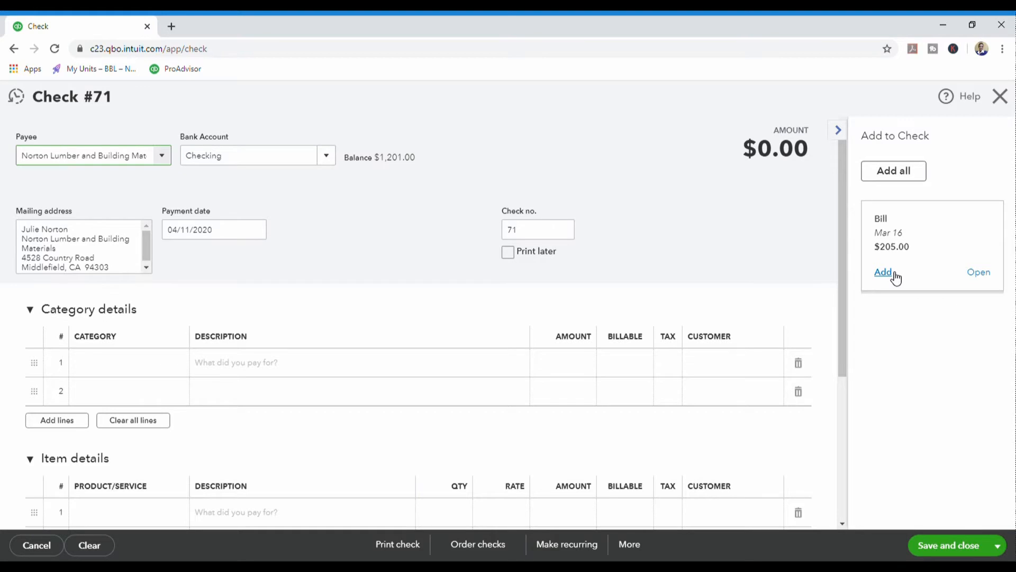
Step: Add the $205.00 bill to the check and change the check number to 3204
left_click(883, 272)
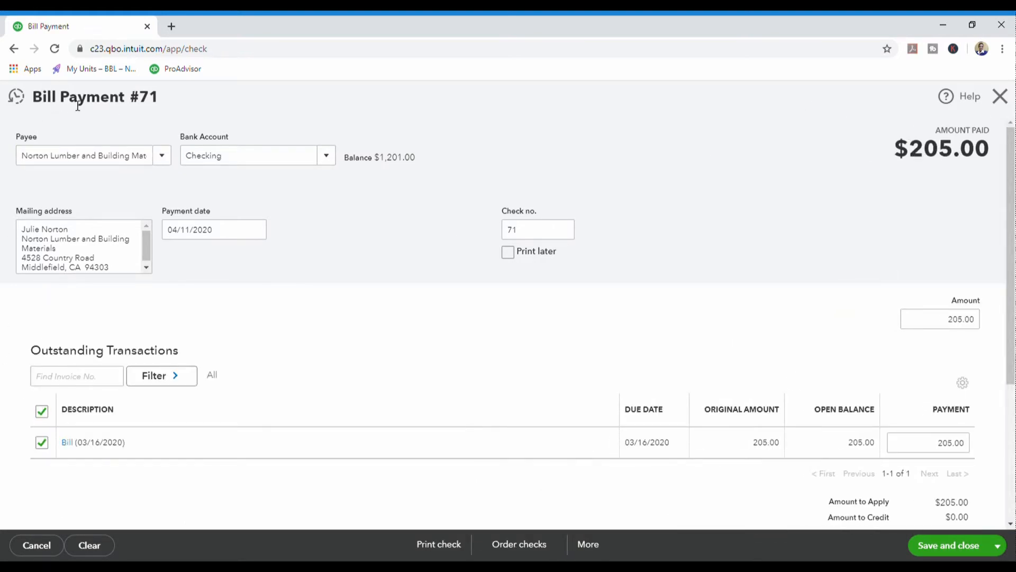
mouse_move(573, 313)
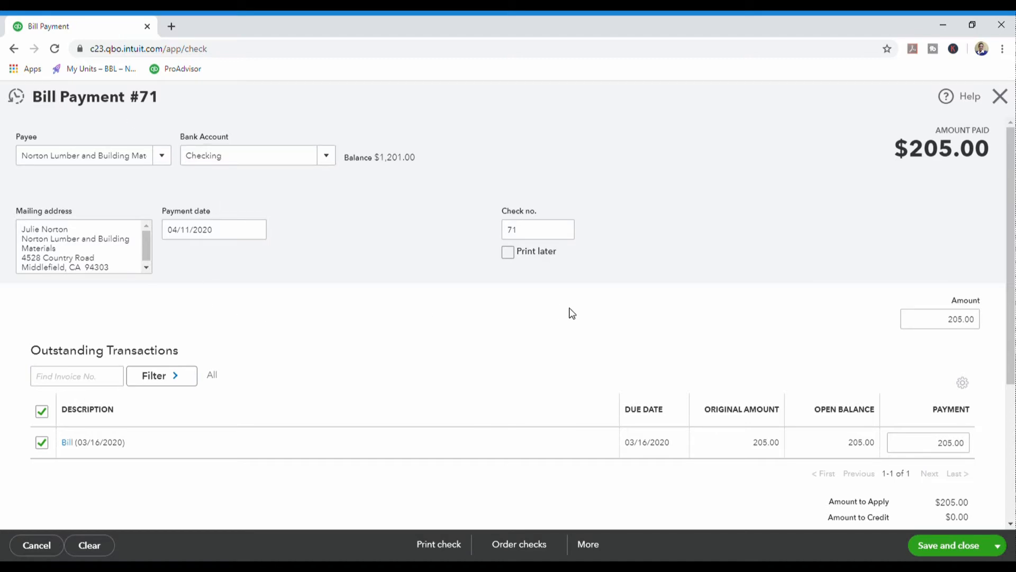
mouse_move(565, 312)
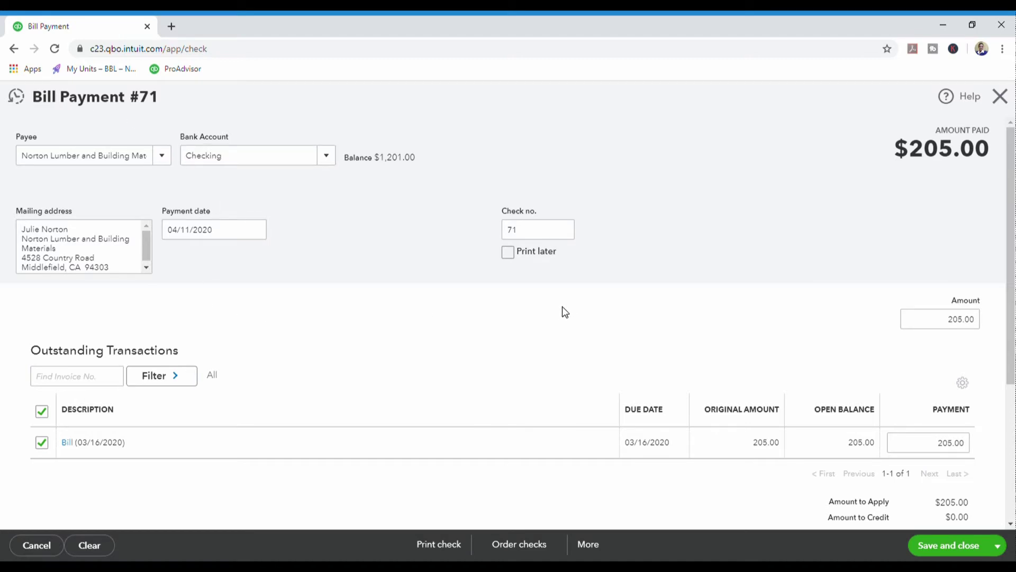
mouse_move(408, 203)
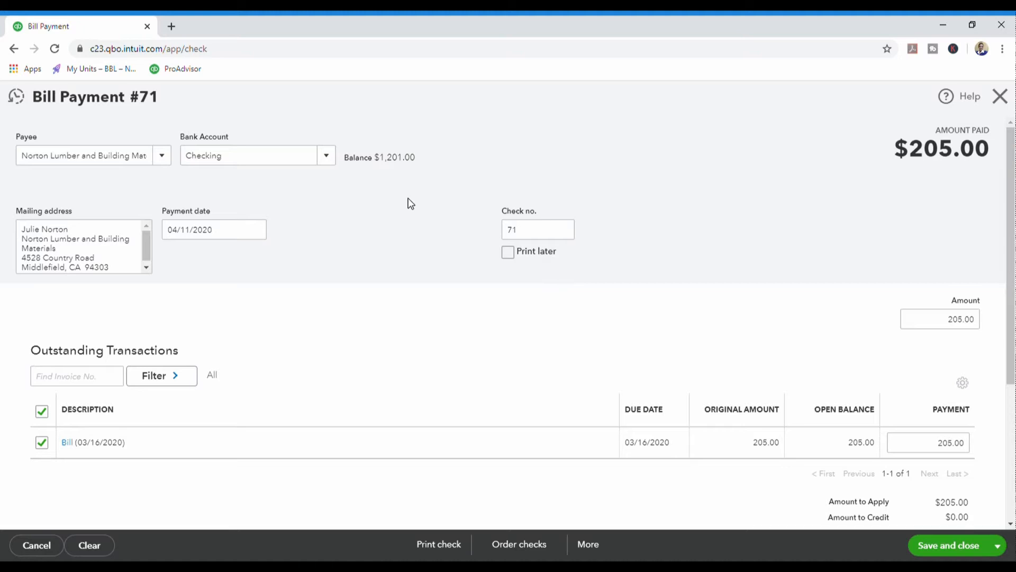
left_click(537, 229)
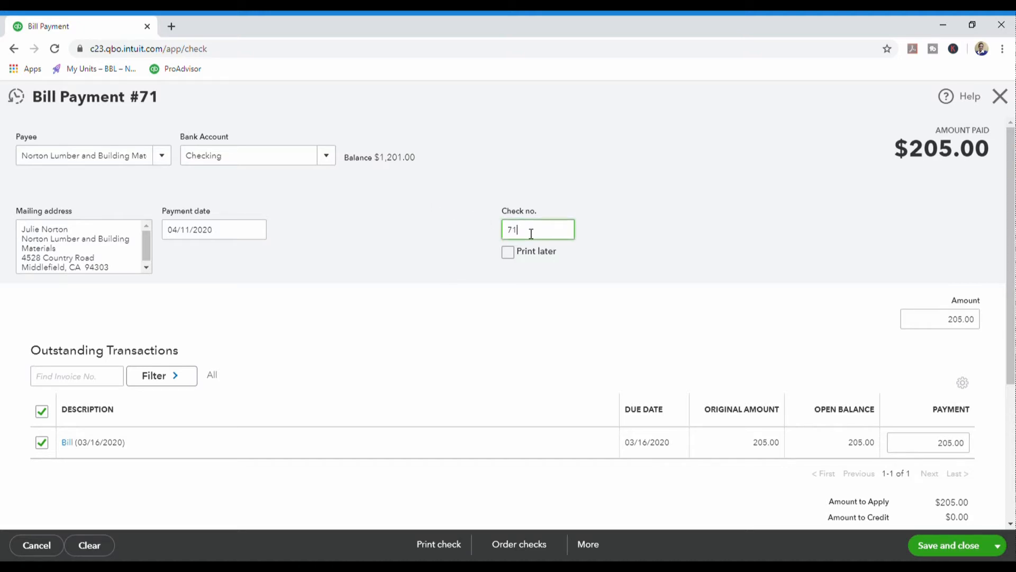
type("3204")
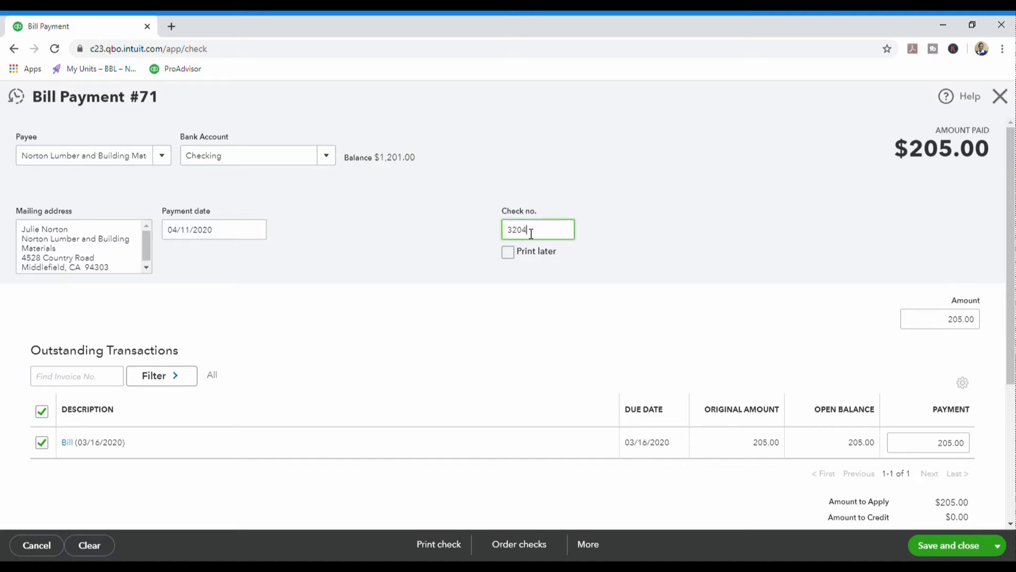
mouse_move(455, 501)
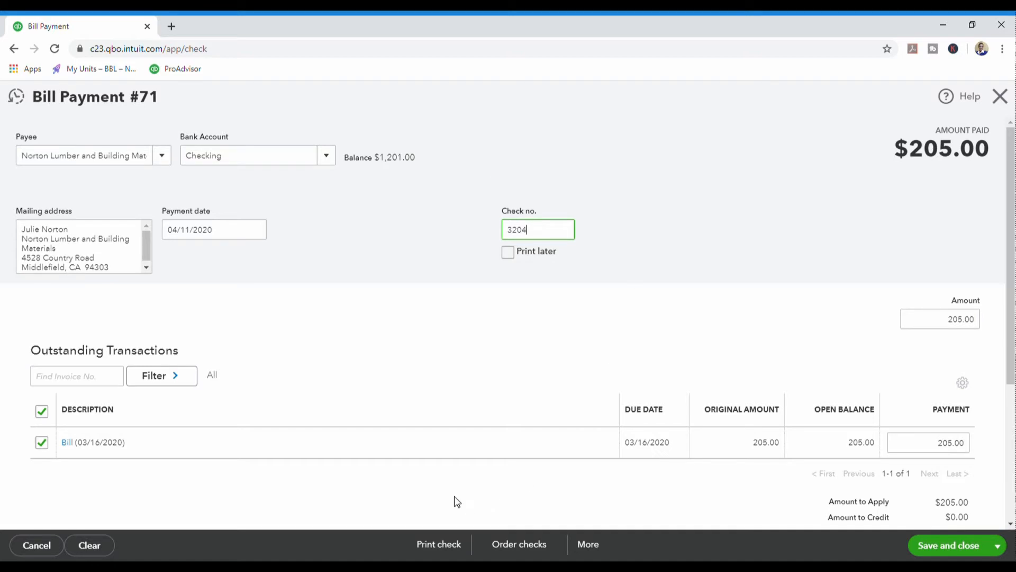
mouse_move(446, 529)
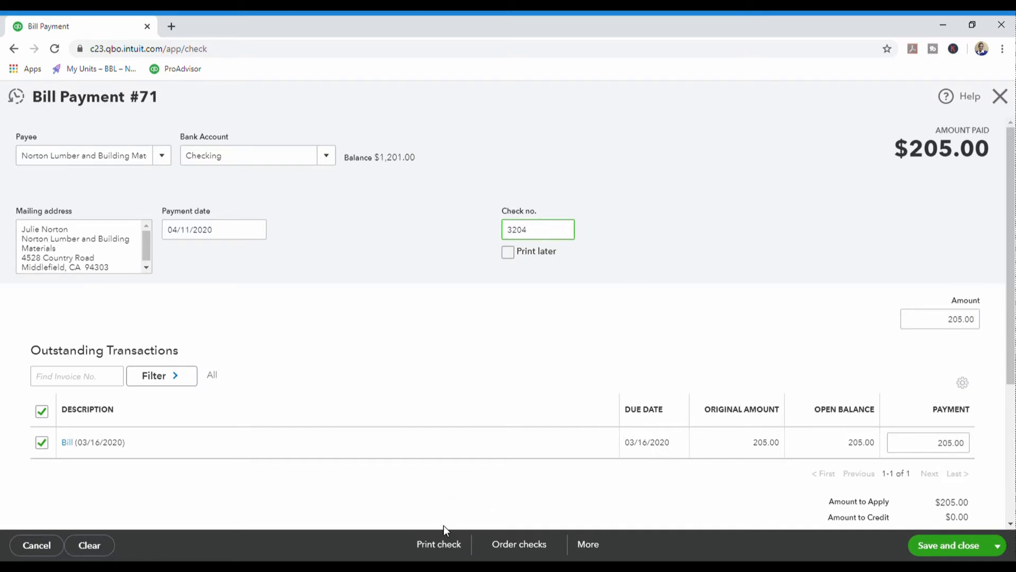
mouse_move(439, 544)
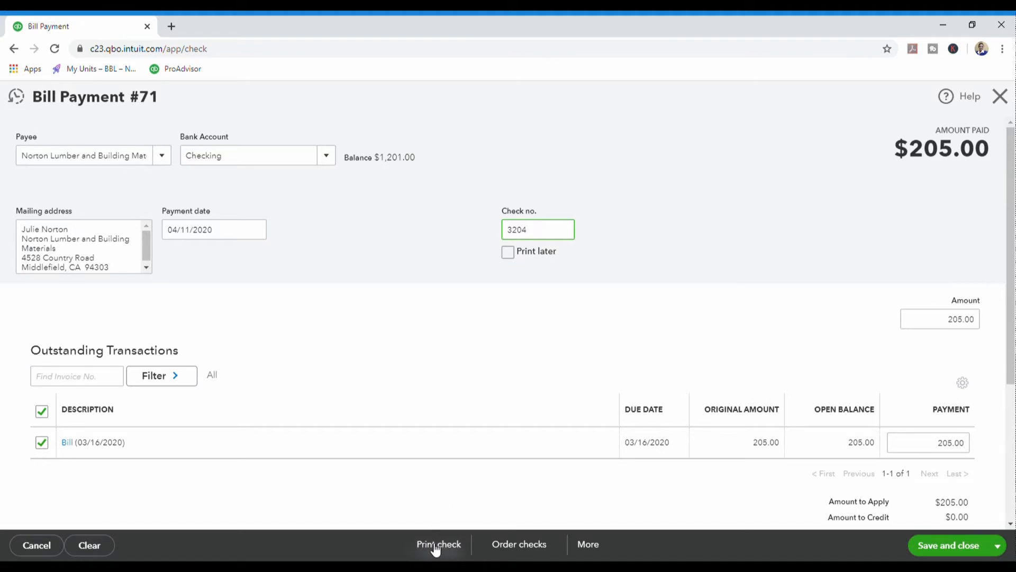
mouse_move(519, 543)
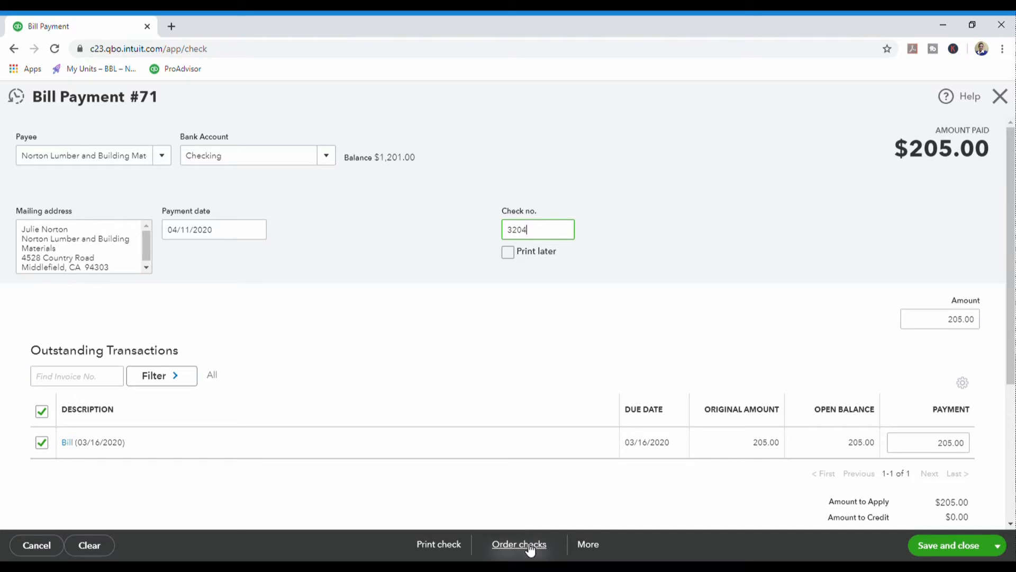
Step: Open the Order checks site and view Secure Plus Voucher Checks pricing, from $66.99 for 50
left_click(520, 544)
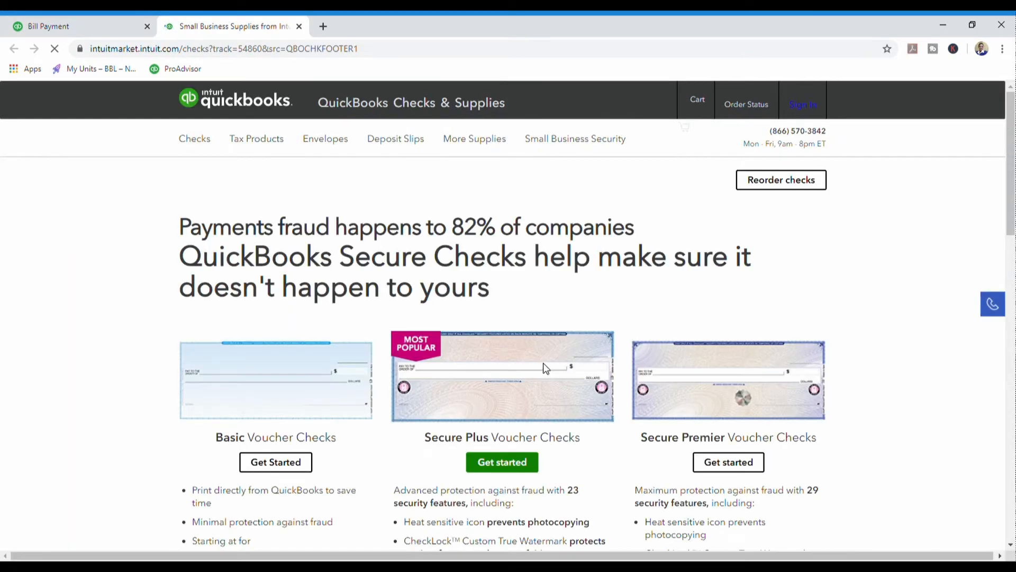
scroll("down", 3)
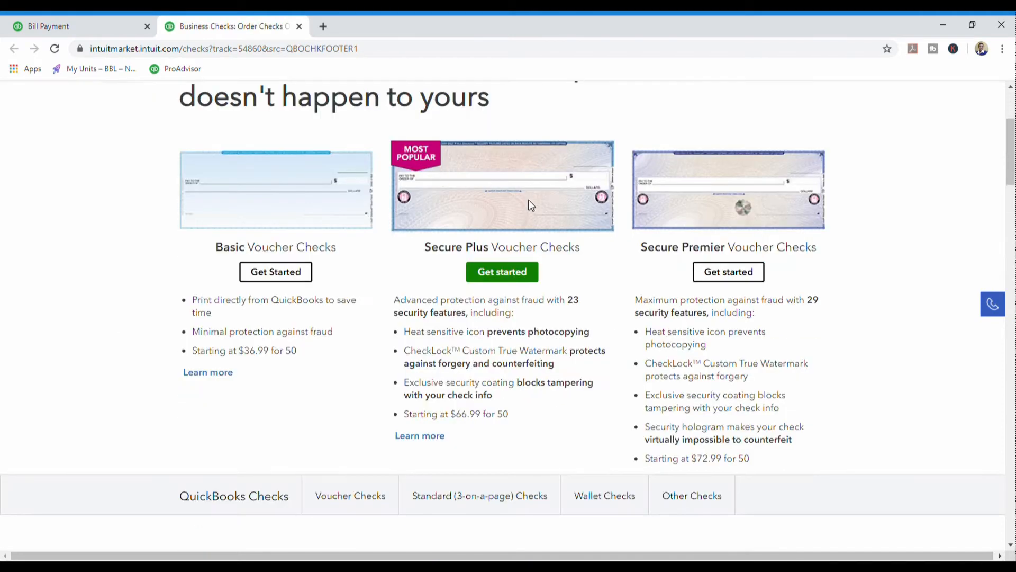
mouse_move(324, 187)
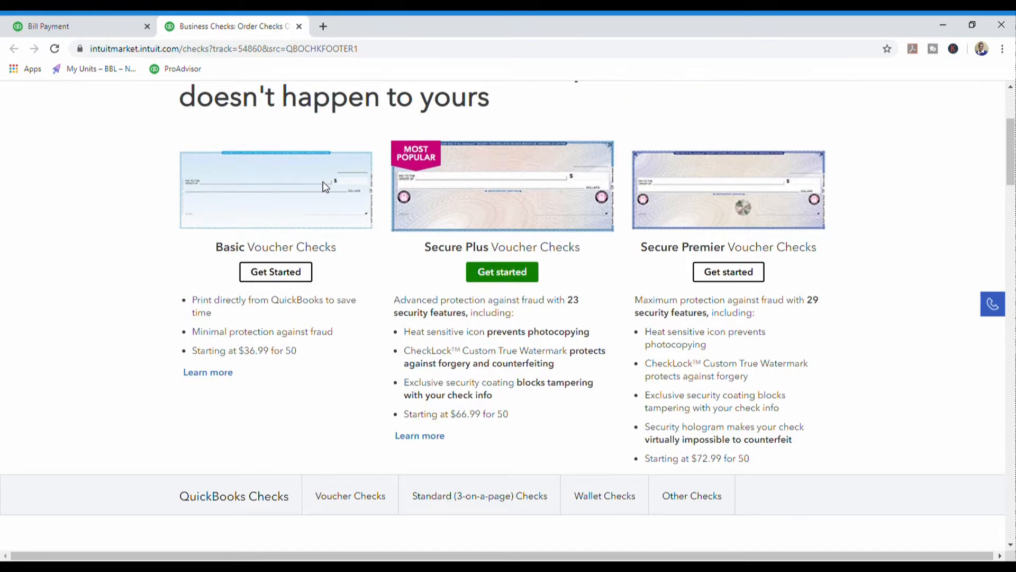
mouse_move(713, 196)
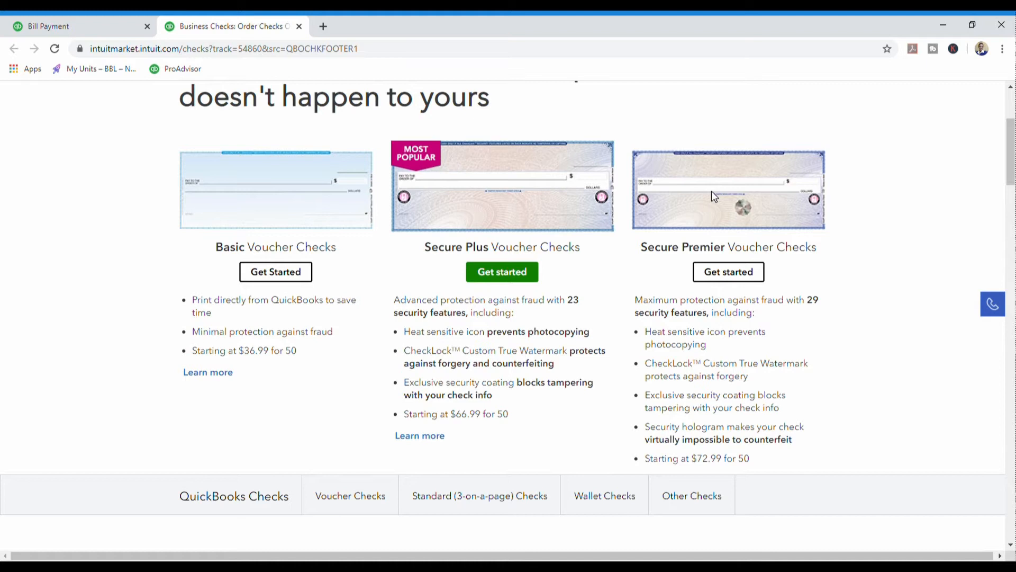
mouse_move(452, 210)
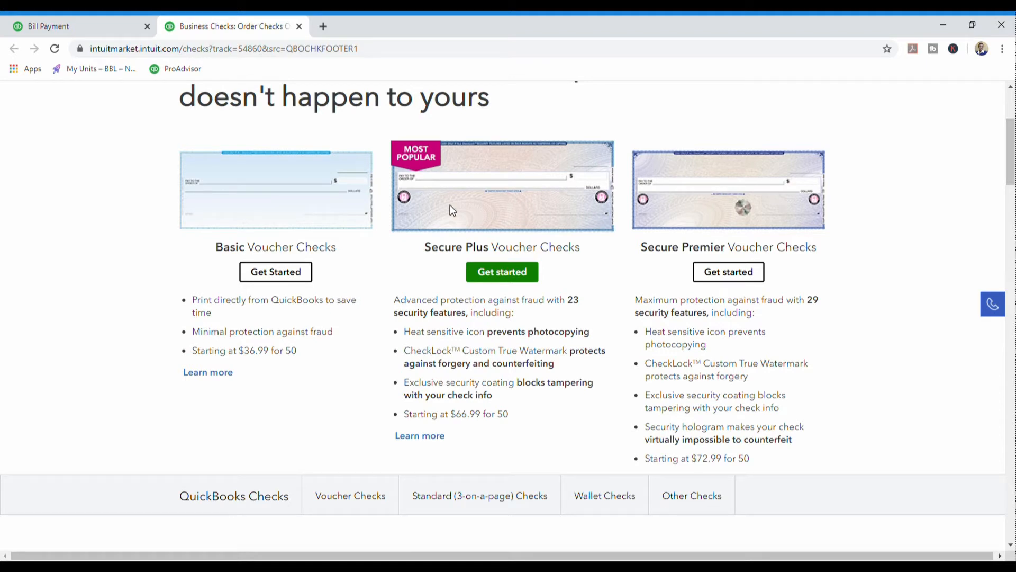
mouse_move(503, 271)
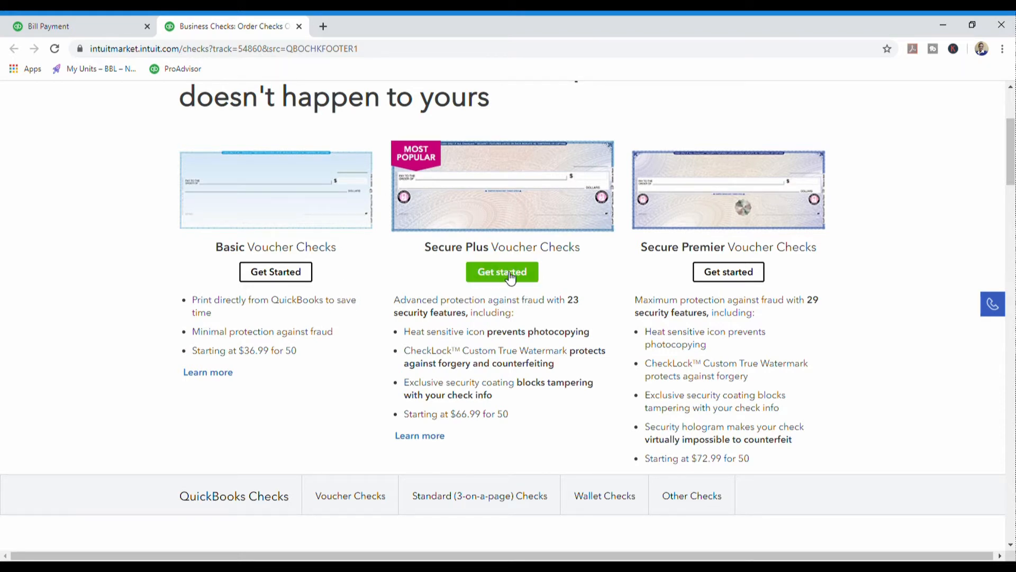
left_click(502, 272)
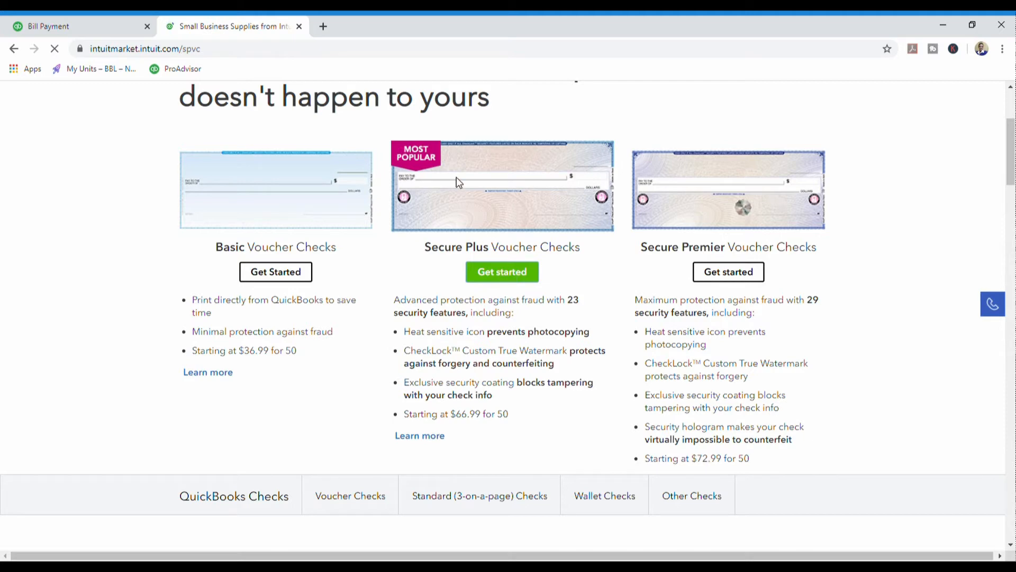
left_click(502, 271)
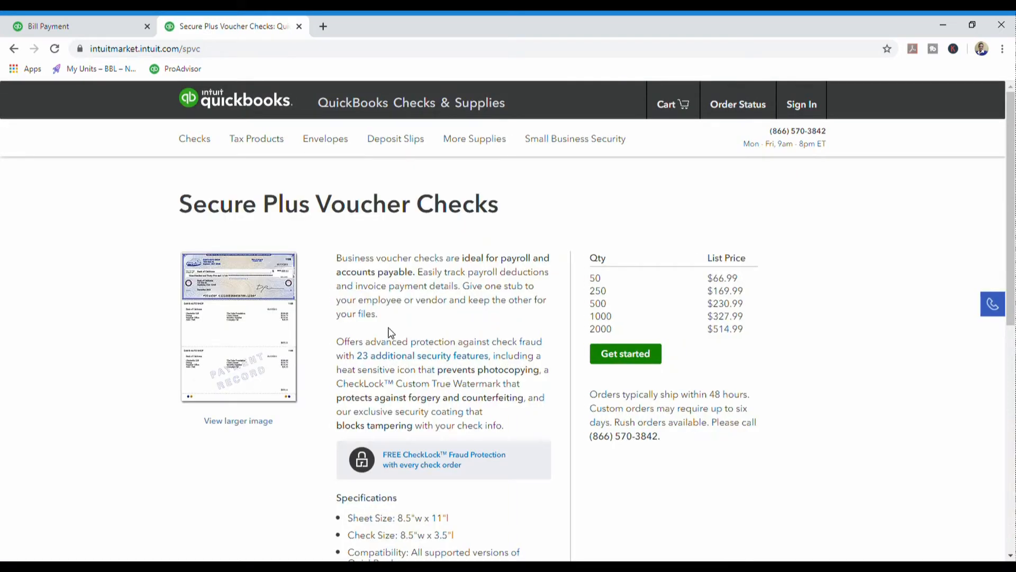
scroll("down", 3)
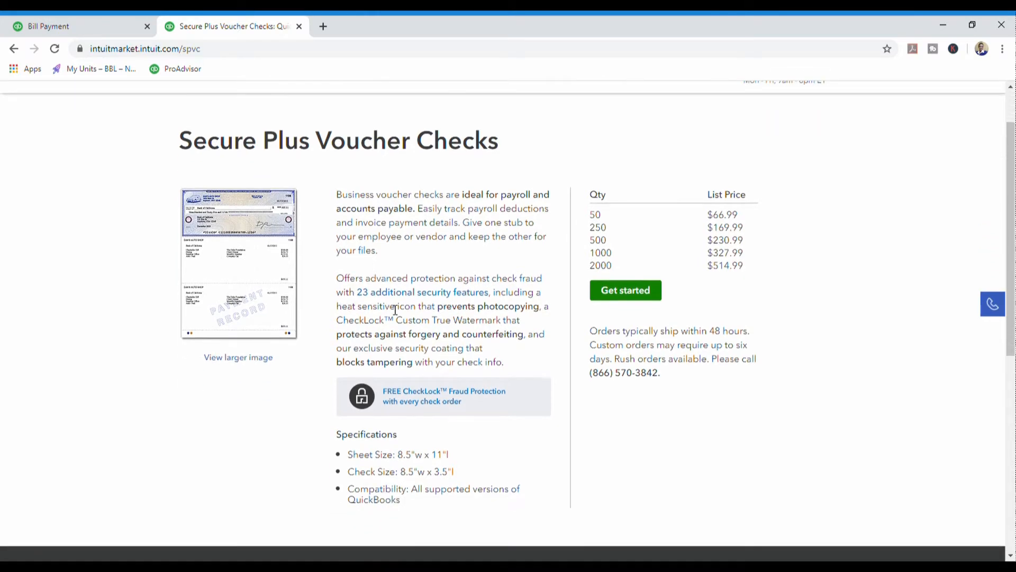
mouse_move(228, 226)
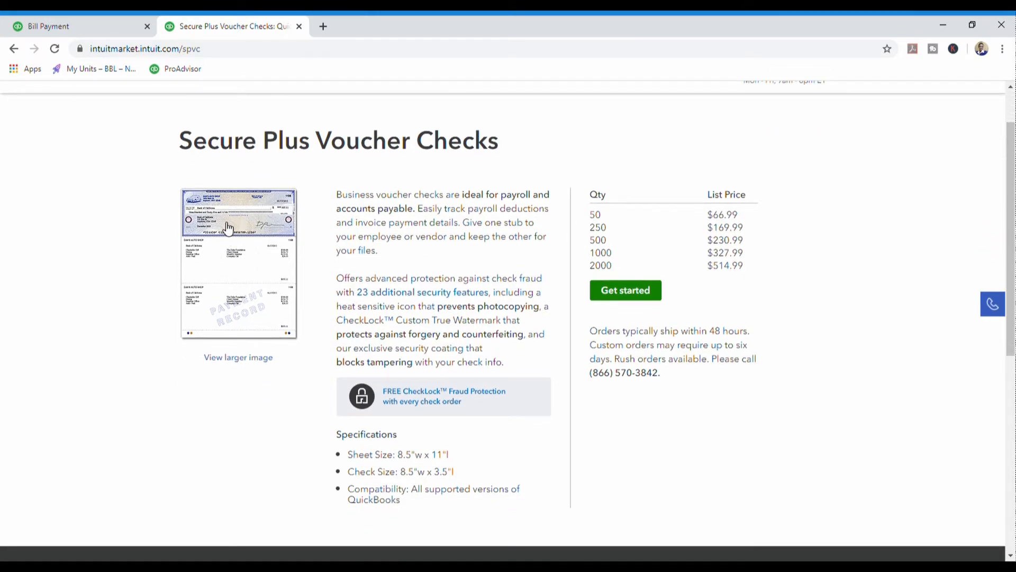
mouse_move(213, 243)
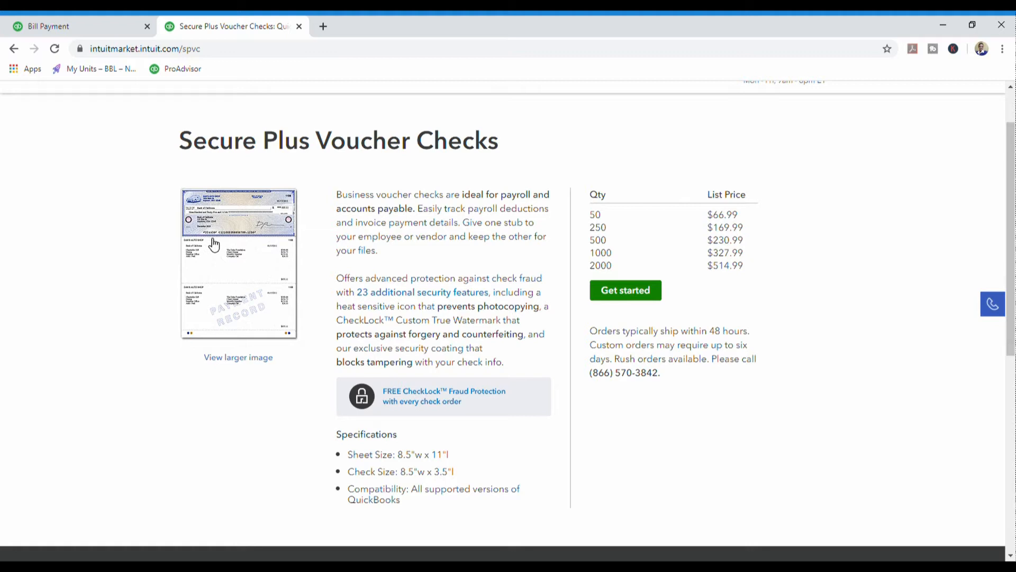
mouse_move(225, 218)
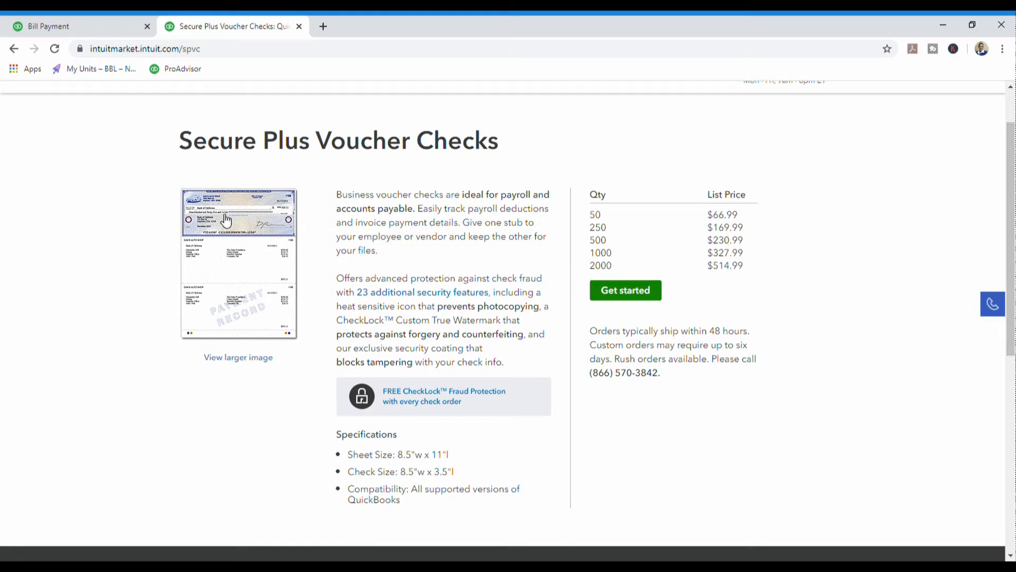
mouse_move(280, 317)
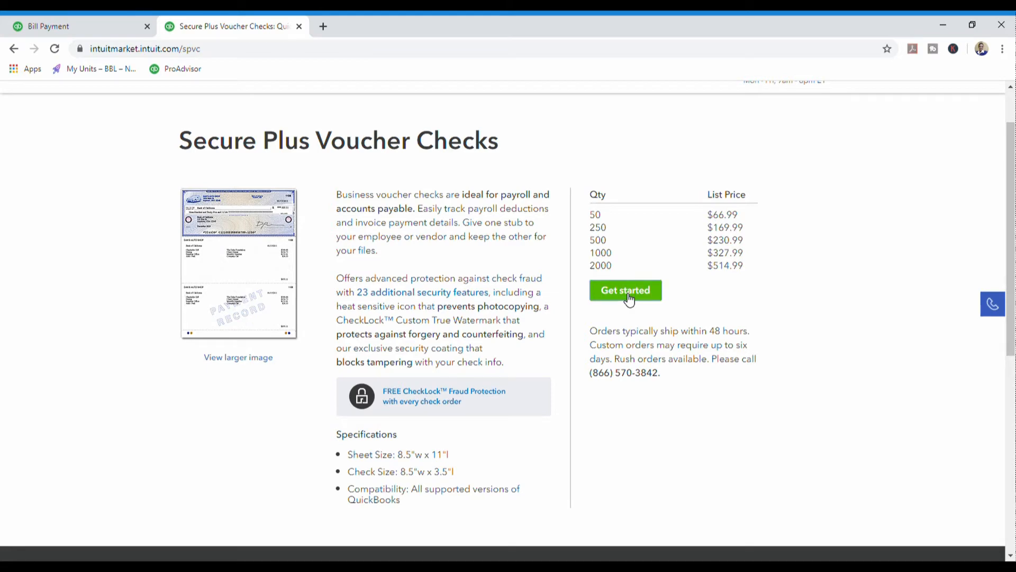
Step: Customize the Secure Plus checks, entering the Bookkeeping company name and address details
left_click(625, 290)
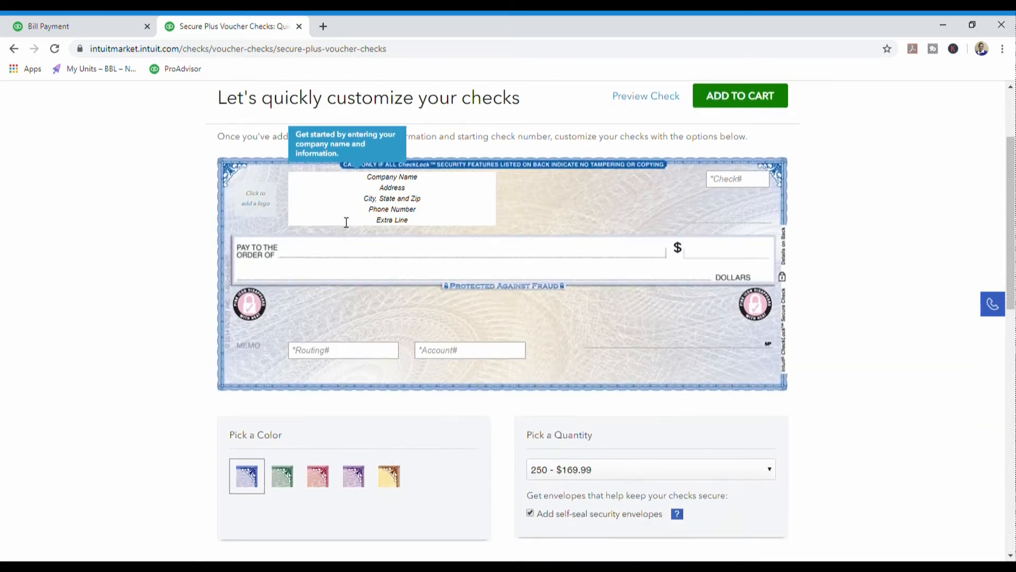
left_click(391, 177)
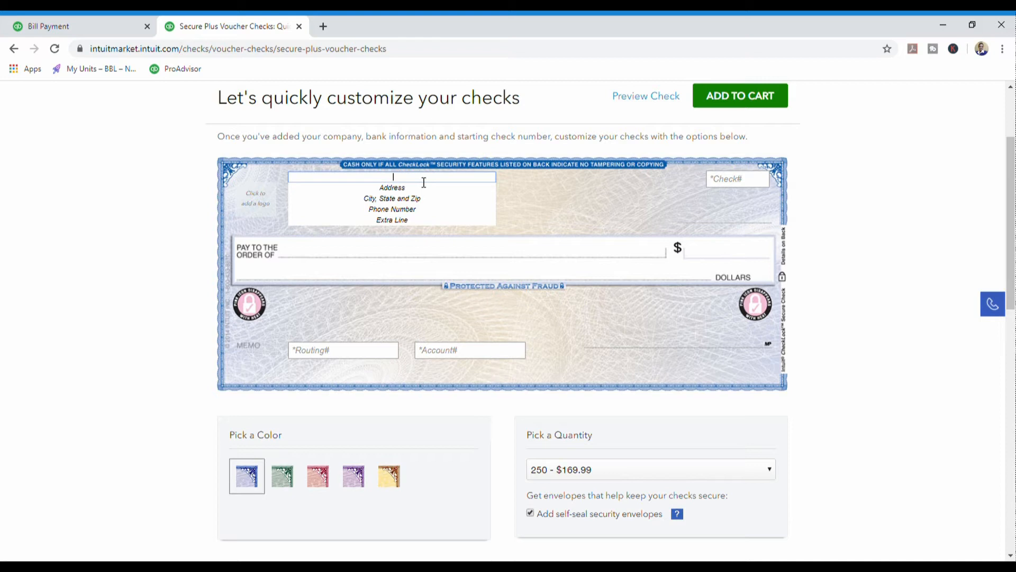
type("b")
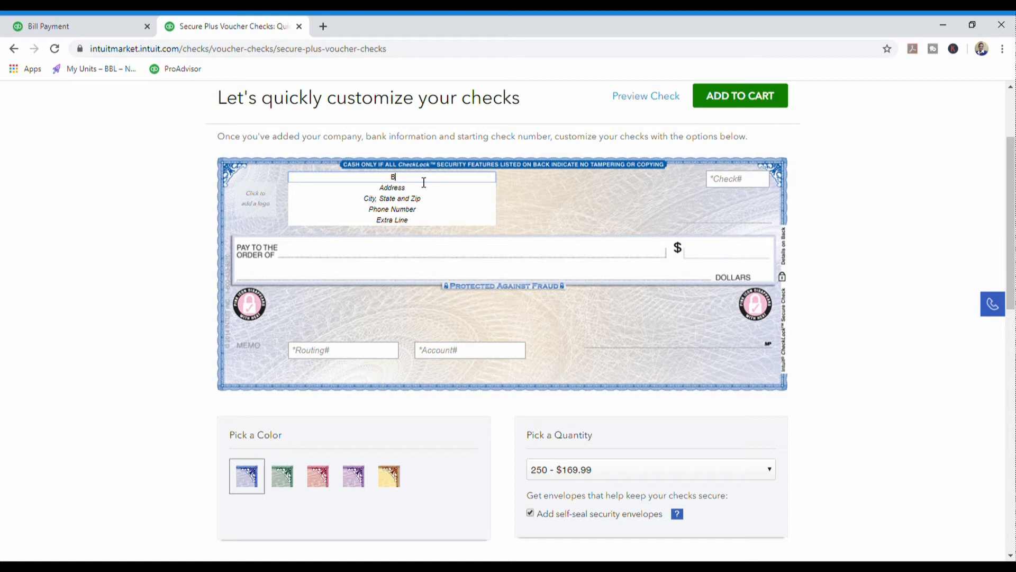
type("ookkeeping Jor")
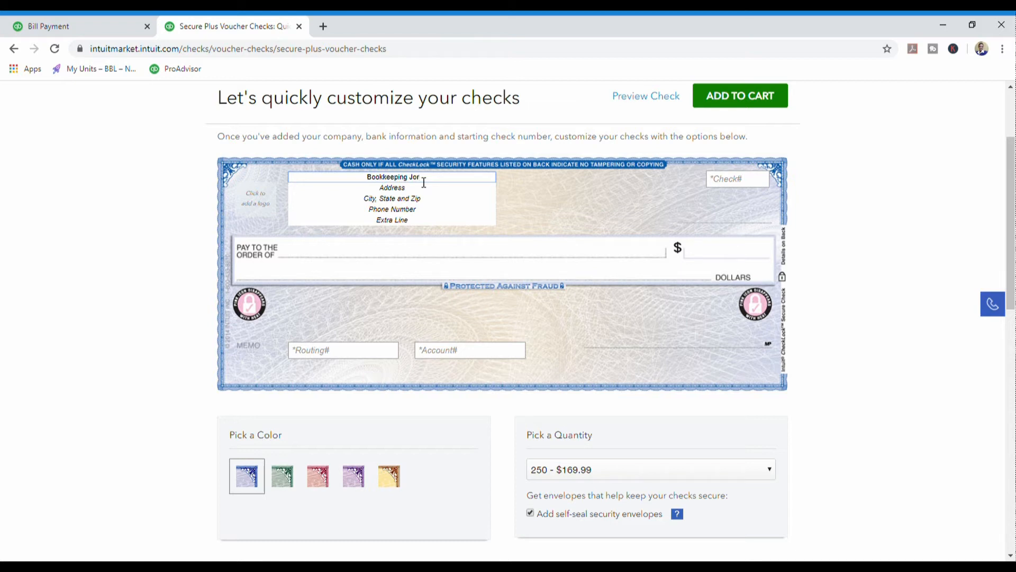
left_click(470, 350)
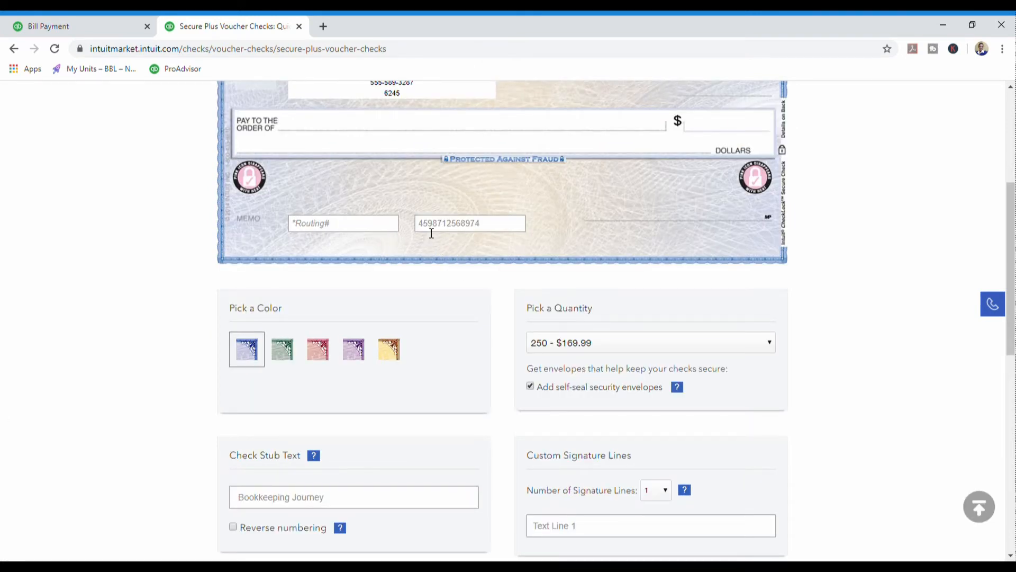
Step: Set the order to 50 checks with one signature line
scroll("down", 3)
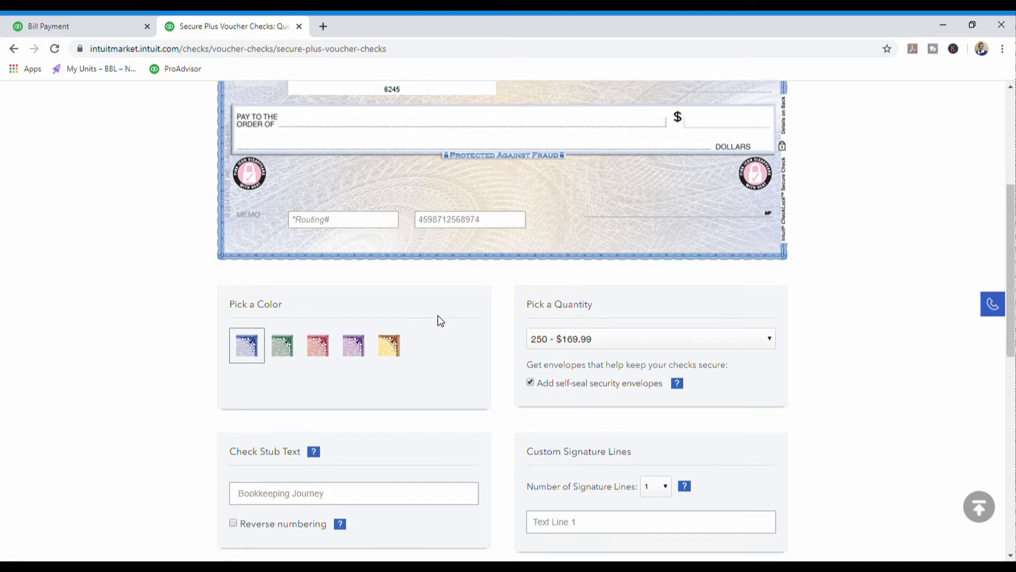
scroll("down", 3)
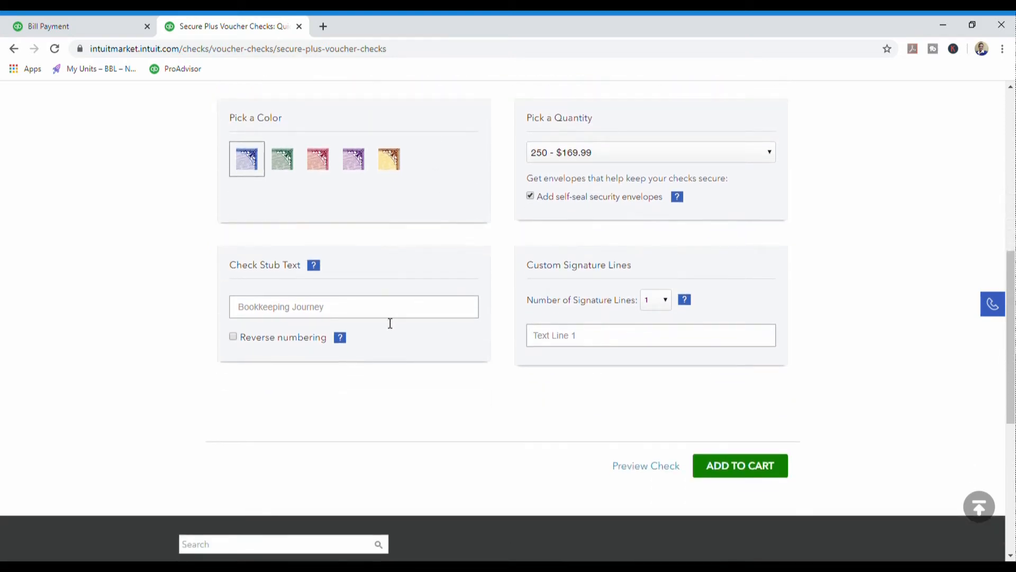
mouse_move(297, 318)
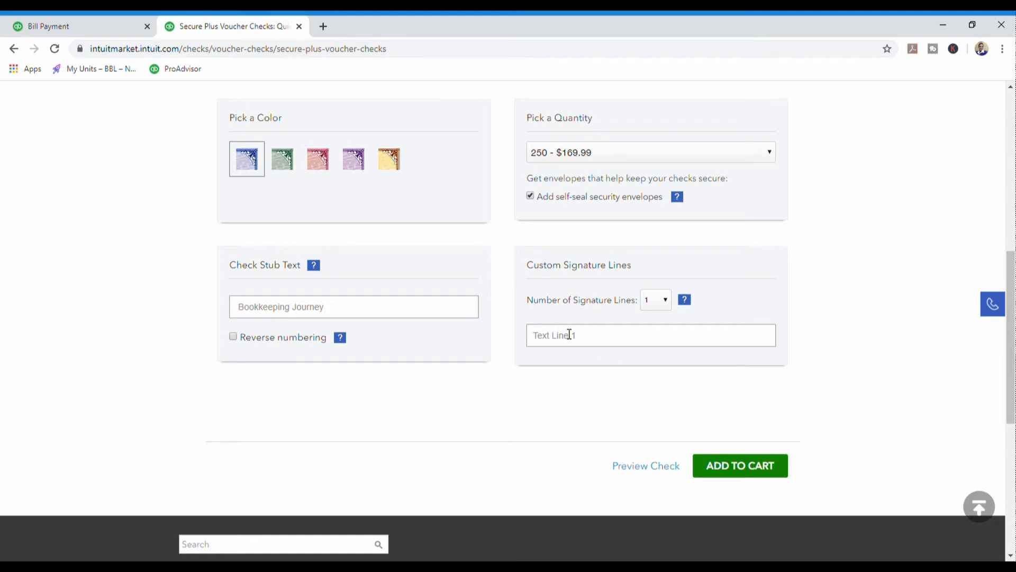
mouse_move(672, 305)
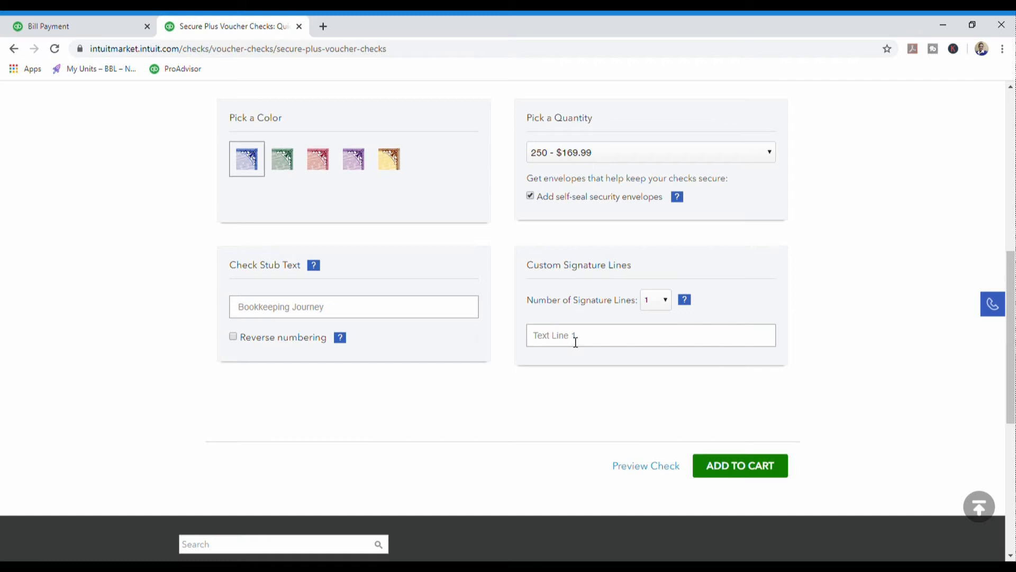
mouse_move(655, 300)
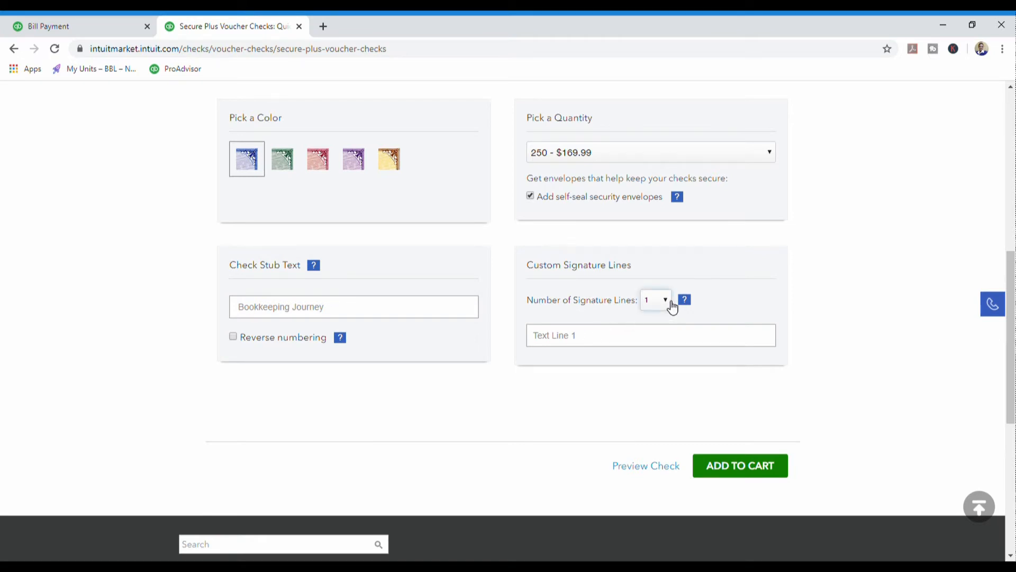
mouse_move(668, 321)
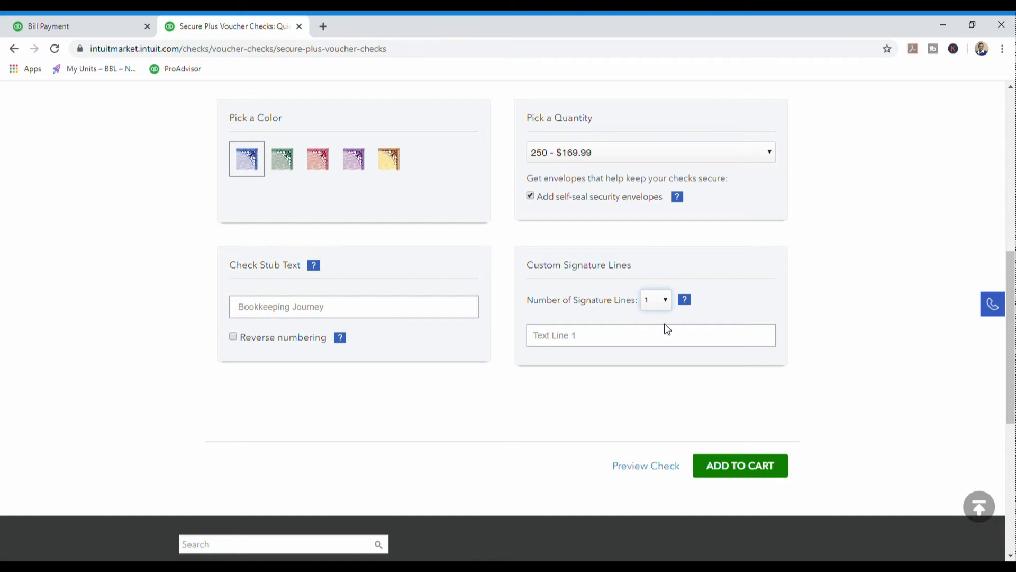
left_click(655, 300)
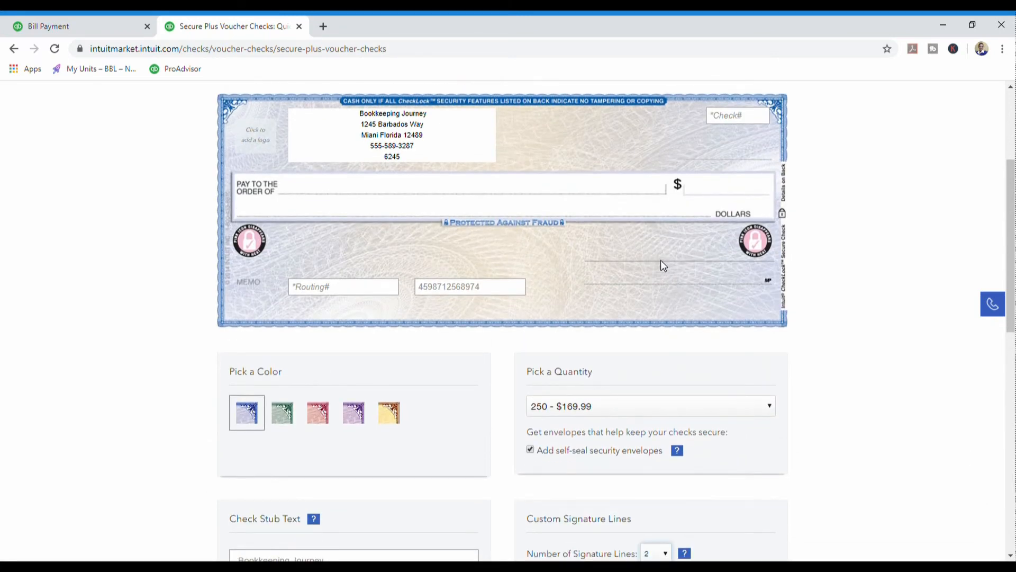
scroll("down", 3)
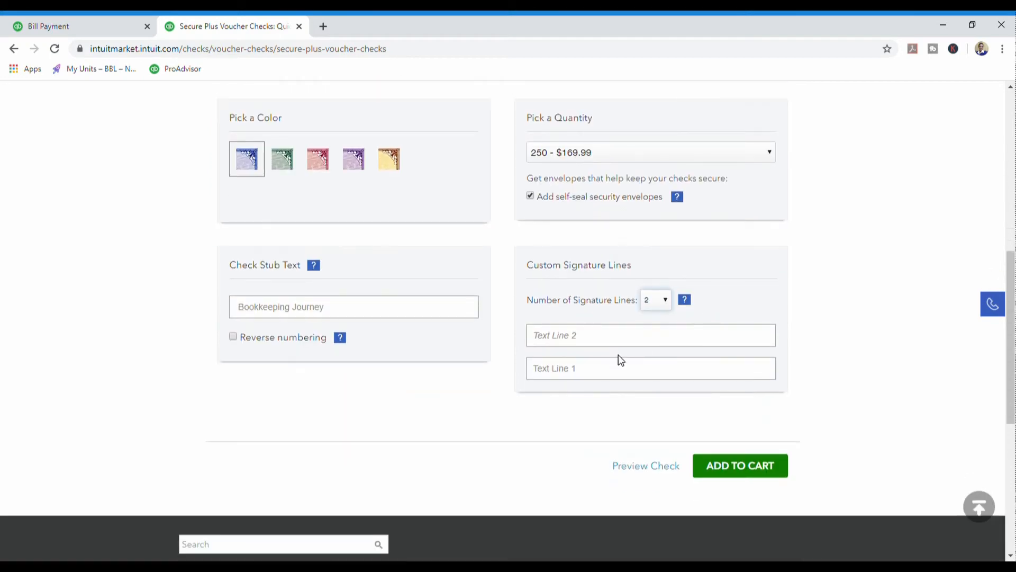
left_click(654, 300)
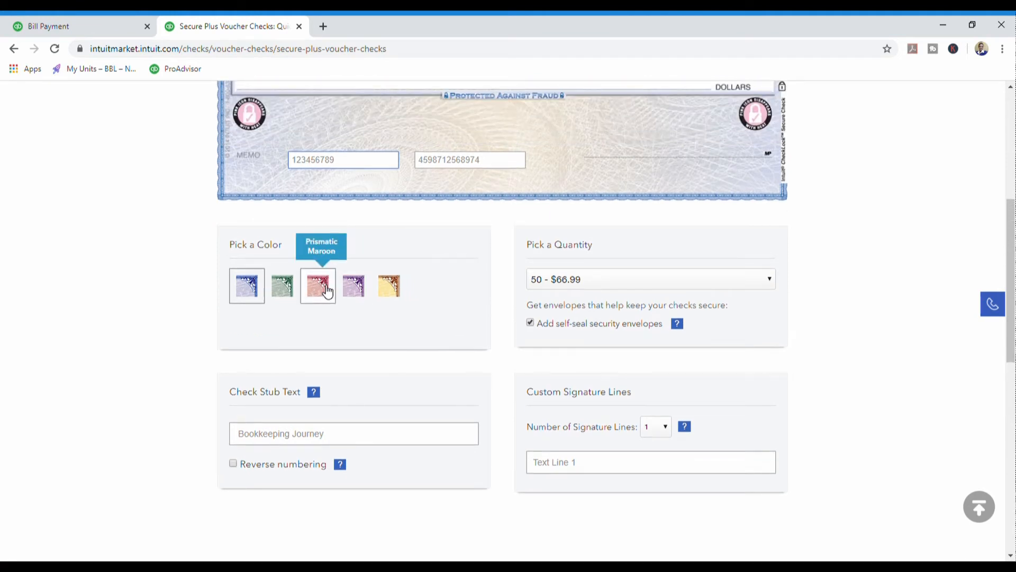
Step: Choose Prismatic Maroon and enter Bank of Bookkeeping, 5487 Stop it way, Miami, FL 12458
scroll("up", 3)
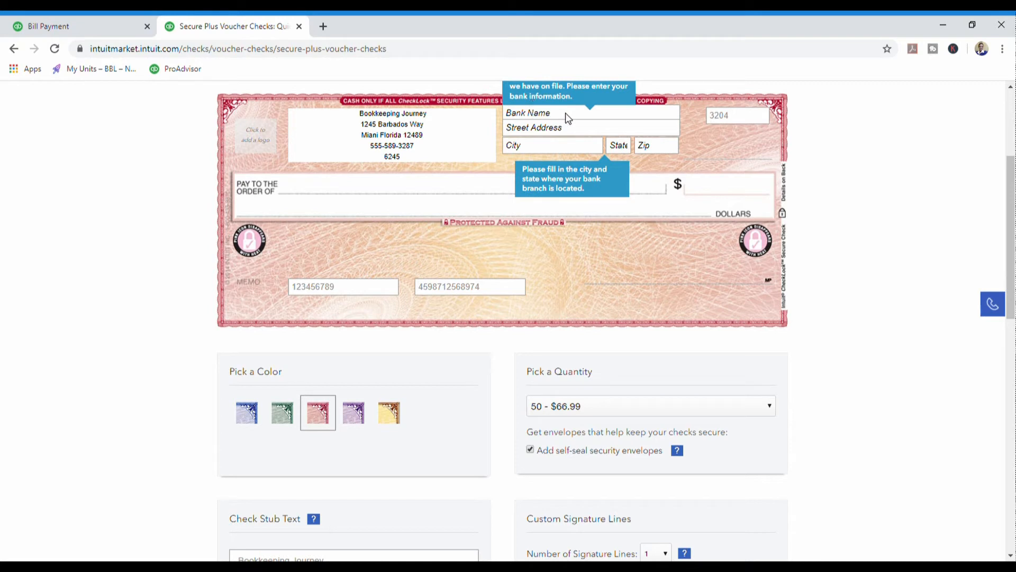
left_click(589, 113)
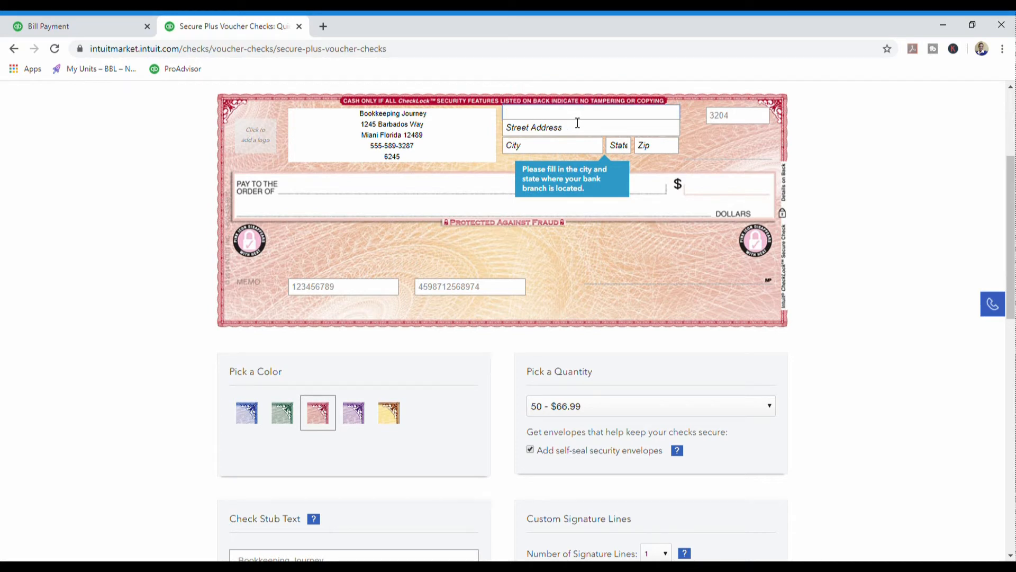
left_click(590, 112)
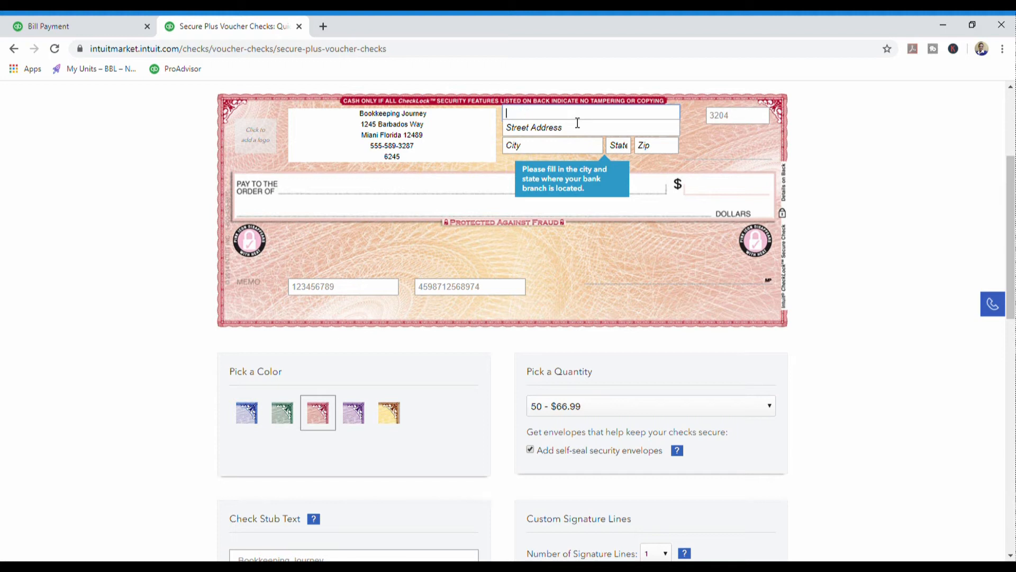
type("Bank of Bookkeeping")
left_click(657, 145)
type("12")
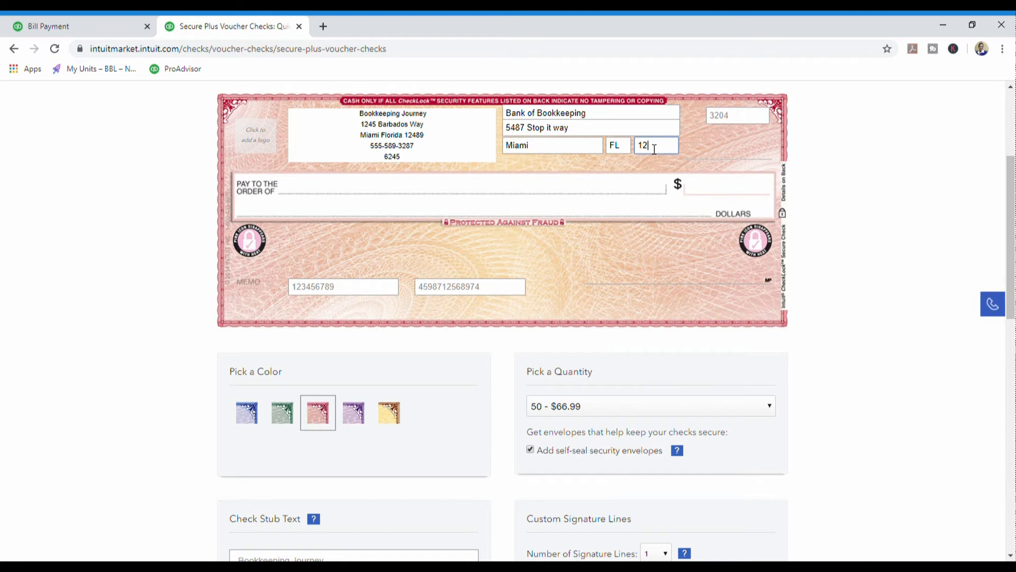
type("458")
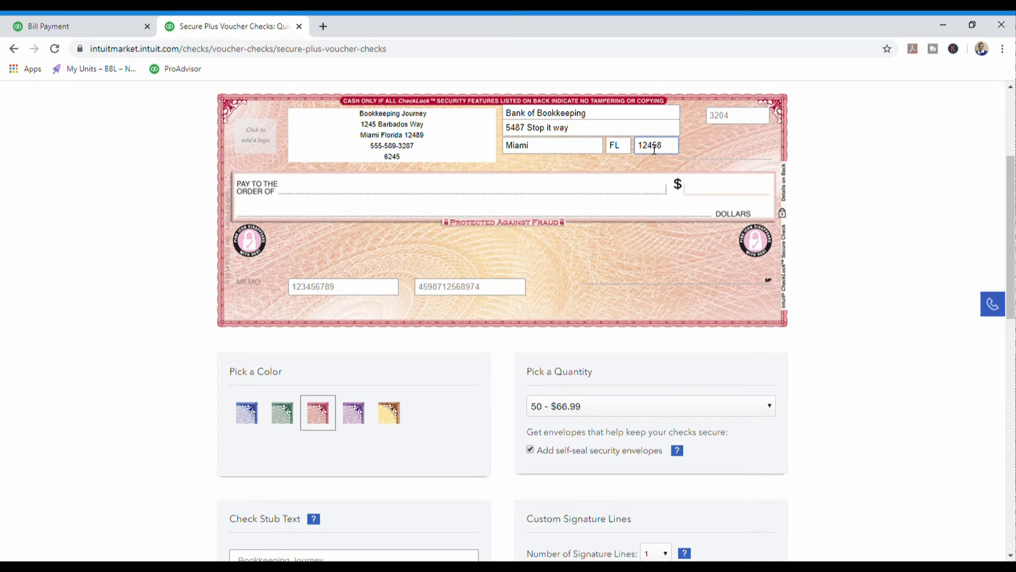
scroll("down", 3)
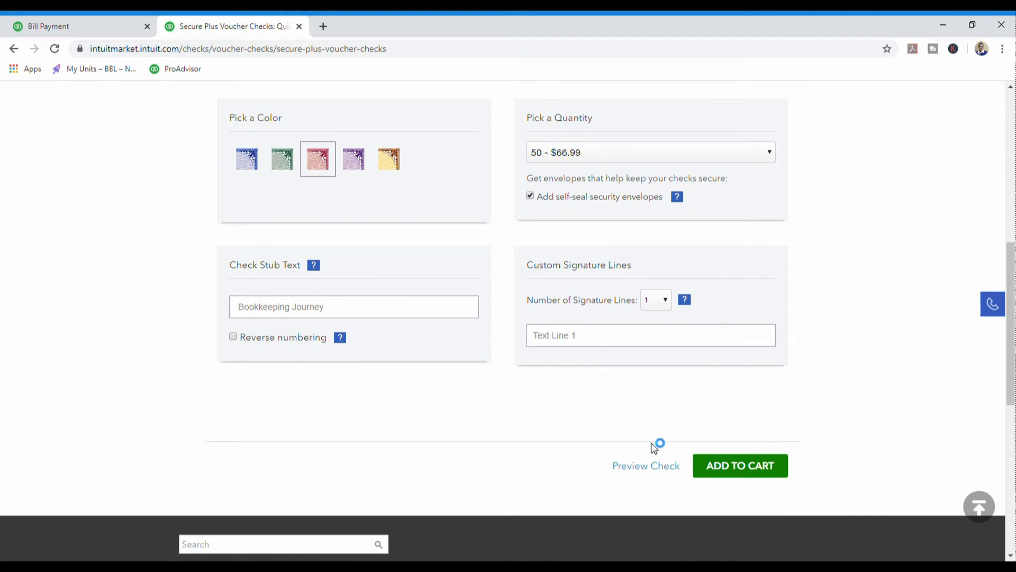
mouse_move(866, 394)
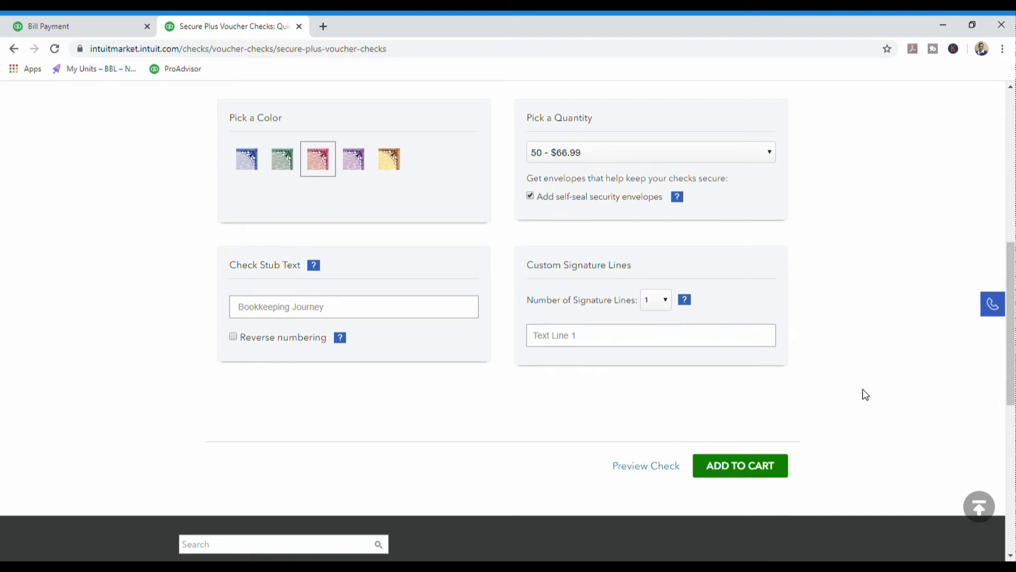
Step: Preview the customized check down to the payment record stub, then close the preview
left_click(646, 466)
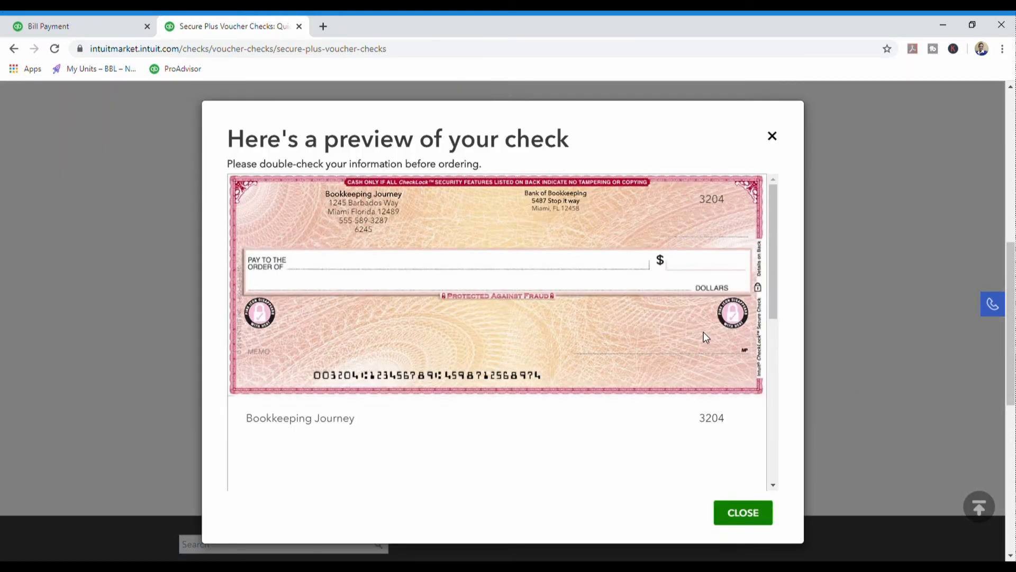
mouse_move(546, 214)
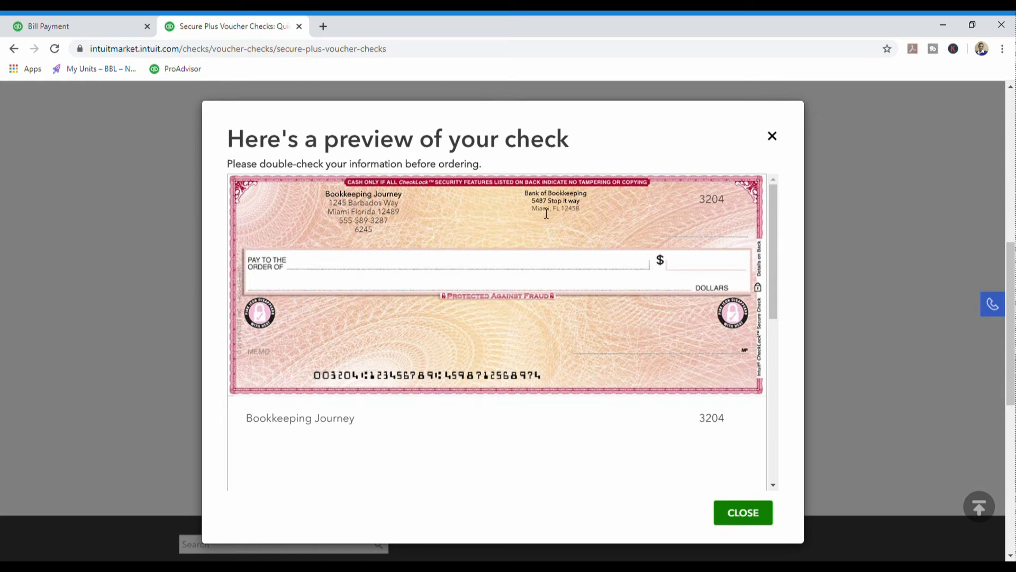
mouse_move(729, 205)
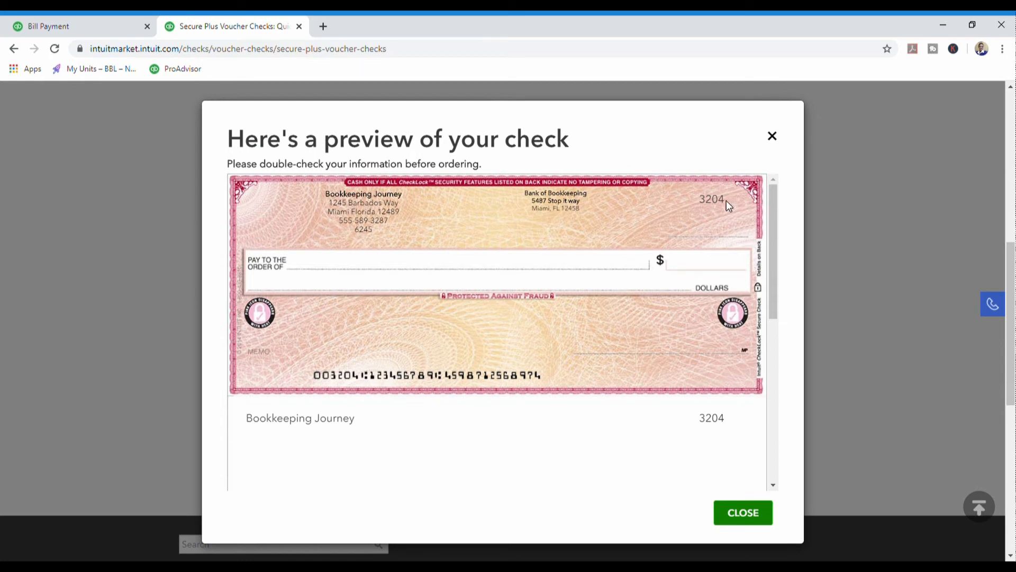
mouse_move(723, 209)
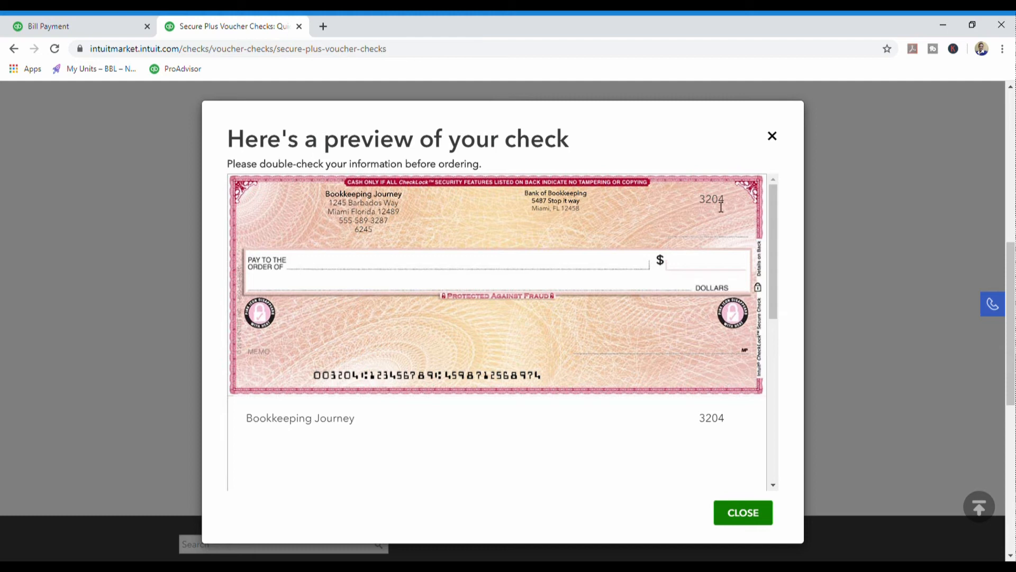
mouse_move(545, 285)
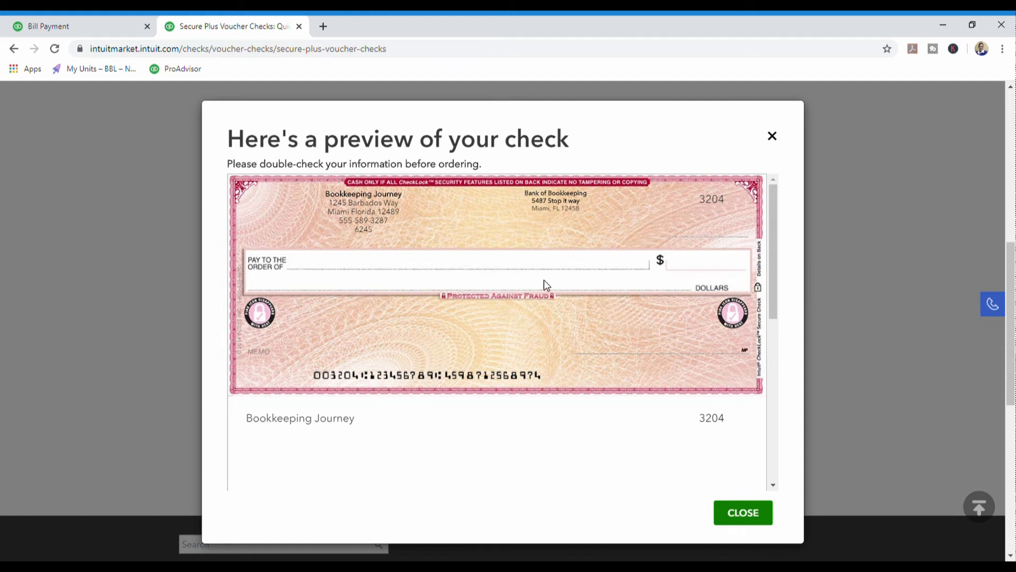
scroll("down", 3)
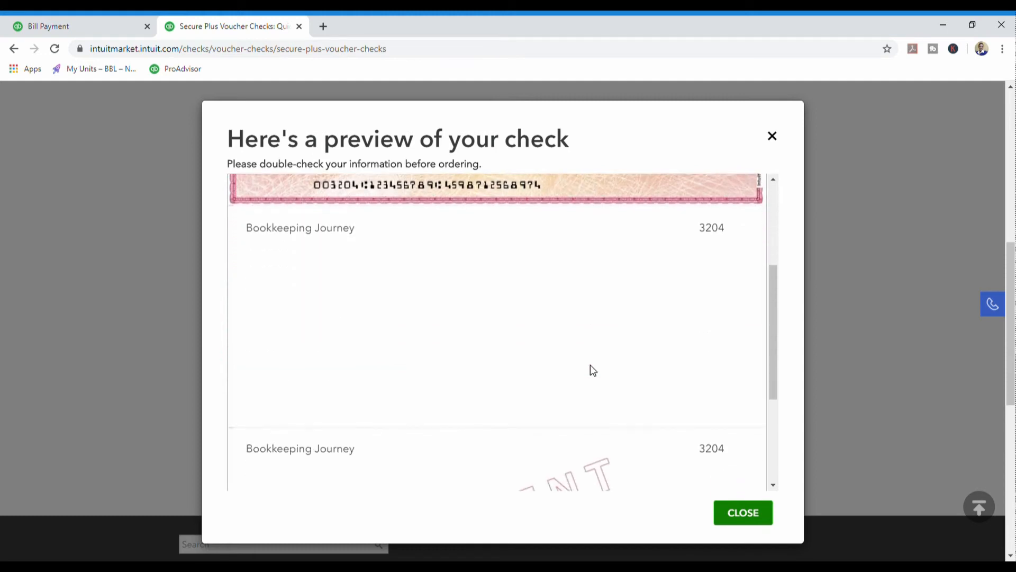
scroll("down", 3)
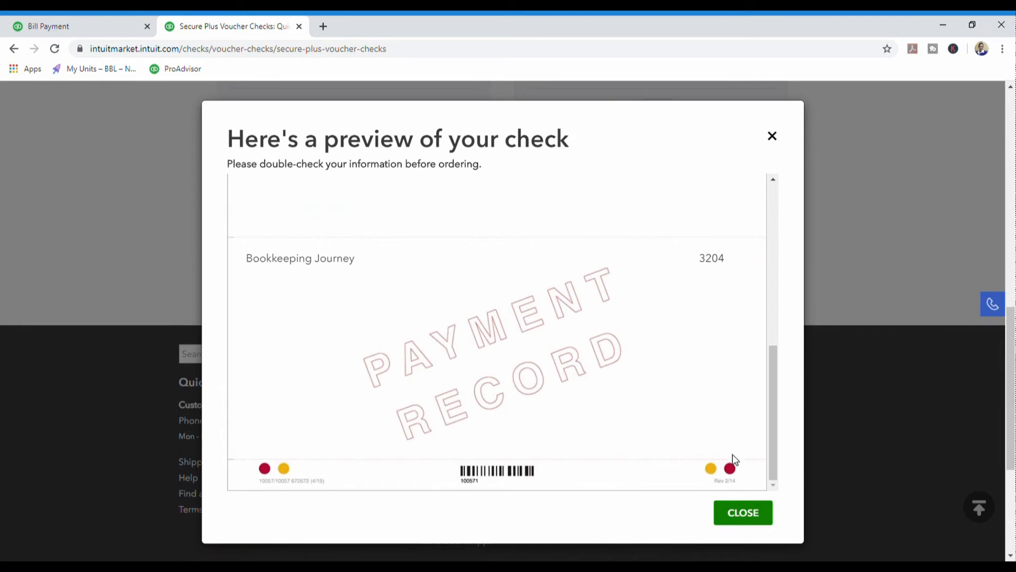
left_click(743, 512)
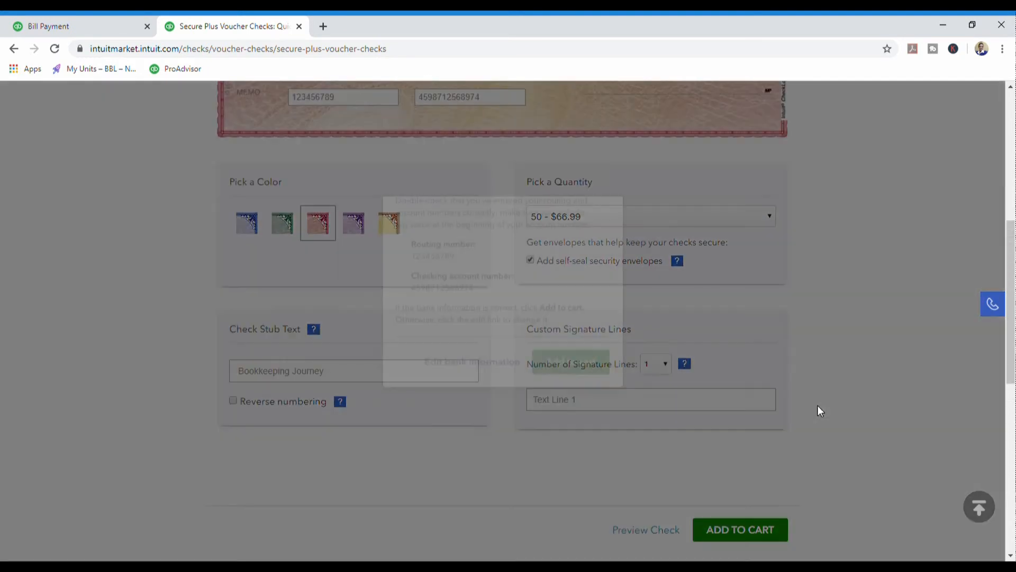
Step: Confirm the routing and account numbers and add the voucher checks to the cart ($97.98 total)
left_click(740, 528)
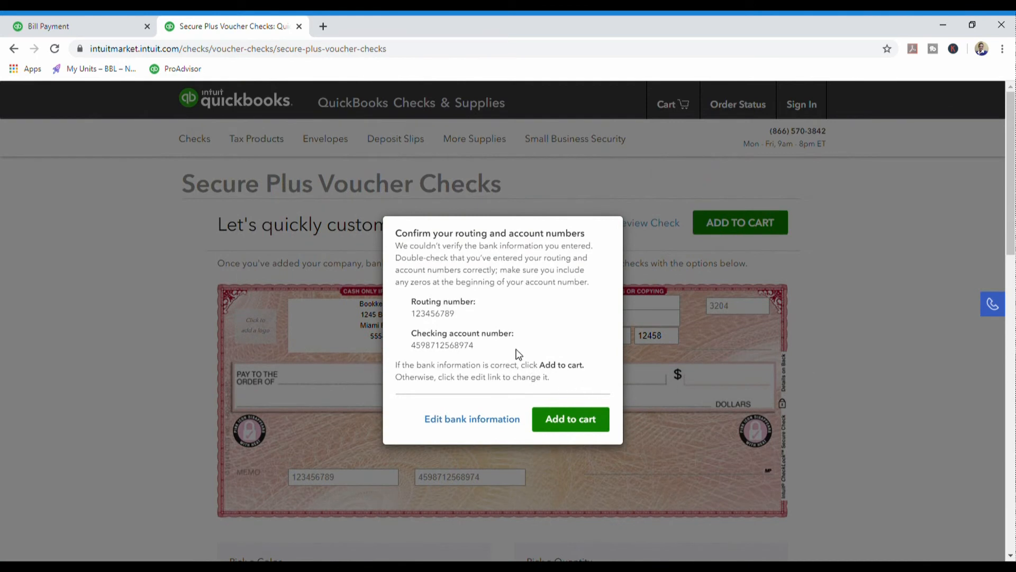
mouse_move(523, 245)
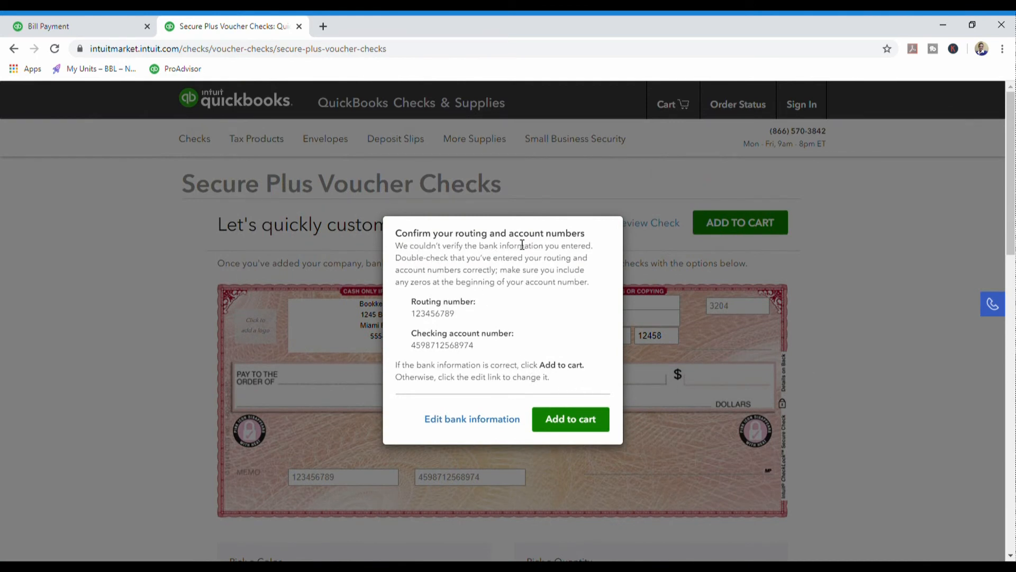
mouse_move(543, 263)
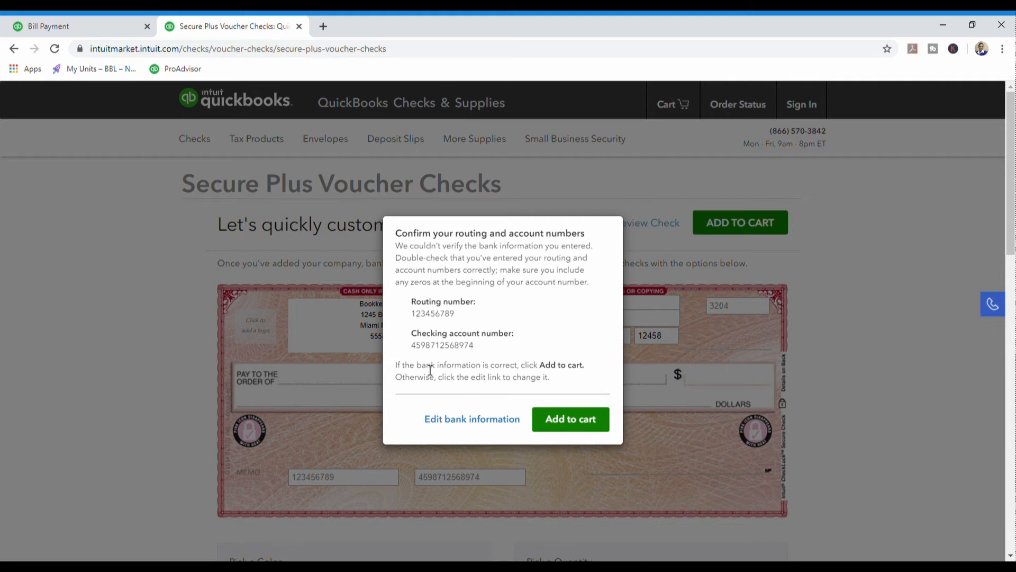
mouse_move(470, 411)
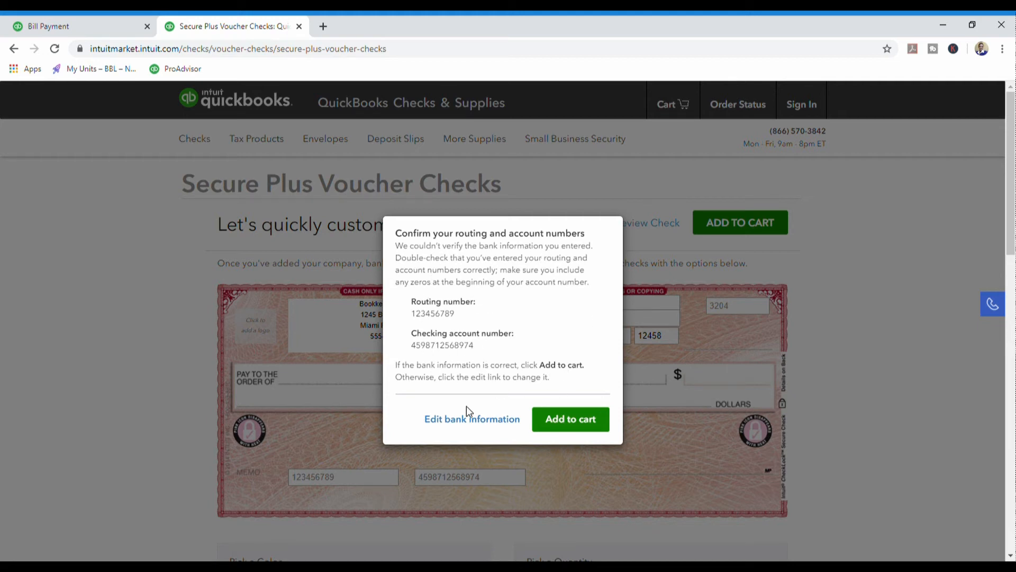
left_click(570, 419)
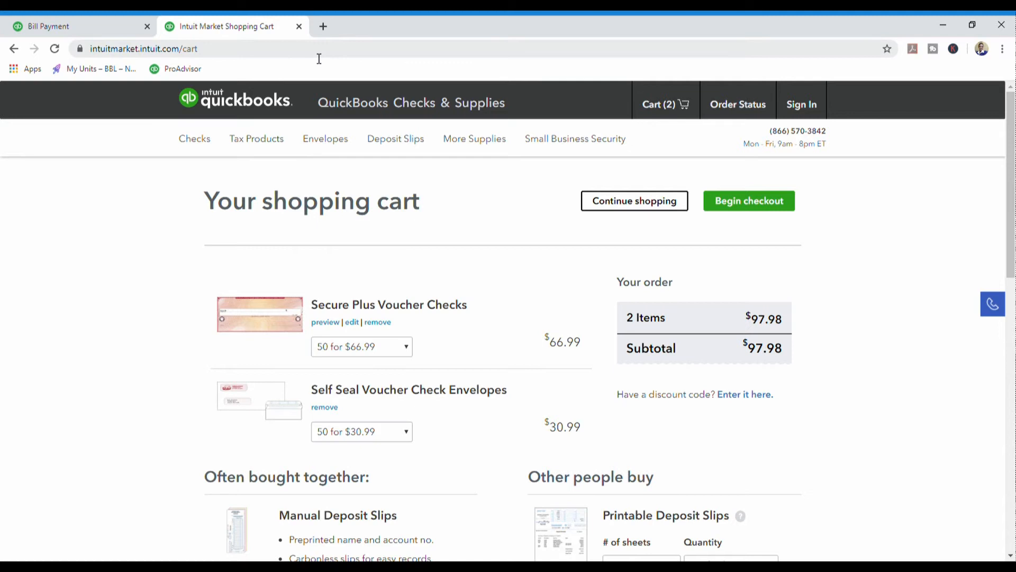
Step: Close the shop tab, save Bill Payment #3204 for printing, and finish print checks setup
left_click(298, 26)
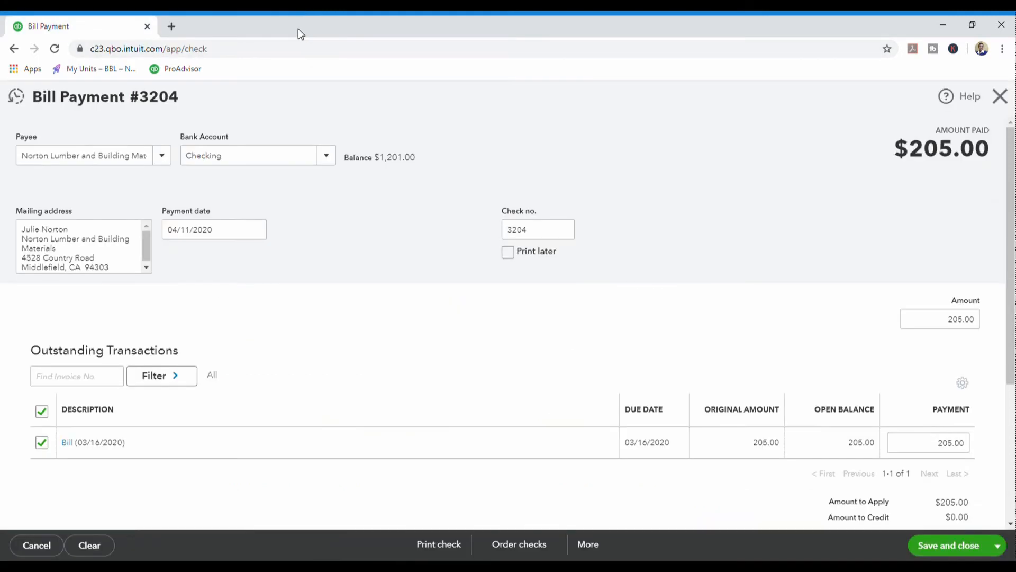
mouse_move(610, 470)
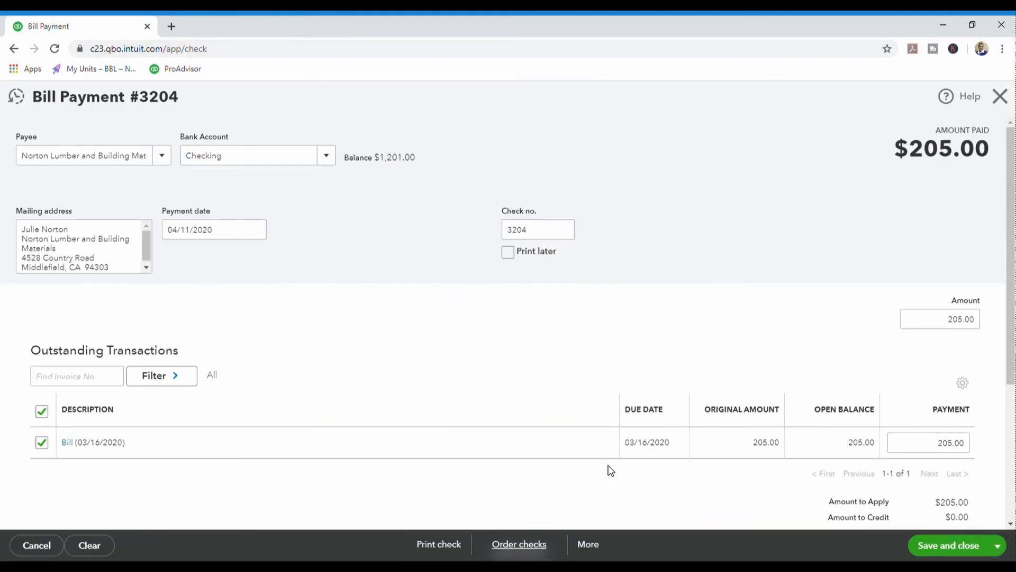
mouse_move(496, 450)
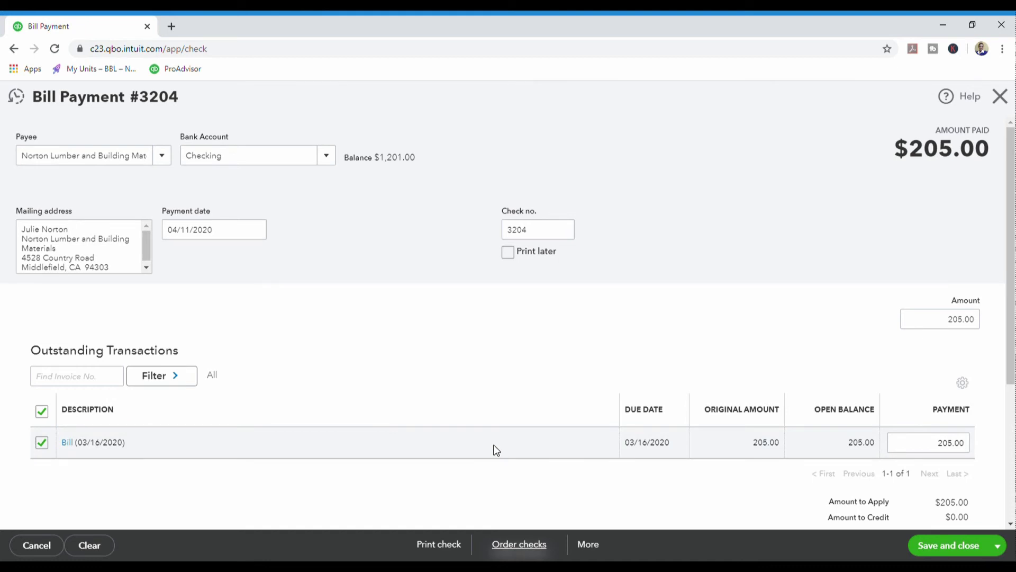
mouse_move(439, 545)
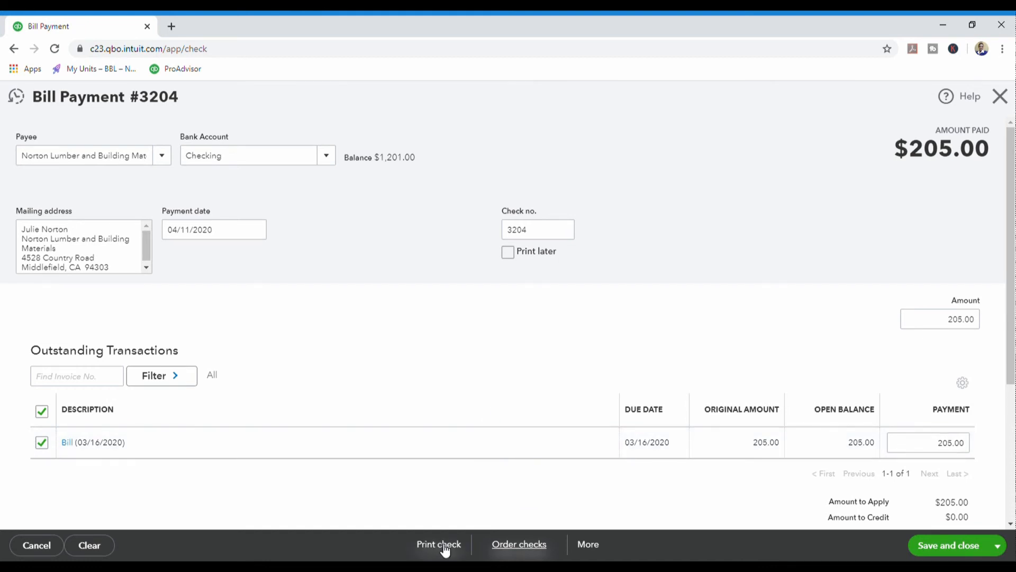
left_click(439, 544)
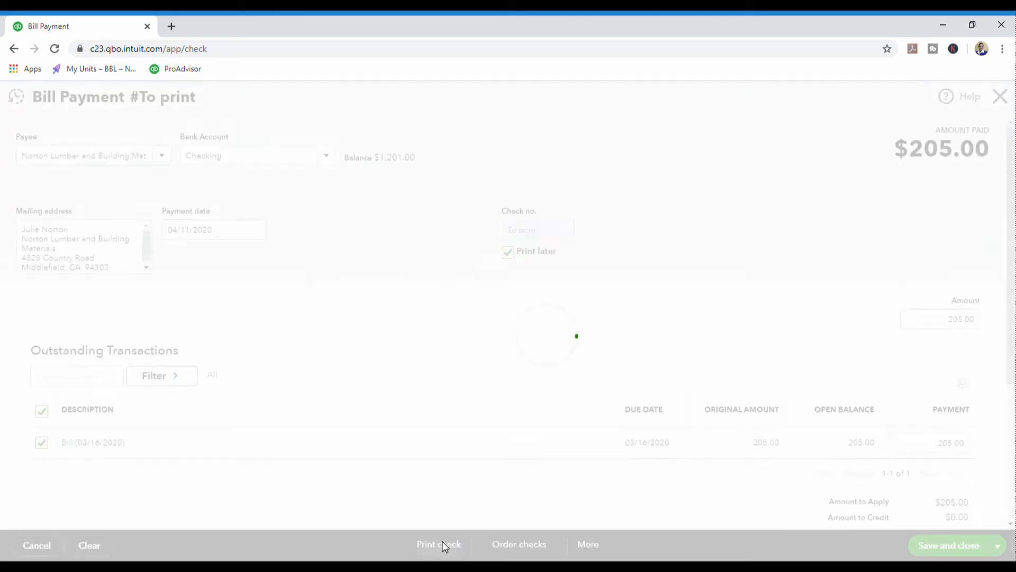
left_click(438, 543)
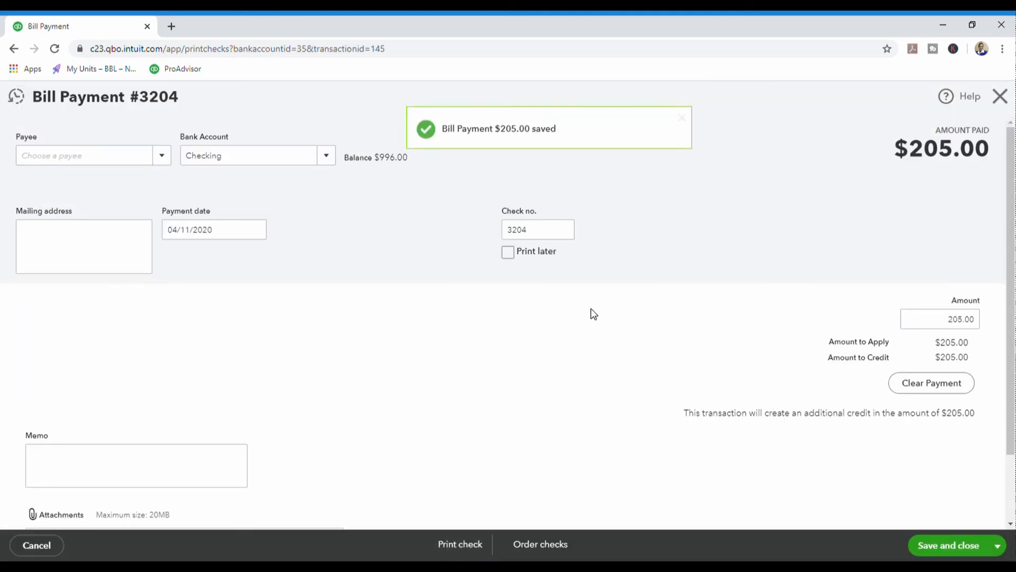
left_click(460, 544)
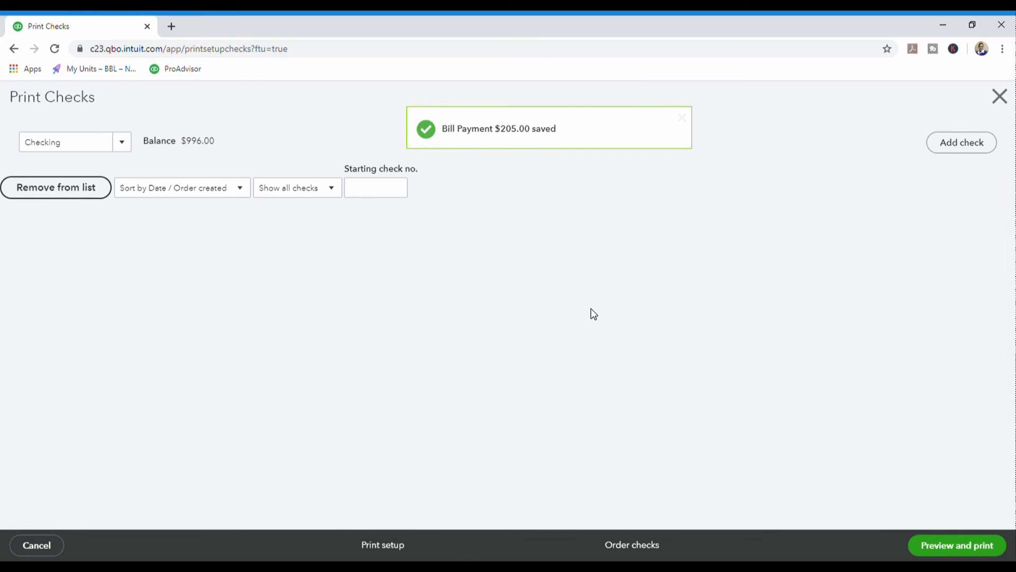
left_click(382, 545)
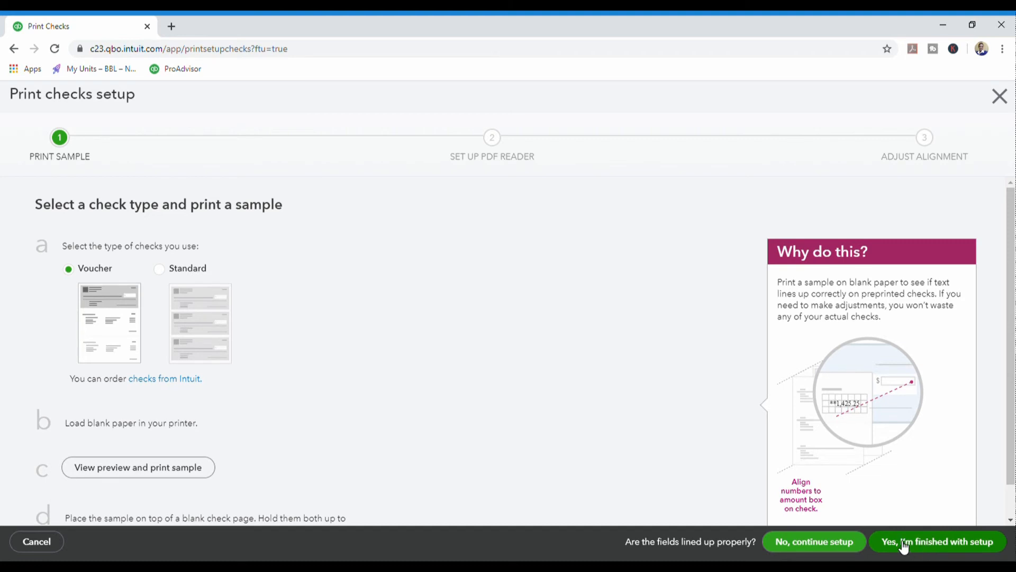
mouse_move(815, 468)
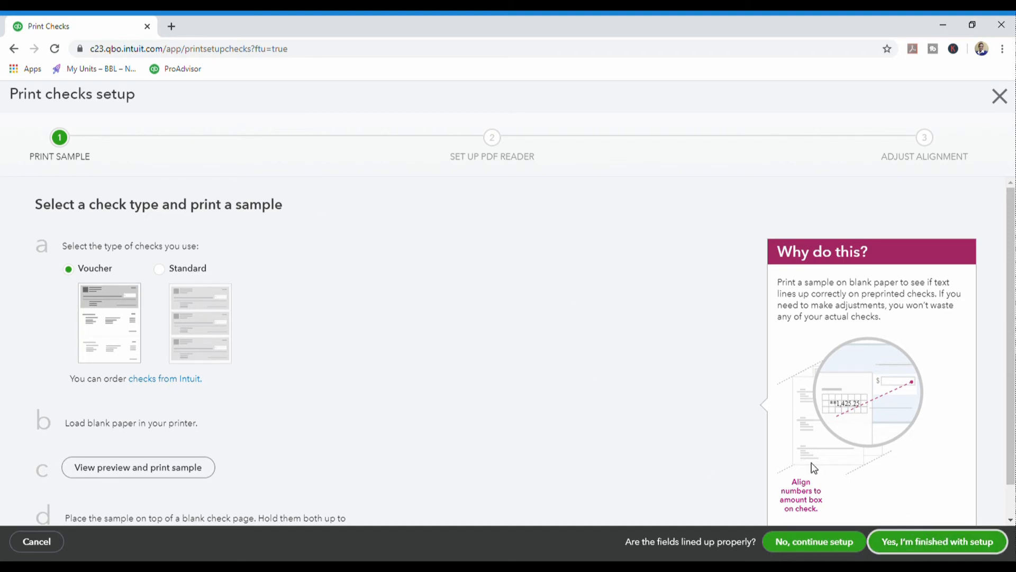
left_click(936, 541)
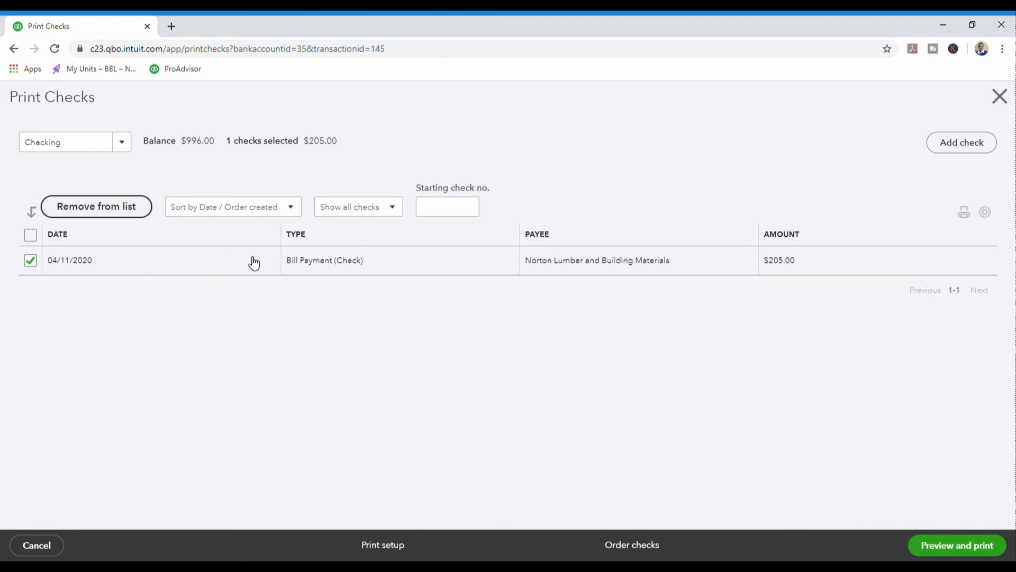
mouse_move(253, 322)
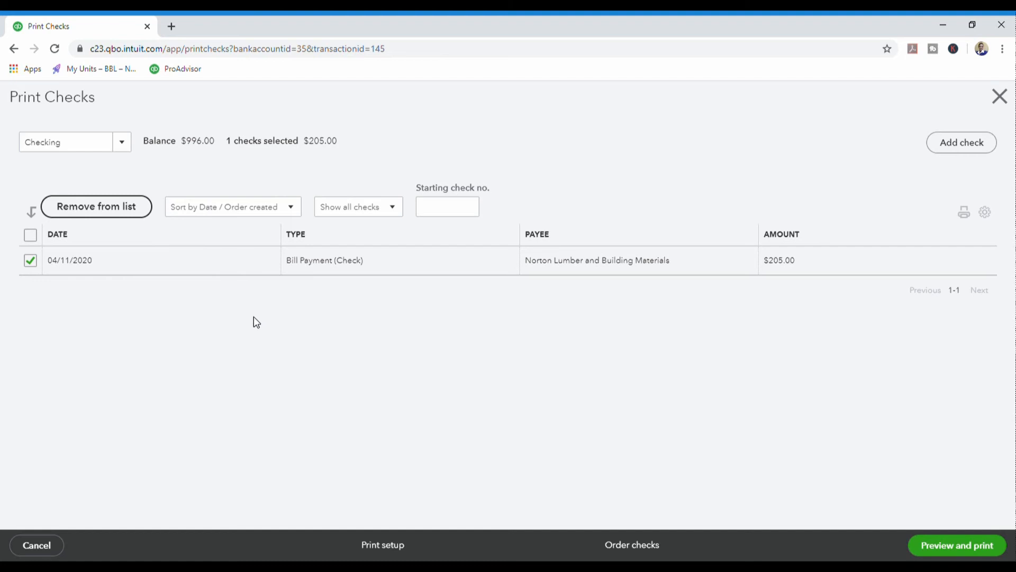
mouse_move(318, 288)
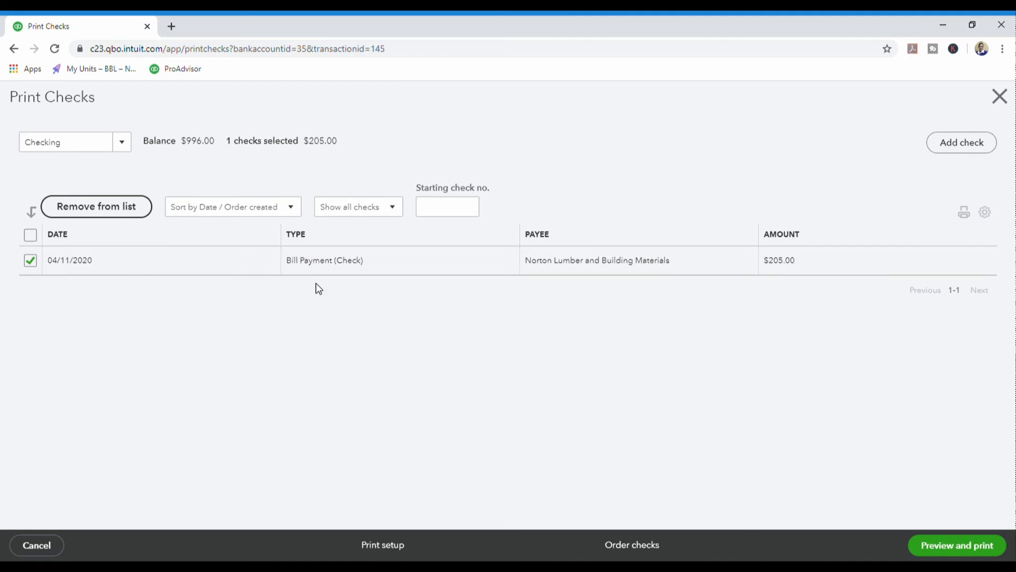
mouse_move(728, 260)
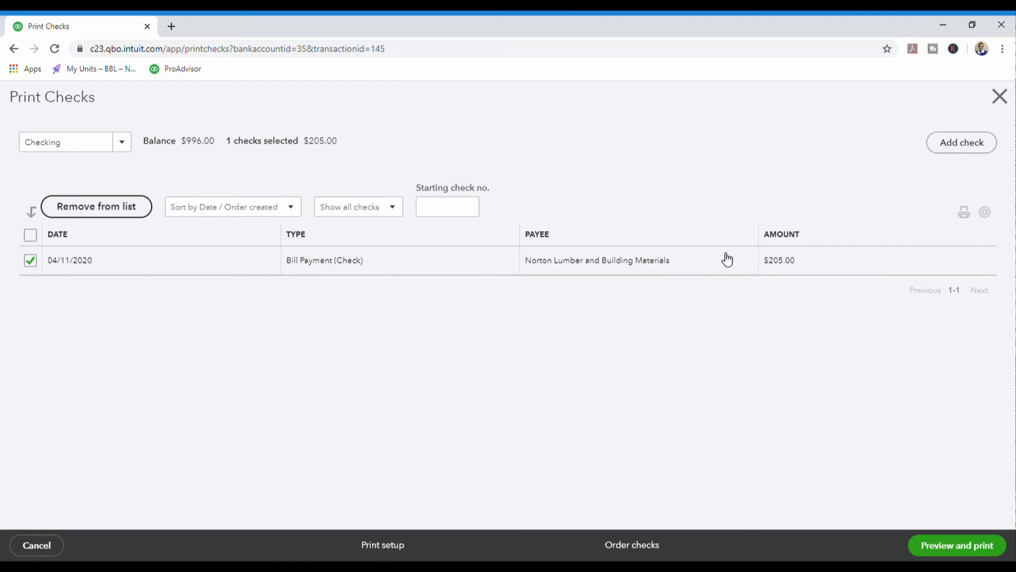
mouse_move(893, 537)
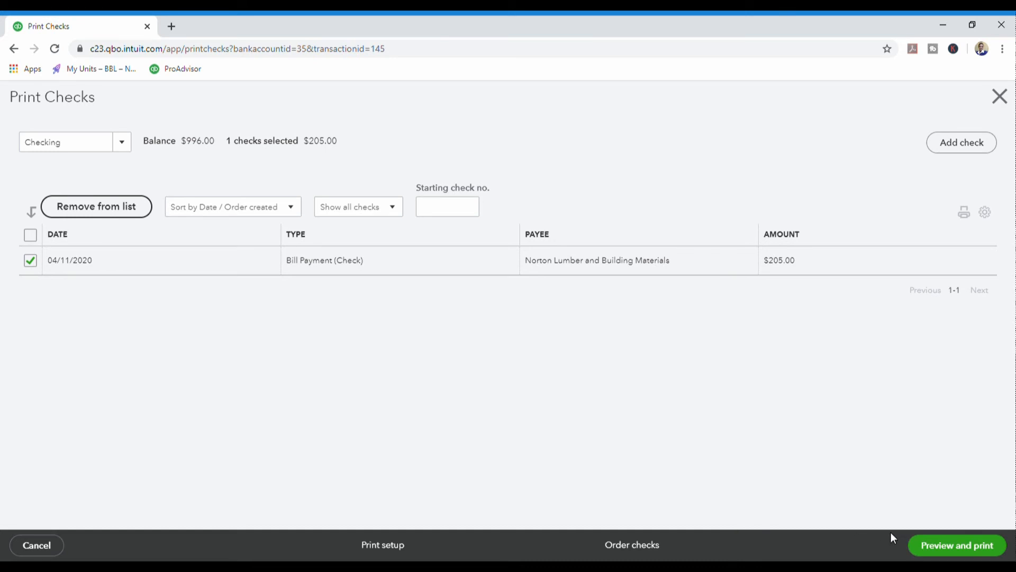
mouse_move(669, 385)
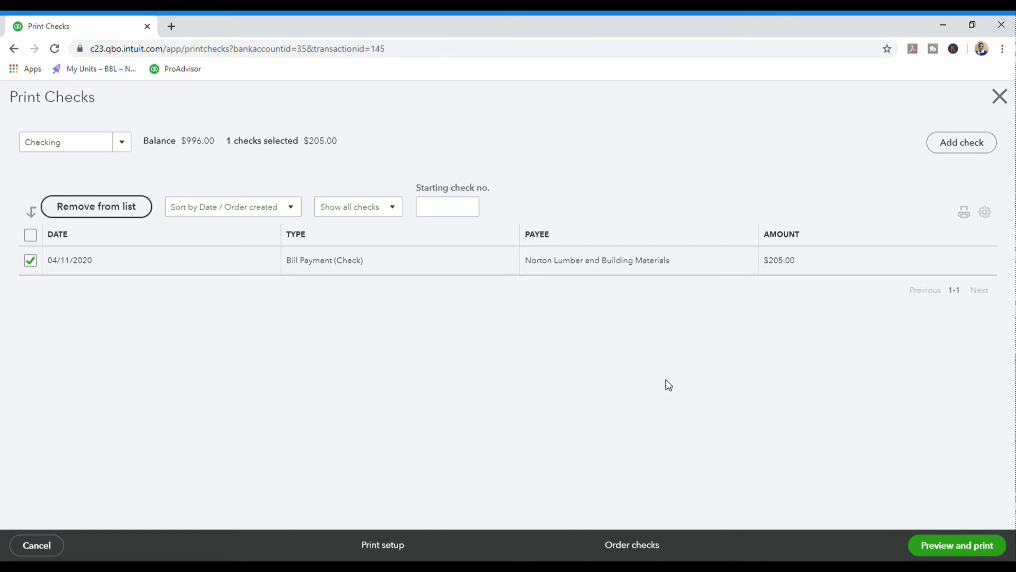
mouse_move(168, 218)
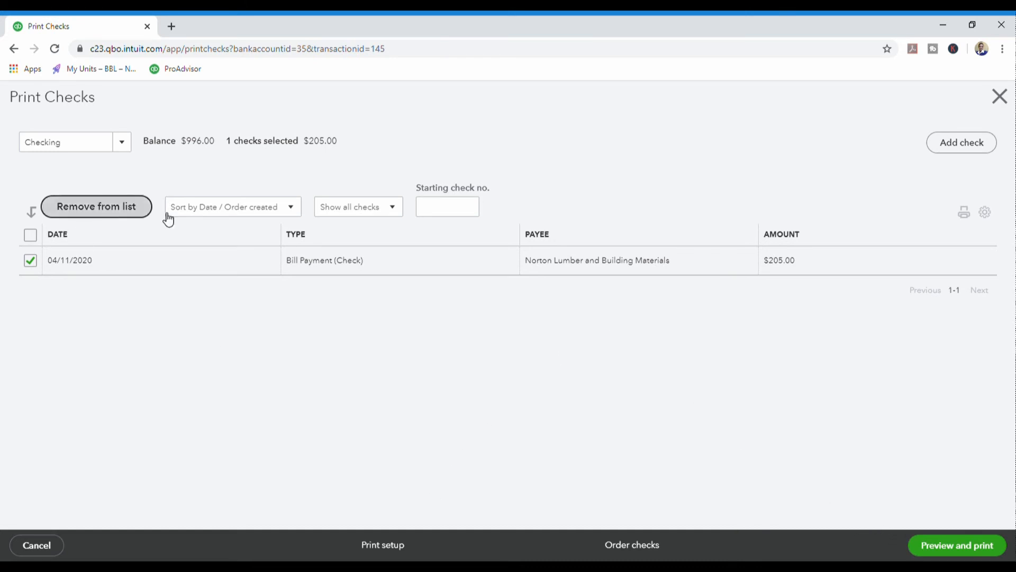
mouse_move(957, 545)
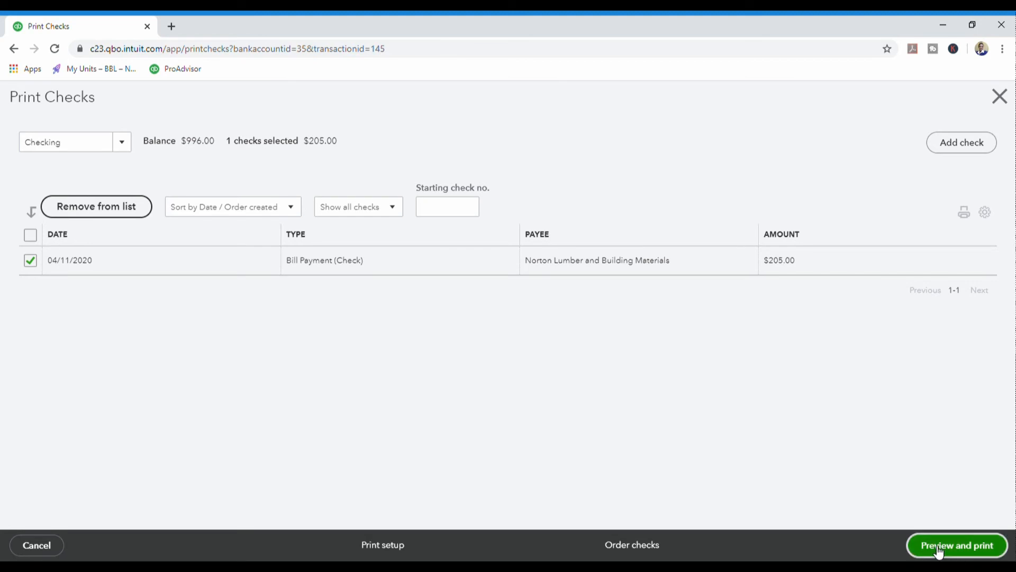
Step: Enter 3204 as the starting check number and preview the $205.00 Norton Lumber check
left_click(957, 545)
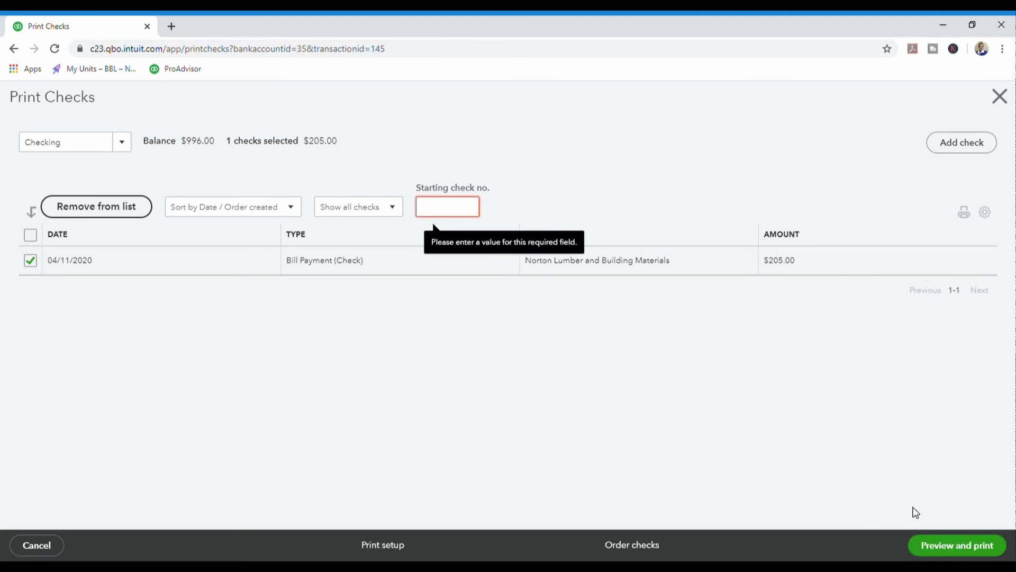
type("32")
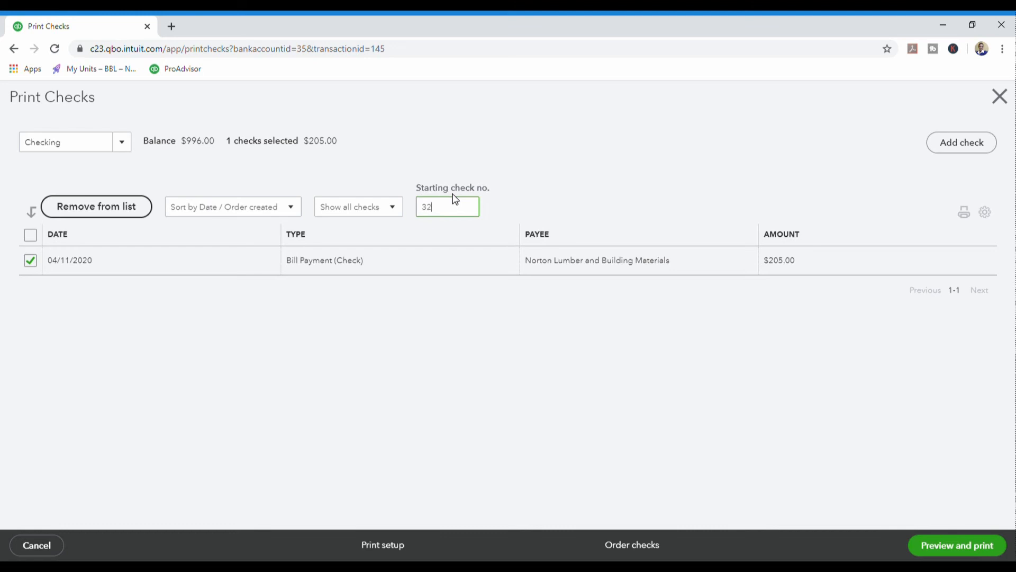
type("04")
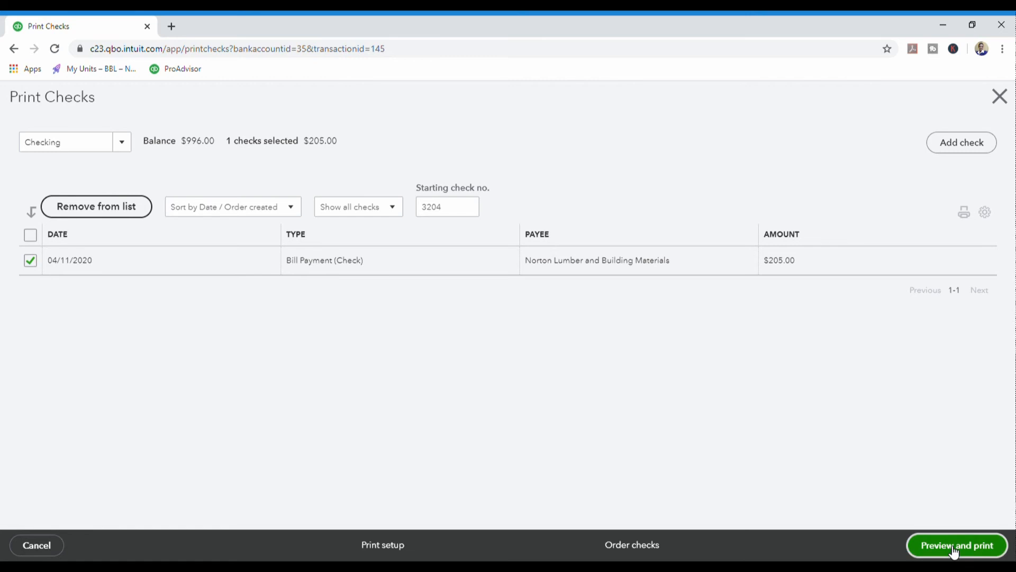
left_click(957, 545)
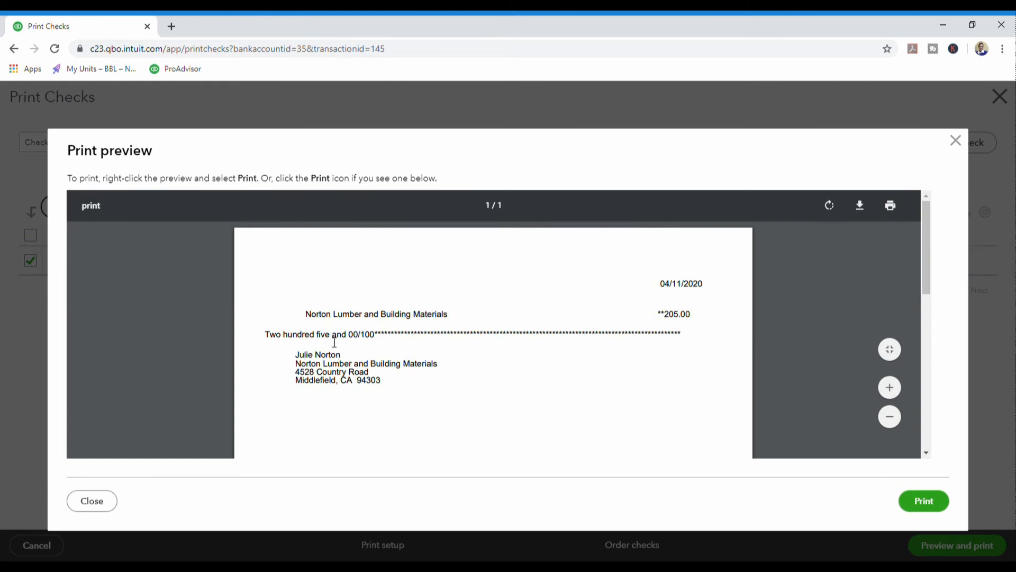
mouse_move(382, 318)
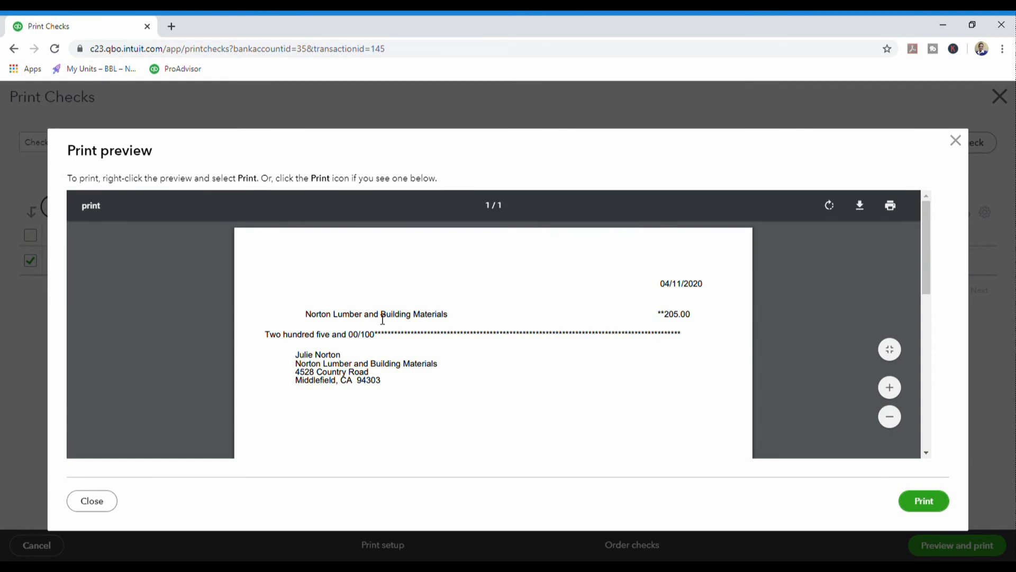
mouse_move(589, 350)
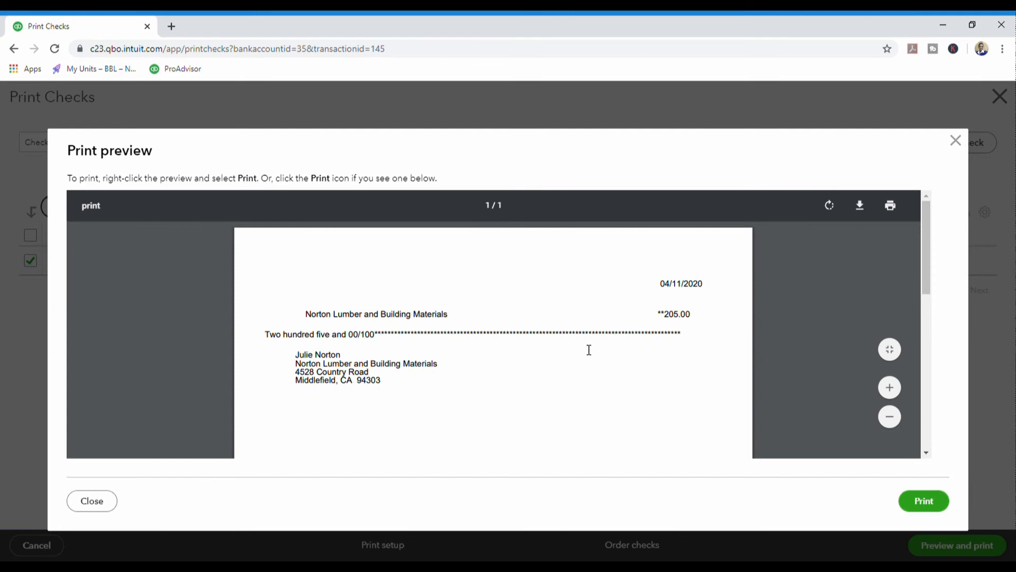
mouse_move(319, 350)
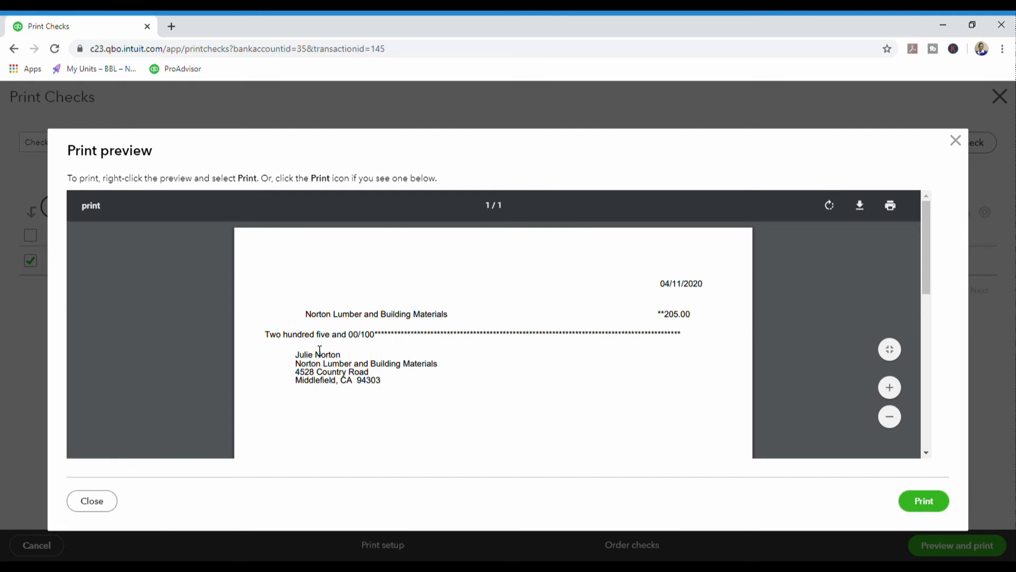
mouse_move(334, 379)
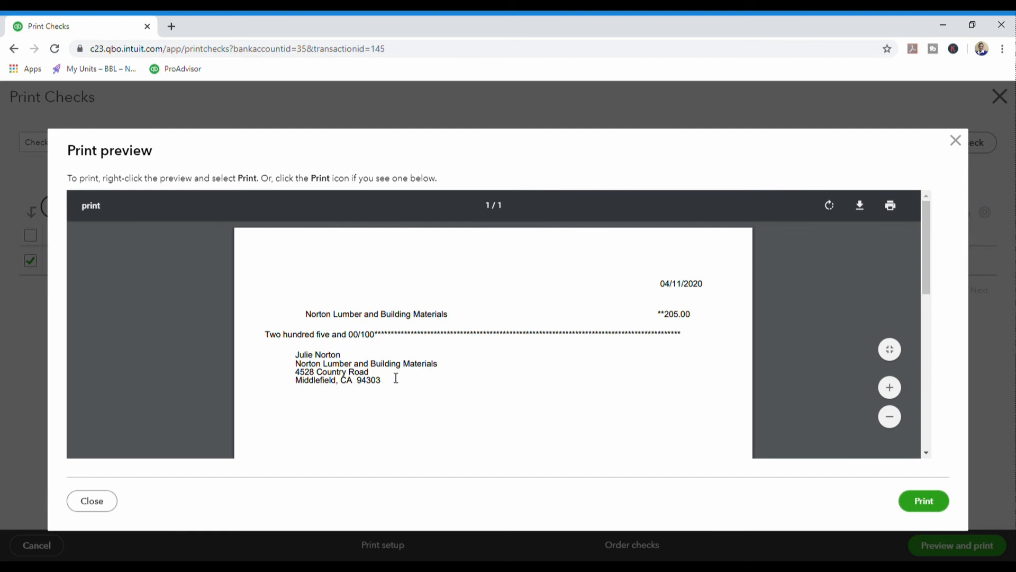
Step: Scroll through the print preview of check 3204 to Norton Lumber
scroll("down", 3)
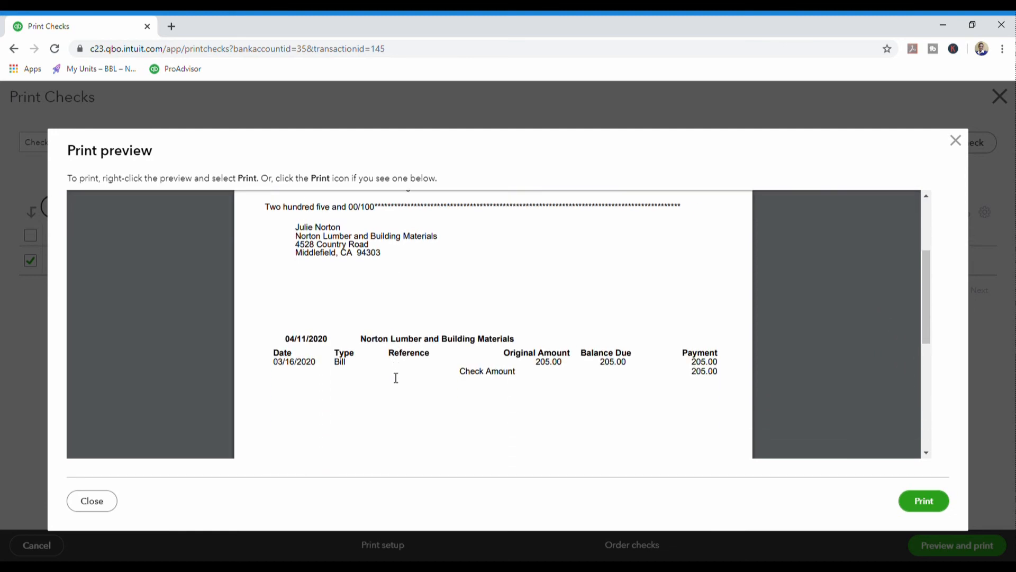
scroll("down", 3)
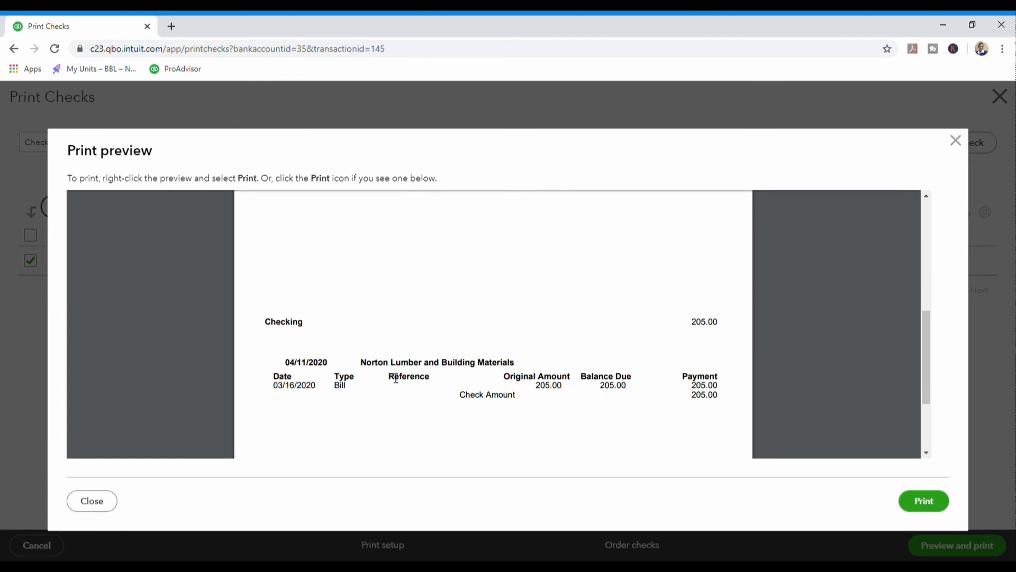
scroll("up", 3)
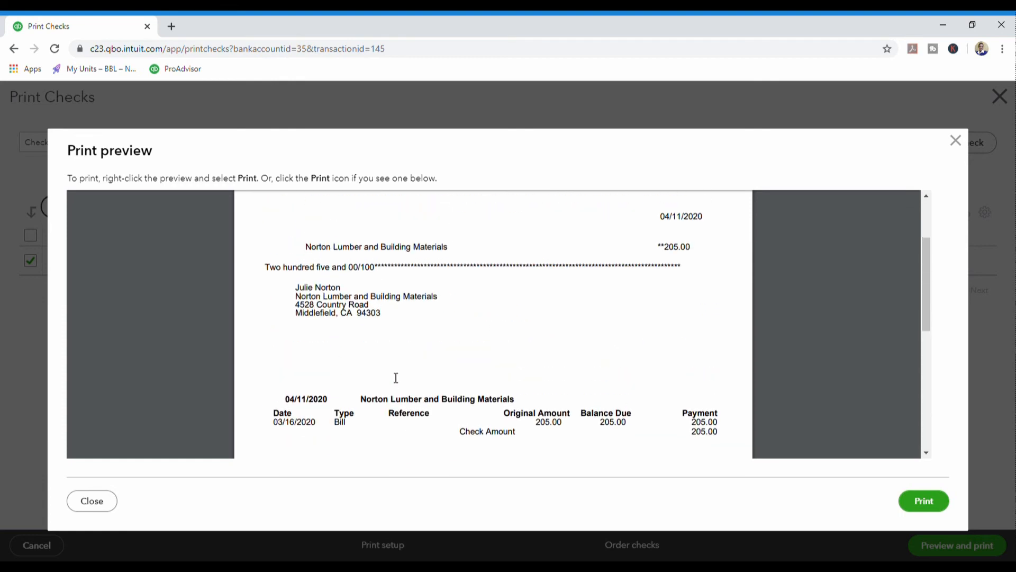
scroll("down", 3)
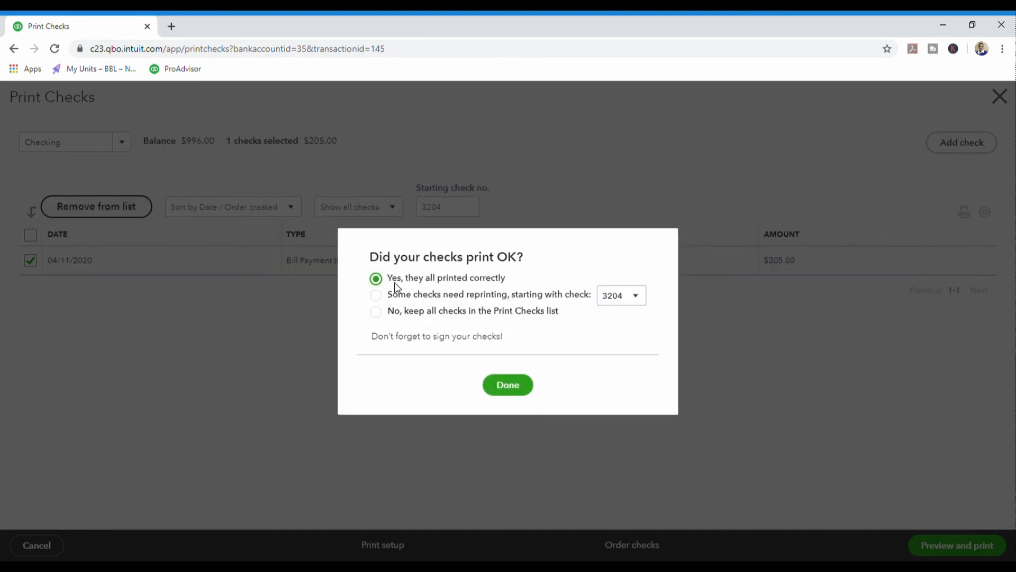
mouse_move(589, 291)
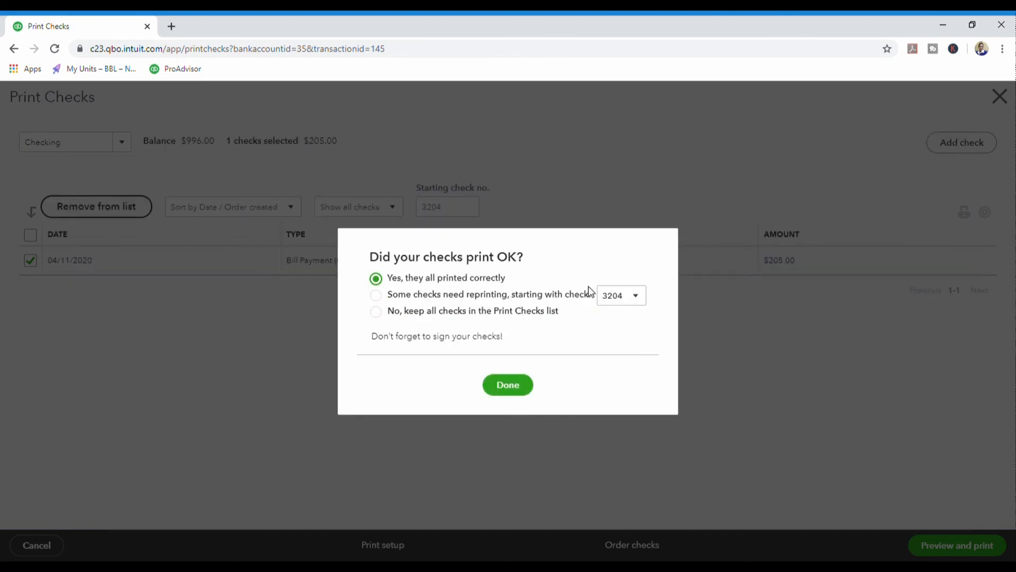
Step: Confirm the check printed correctly and exit Print Checks to the dashboard
left_click(508, 384)
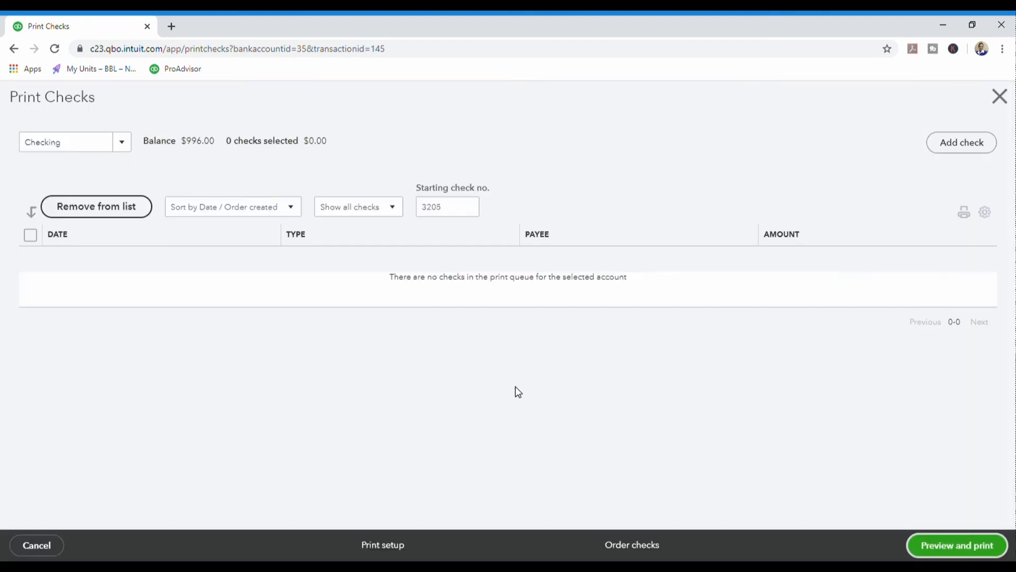
mouse_move(698, 346)
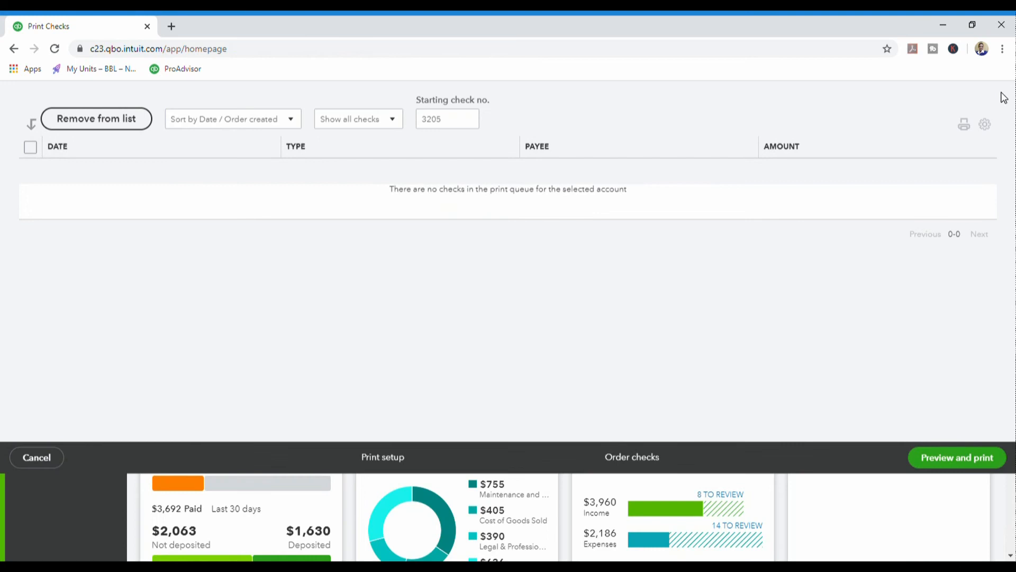
left_click(37, 456)
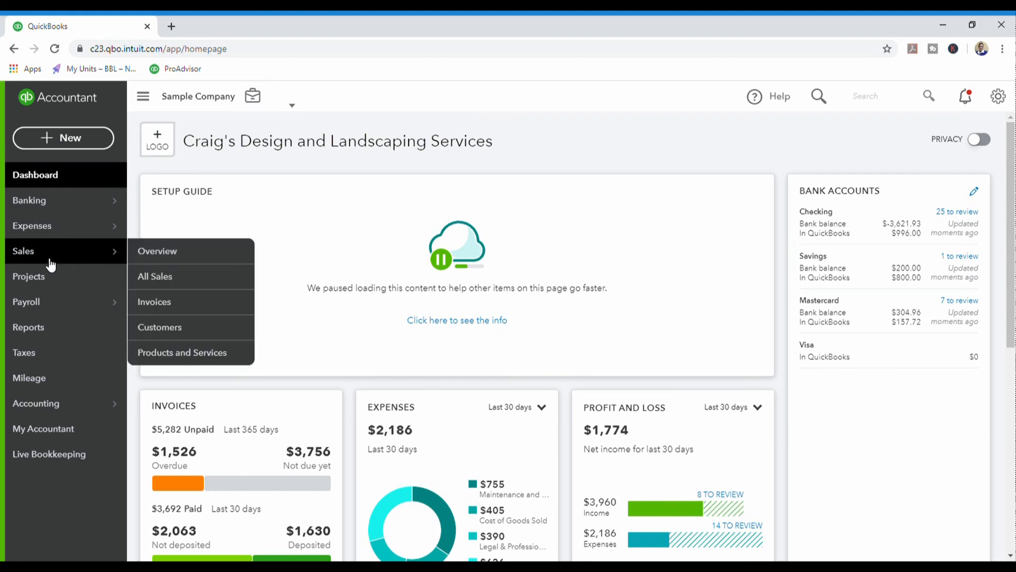
mouse_move(61, 225)
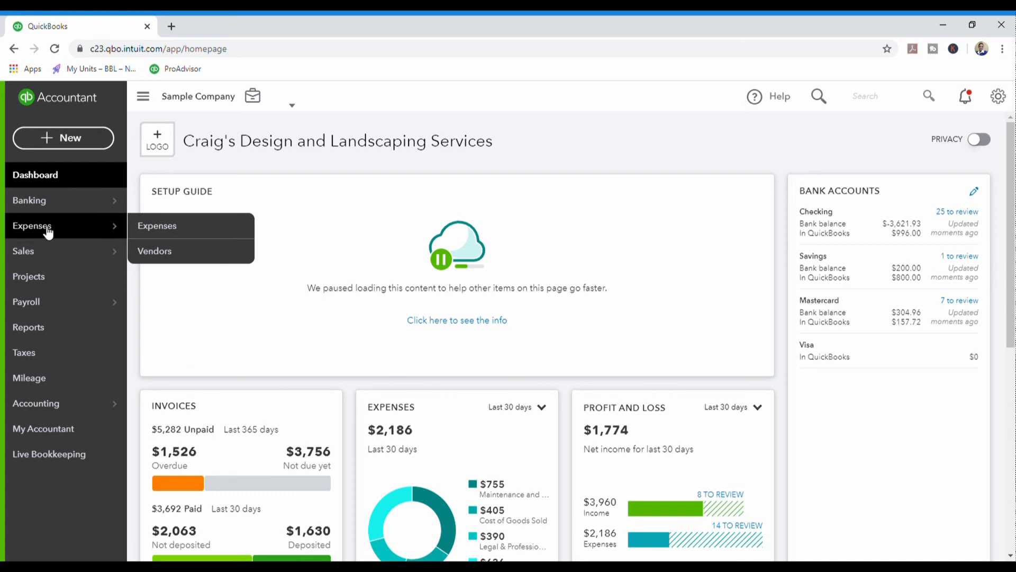
Step: Review expense transactions for check 3204, then switch to the Vendors list
left_click(157, 226)
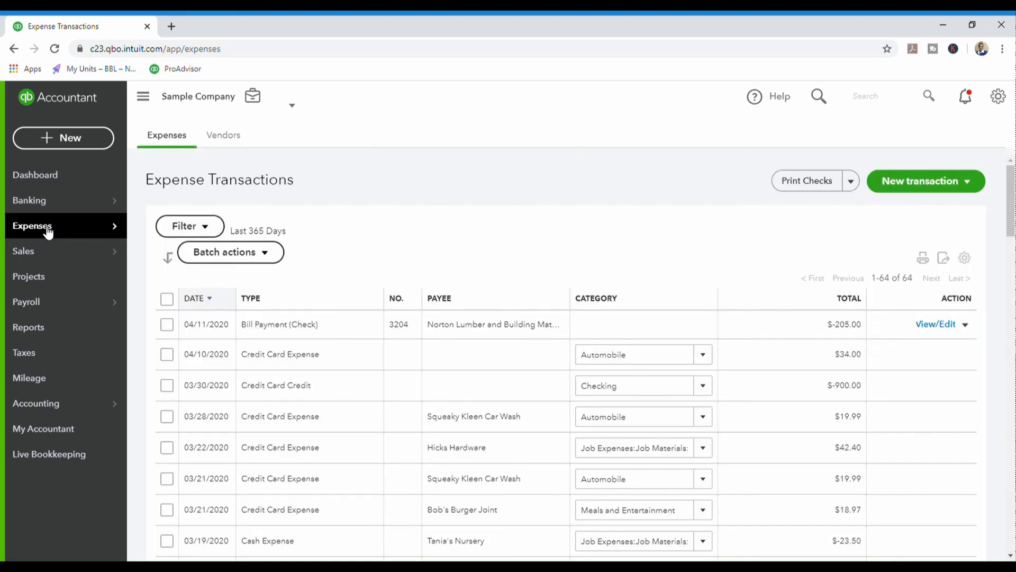
mouse_move(994, 222)
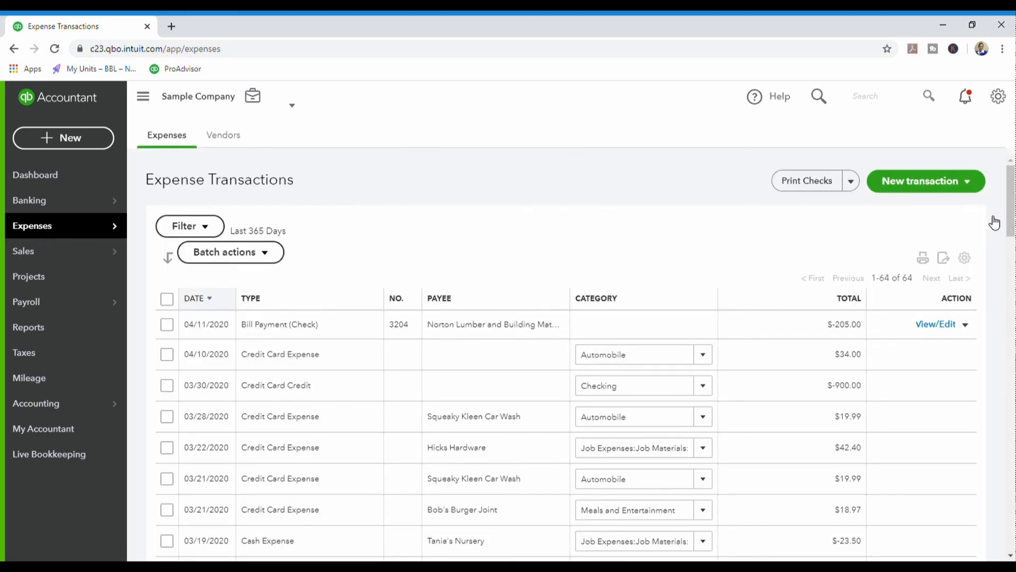
left_click(920, 181)
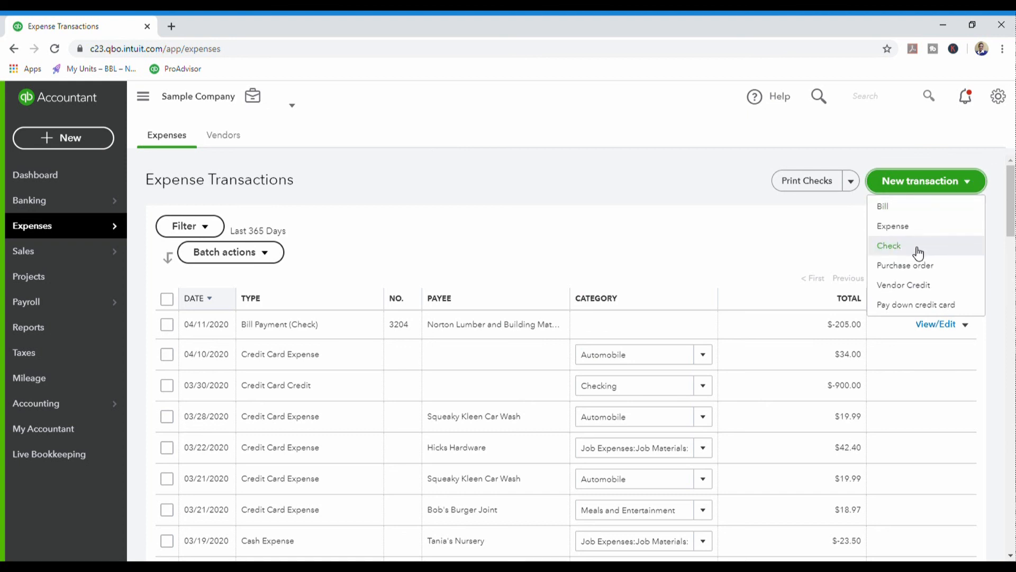
mouse_move(234, 136)
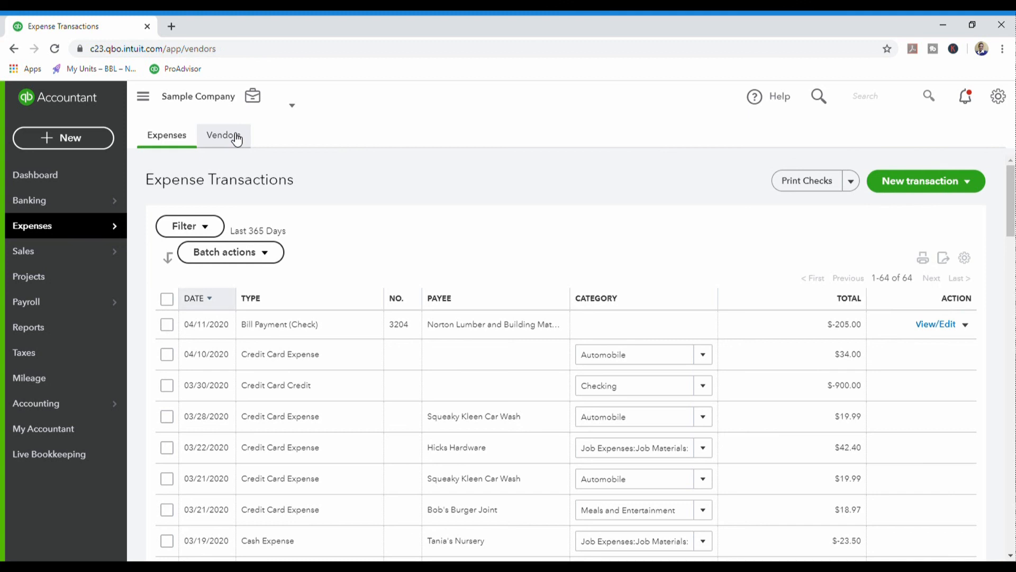
left_click(223, 135)
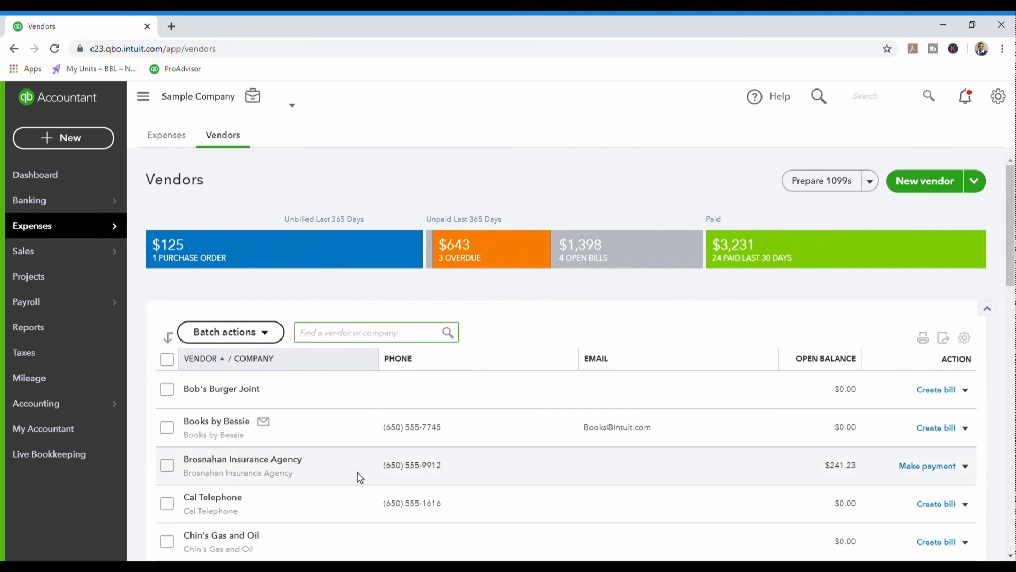
Step: Search 'bro' and start a new check to Brosnahan Insurance Agency from Checking
type("bro")
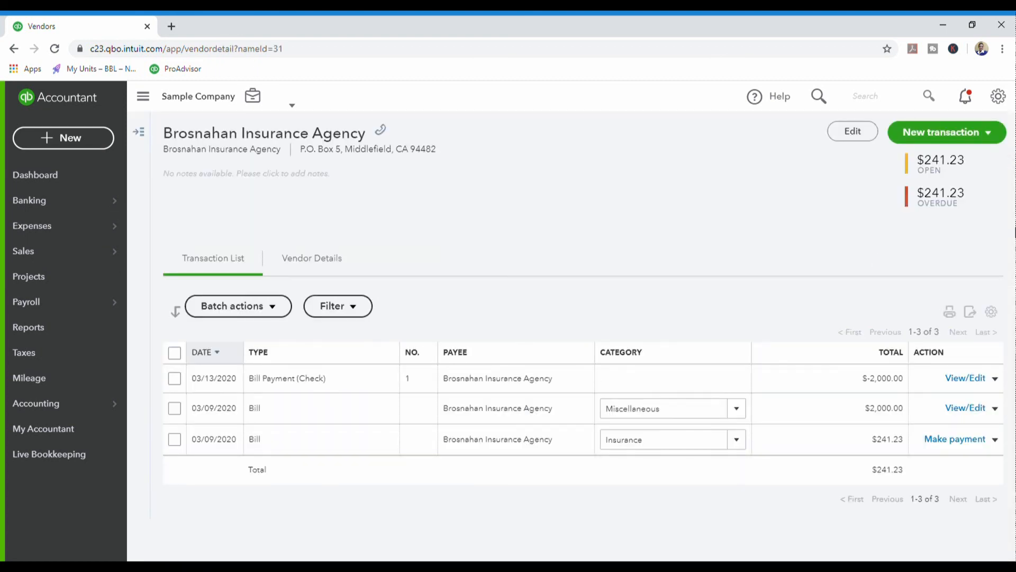
mouse_move(326, 158)
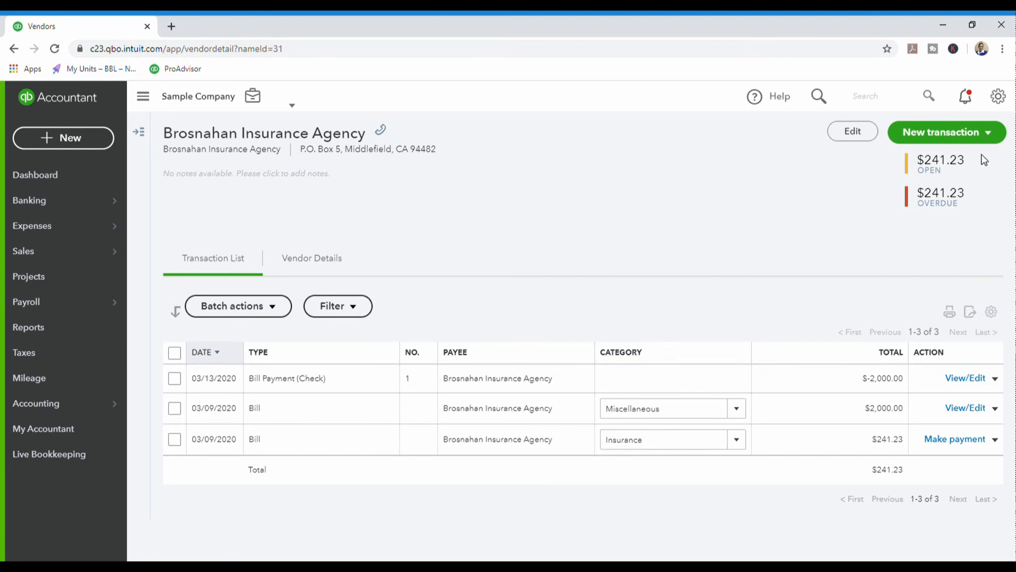
left_click(941, 132)
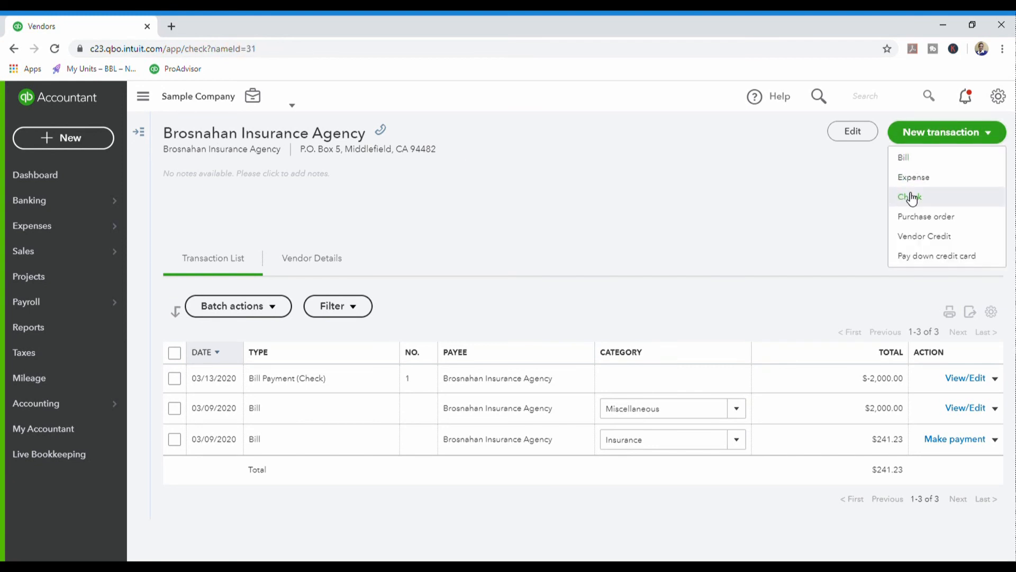
left_click(909, 196)
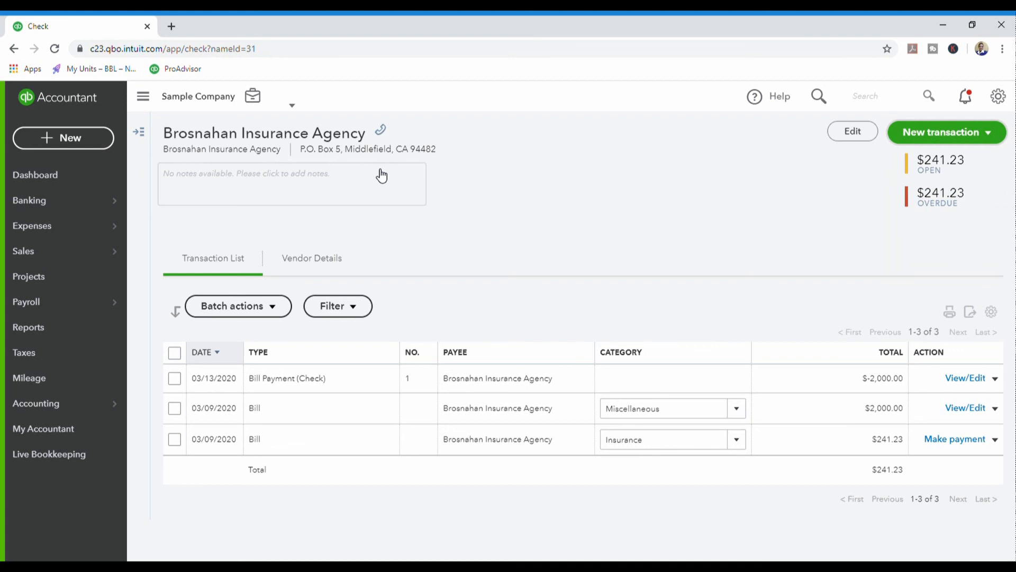
mouse_move(667, 161)
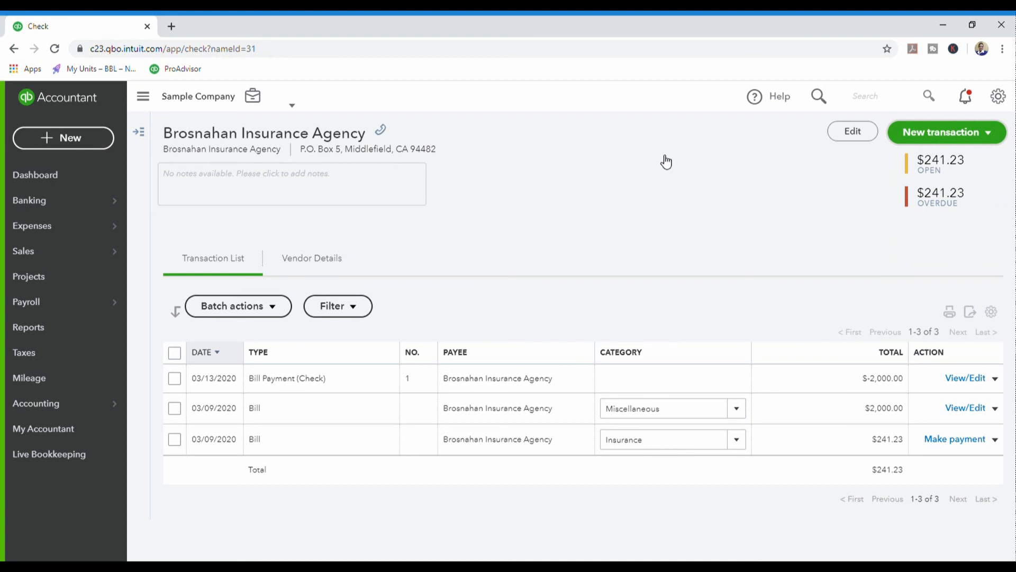
left_click(955, 439)
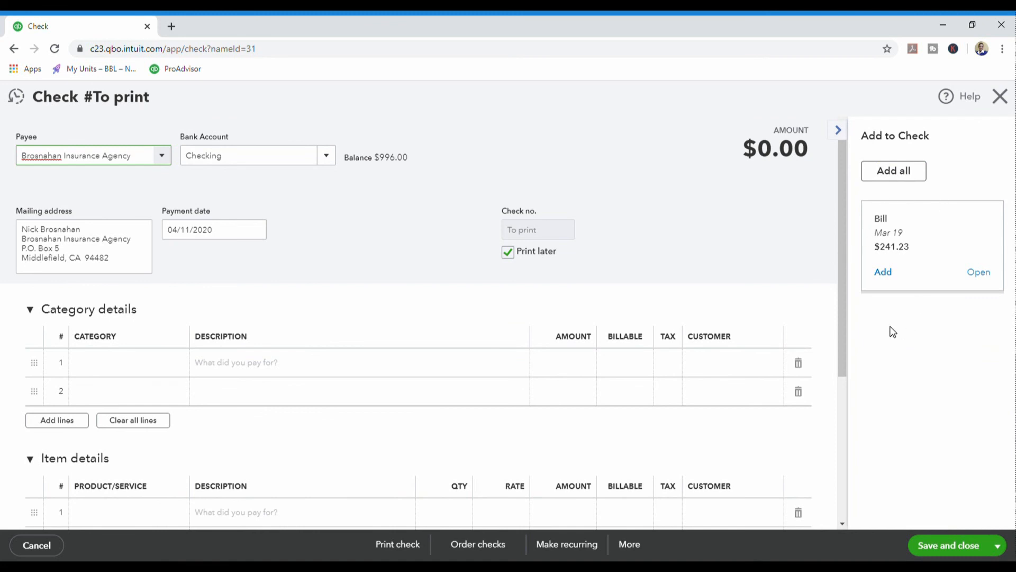
mouse_move(942, 249)
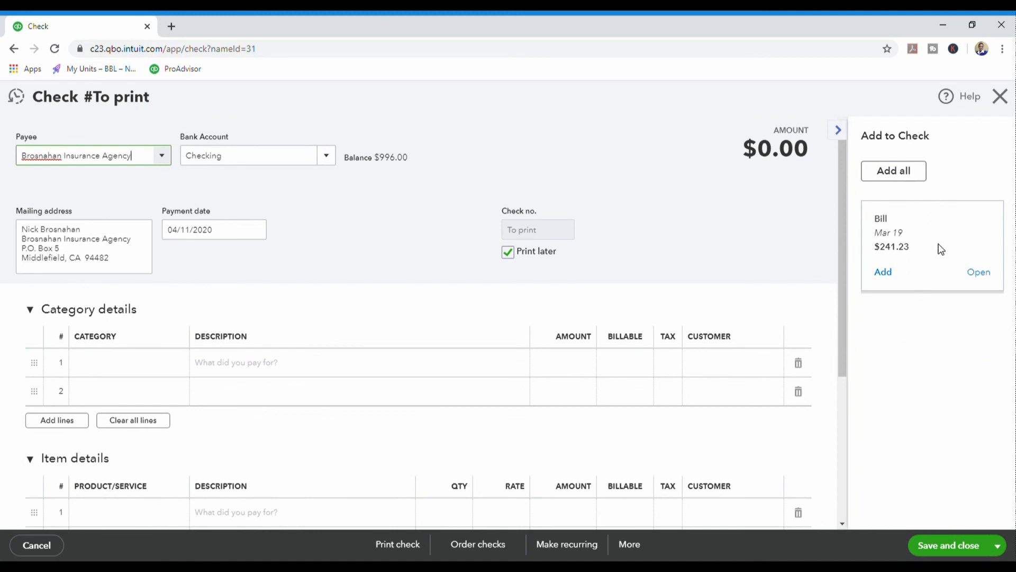
scroll("down", 3)
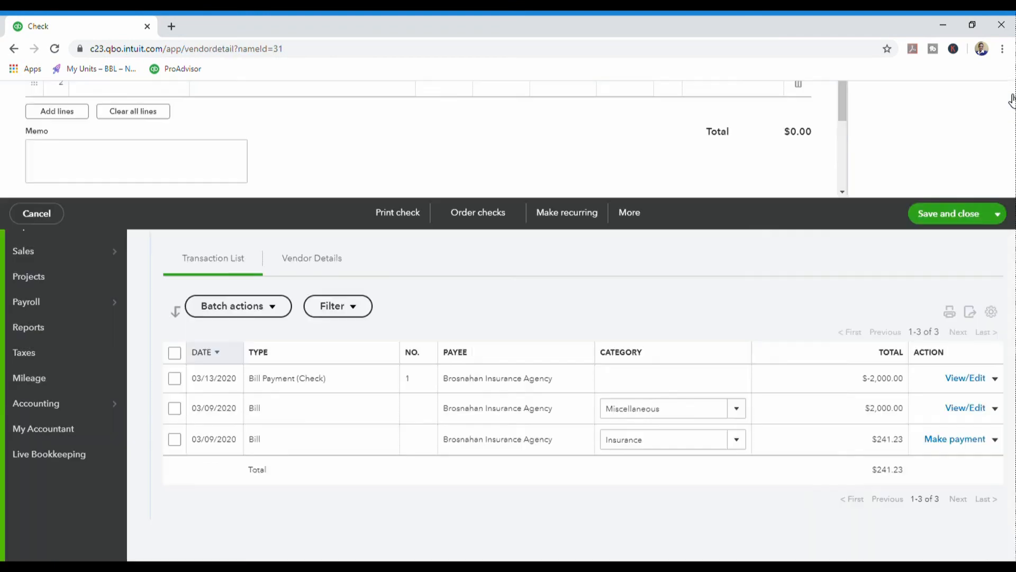
left_click(36, 214)
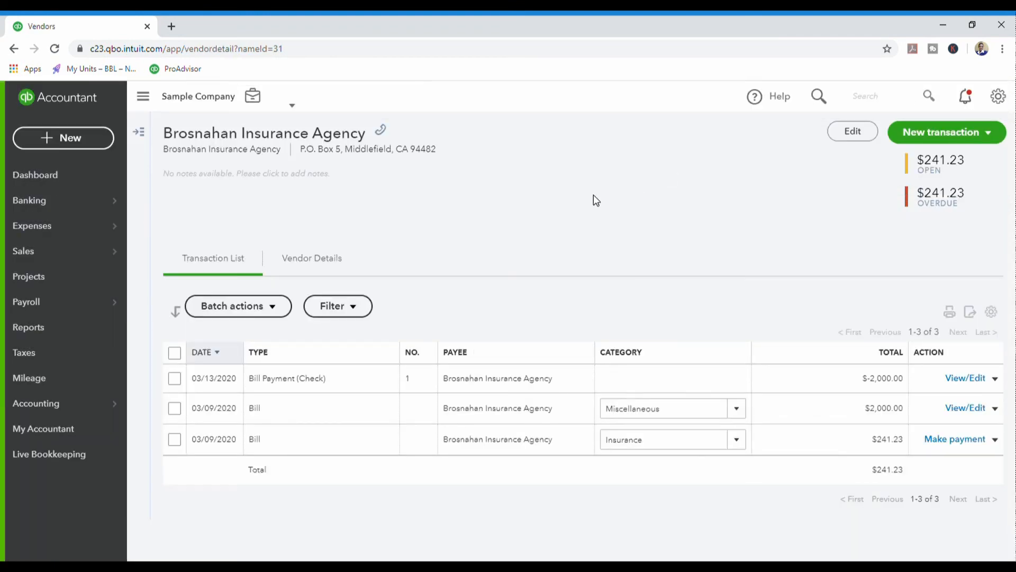